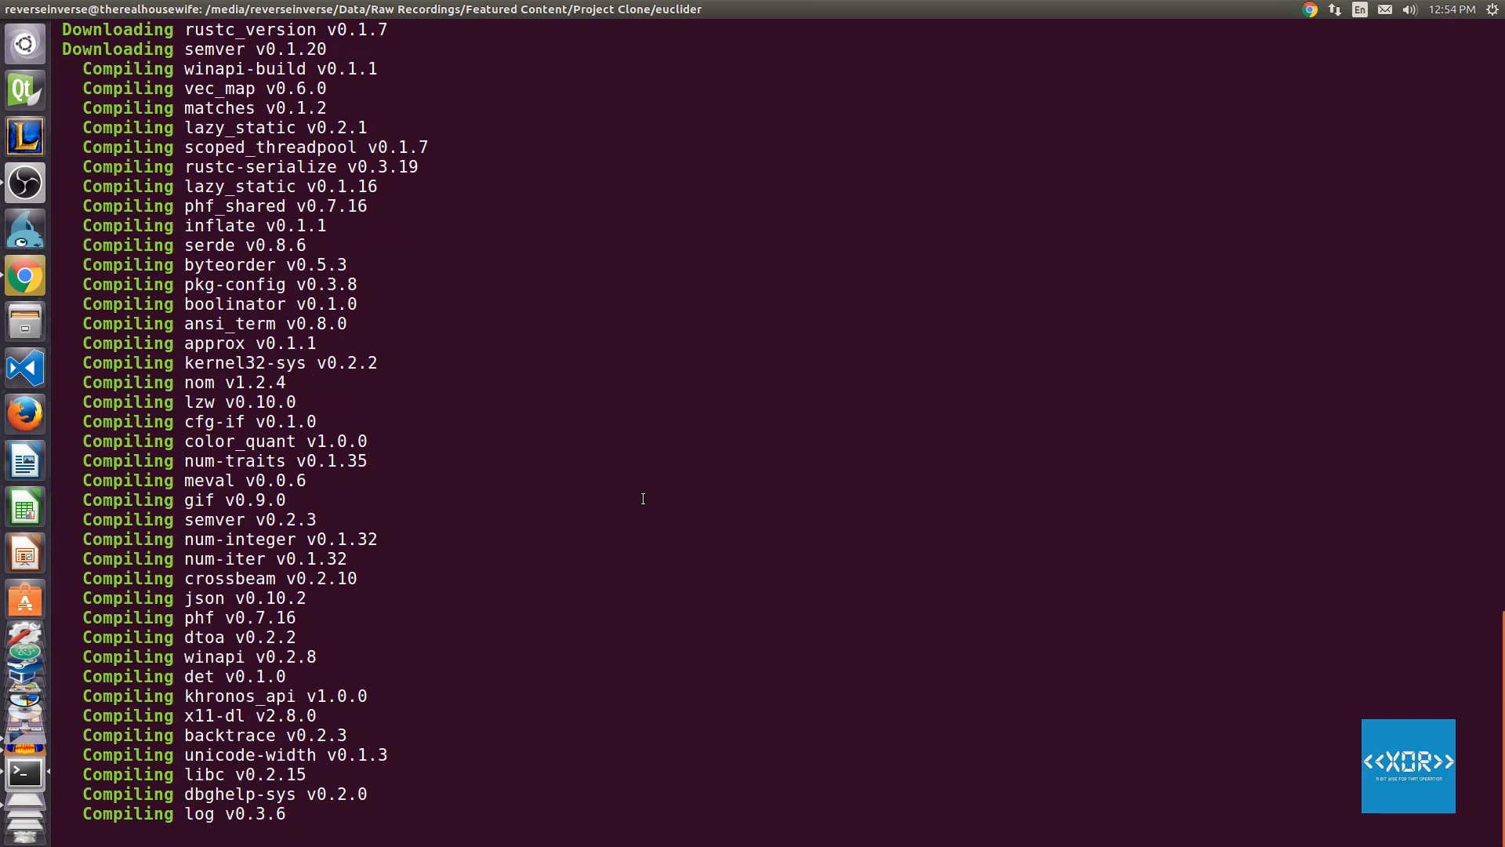
Reset the terminal and run euclider with the scenes/3d_room.json scene.
scroll(down, 3)
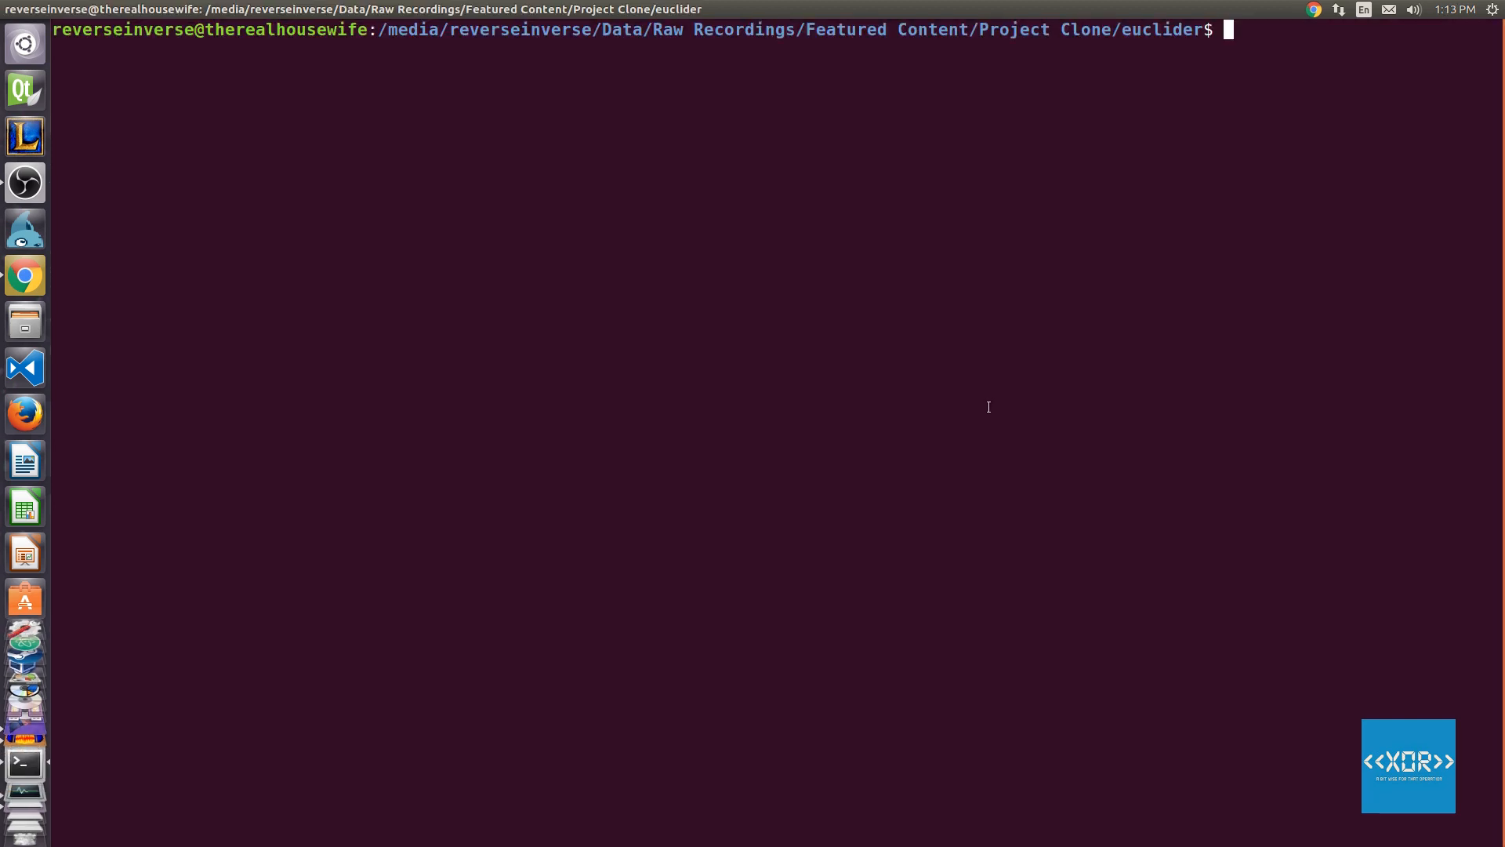
text(reset)
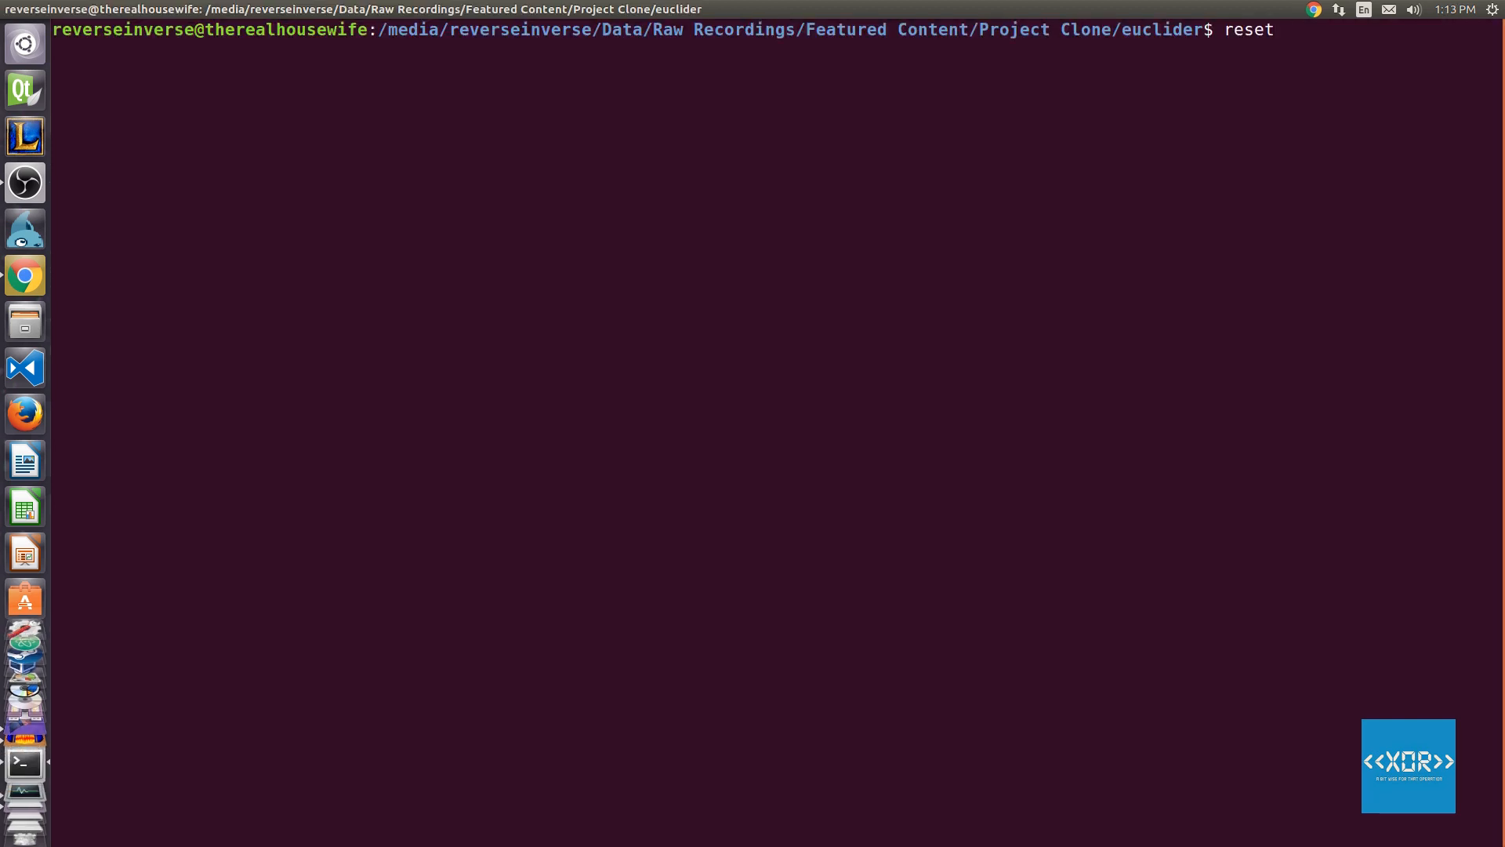
text(target/release/euclider --scene scenes/3d_room.json)
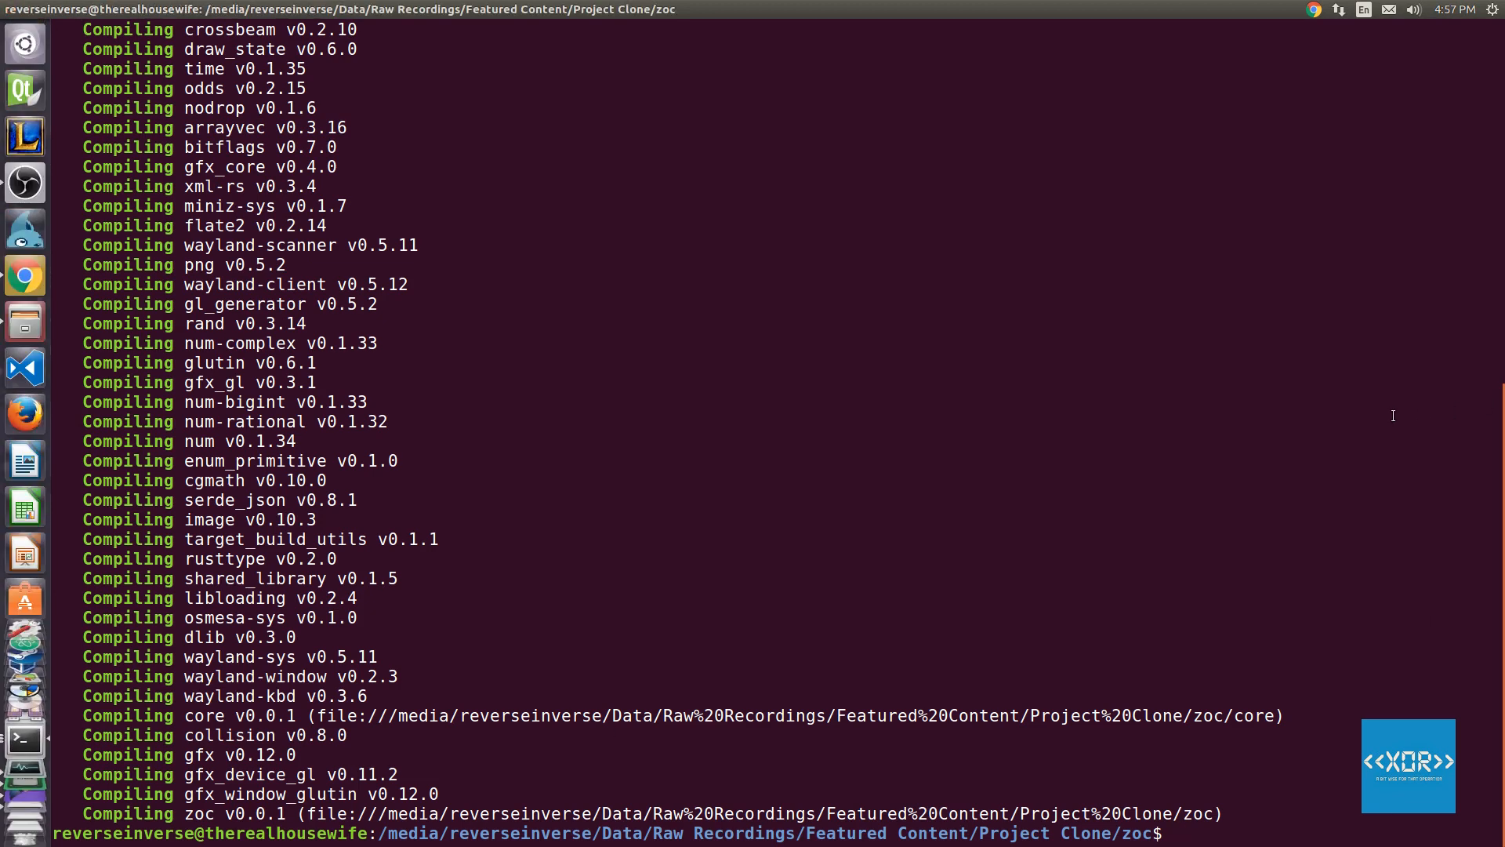
Launch the zoc game with cargo run.
text(c)
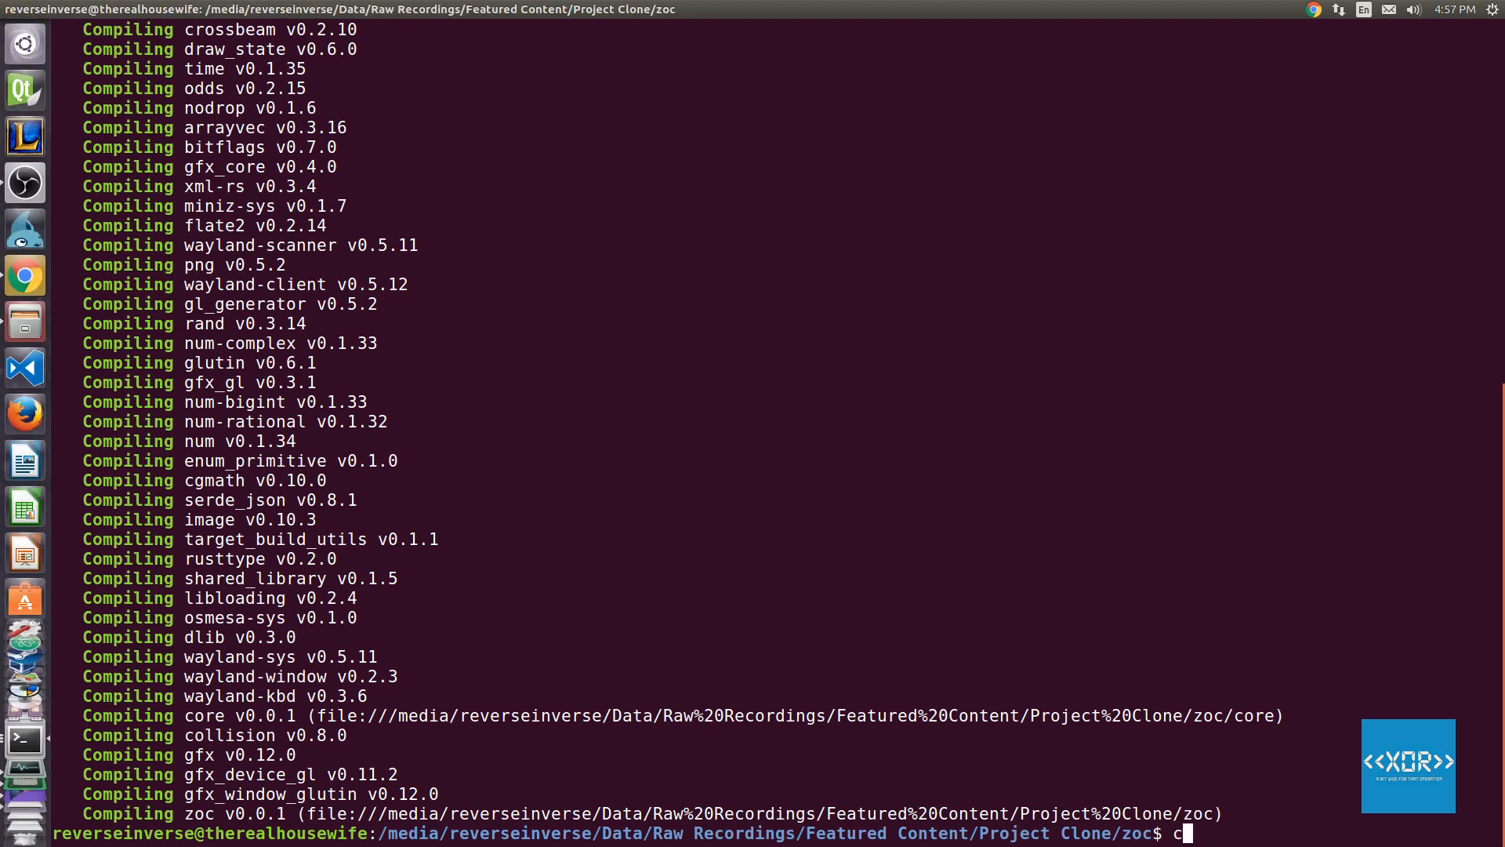
text(argo run)
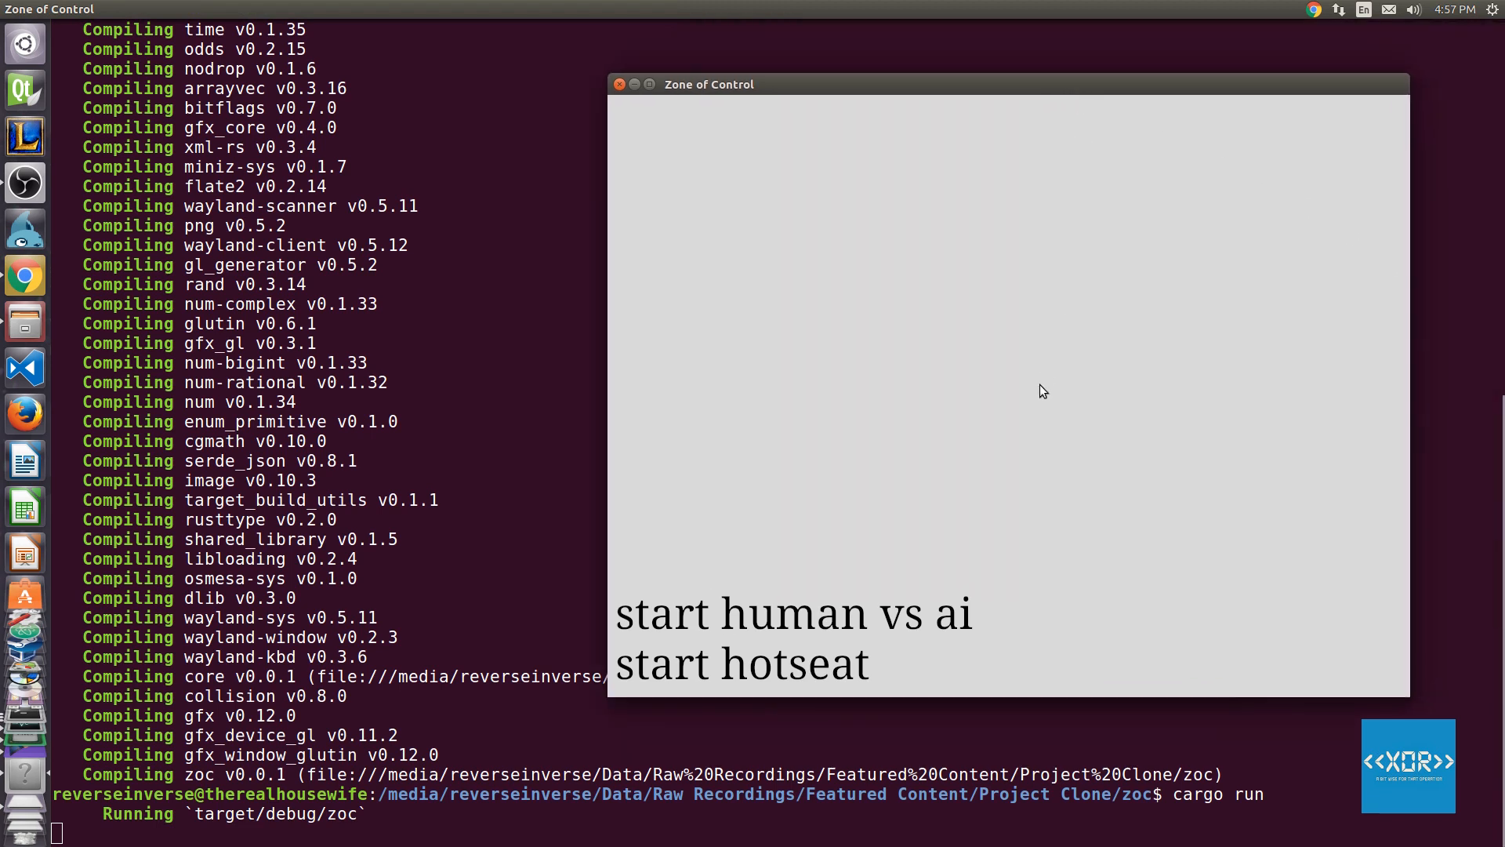
mouse_move(772, 679)
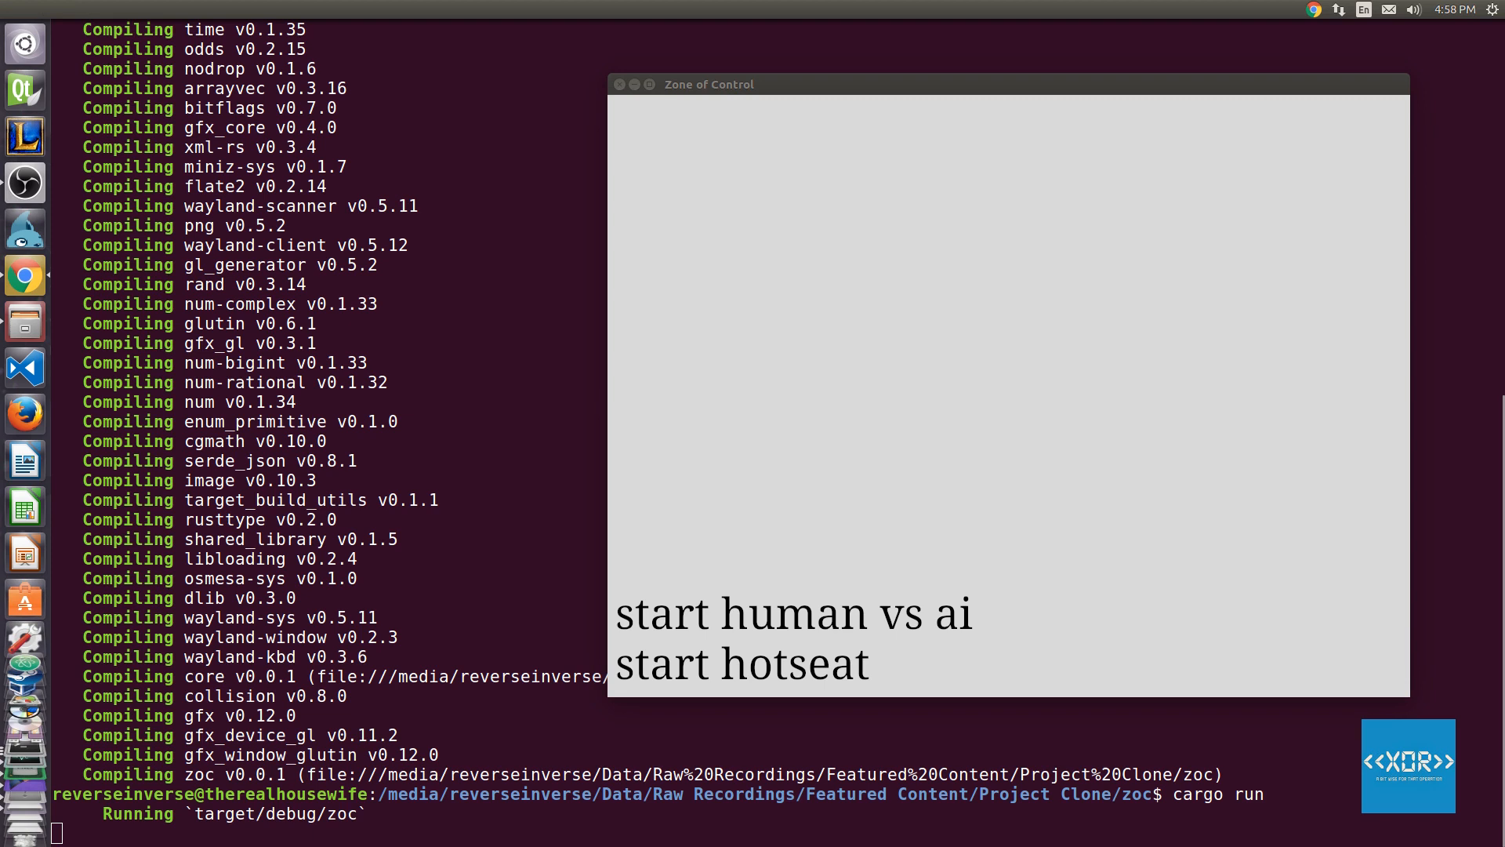
mouse_move(1295, 483)
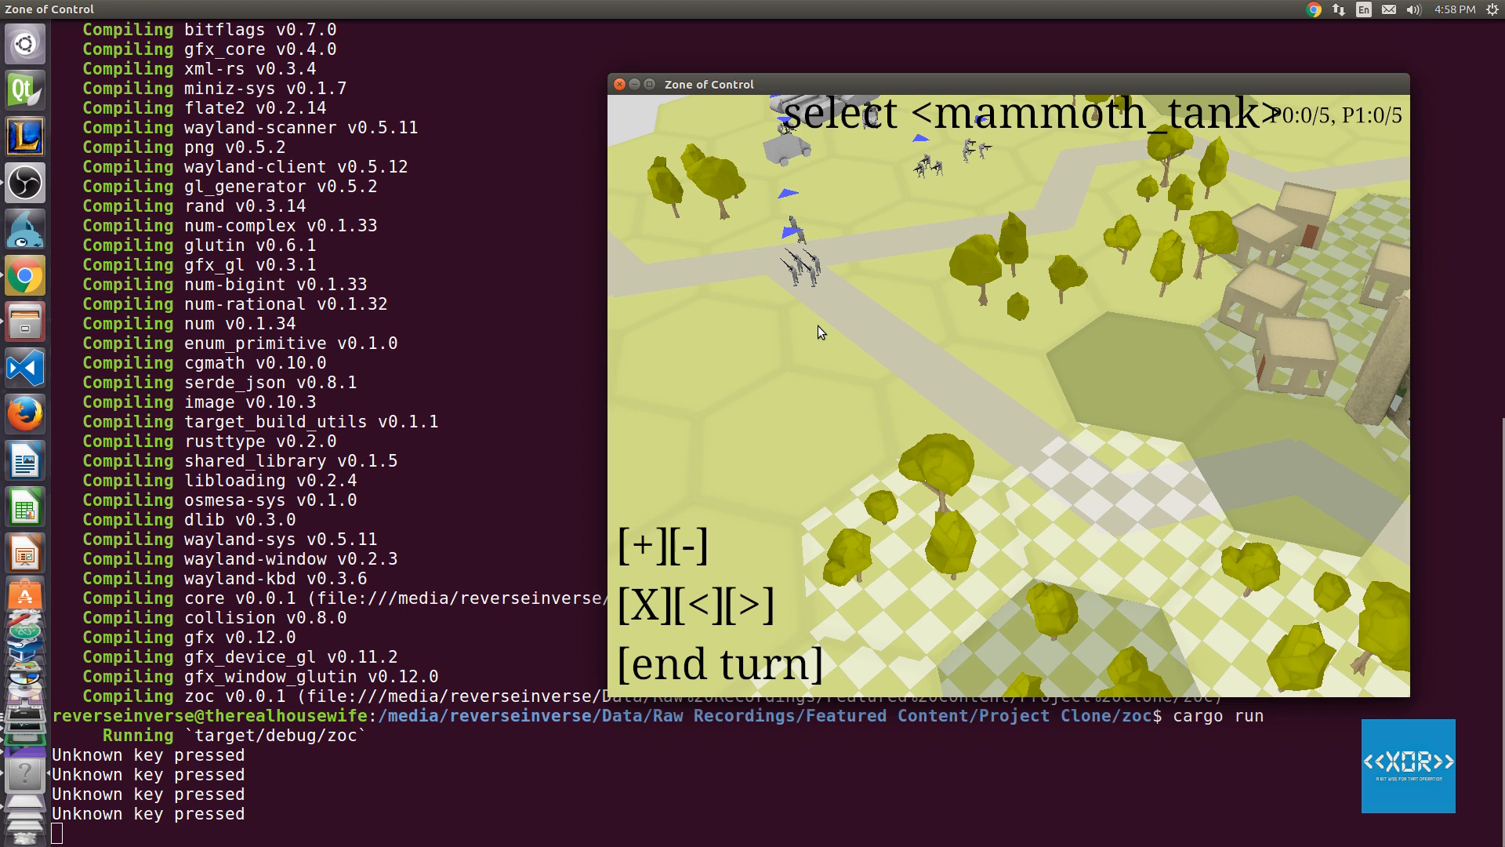
mouse_move(810, 324)
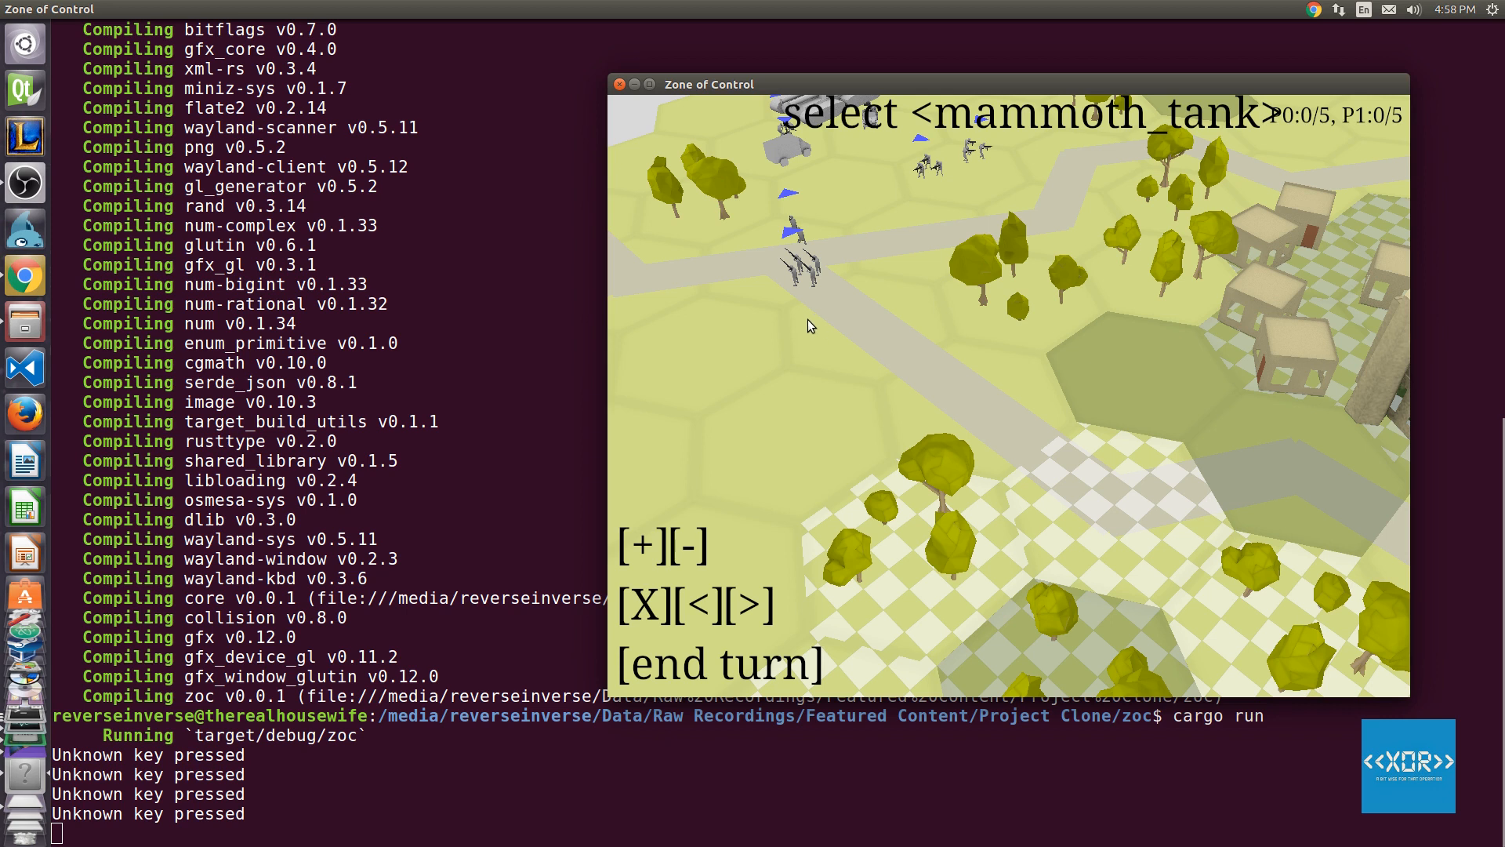
mouse_move(418, 338)
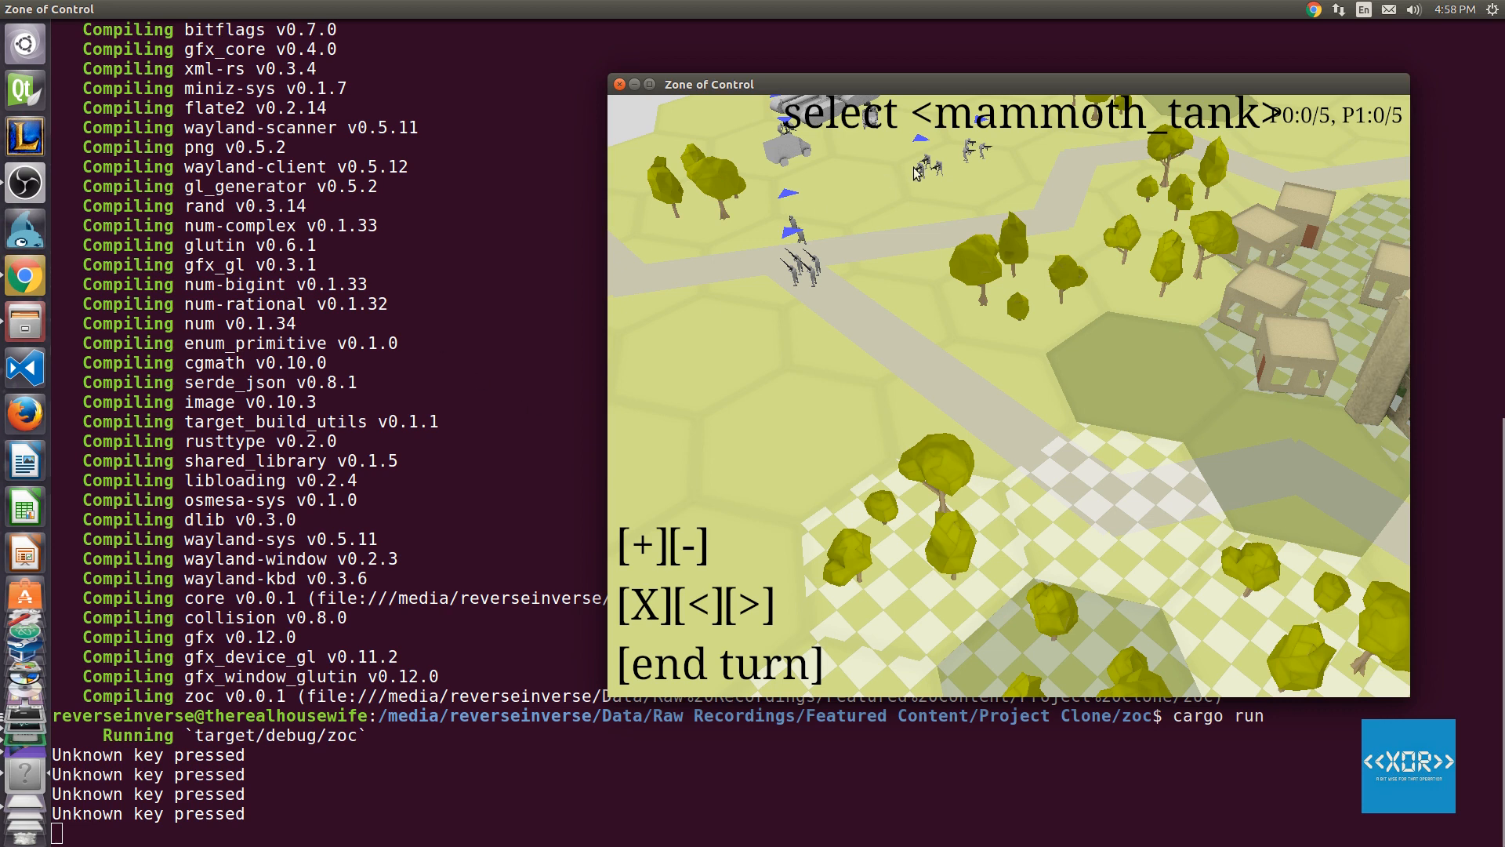
mouse_move(1124, 83)
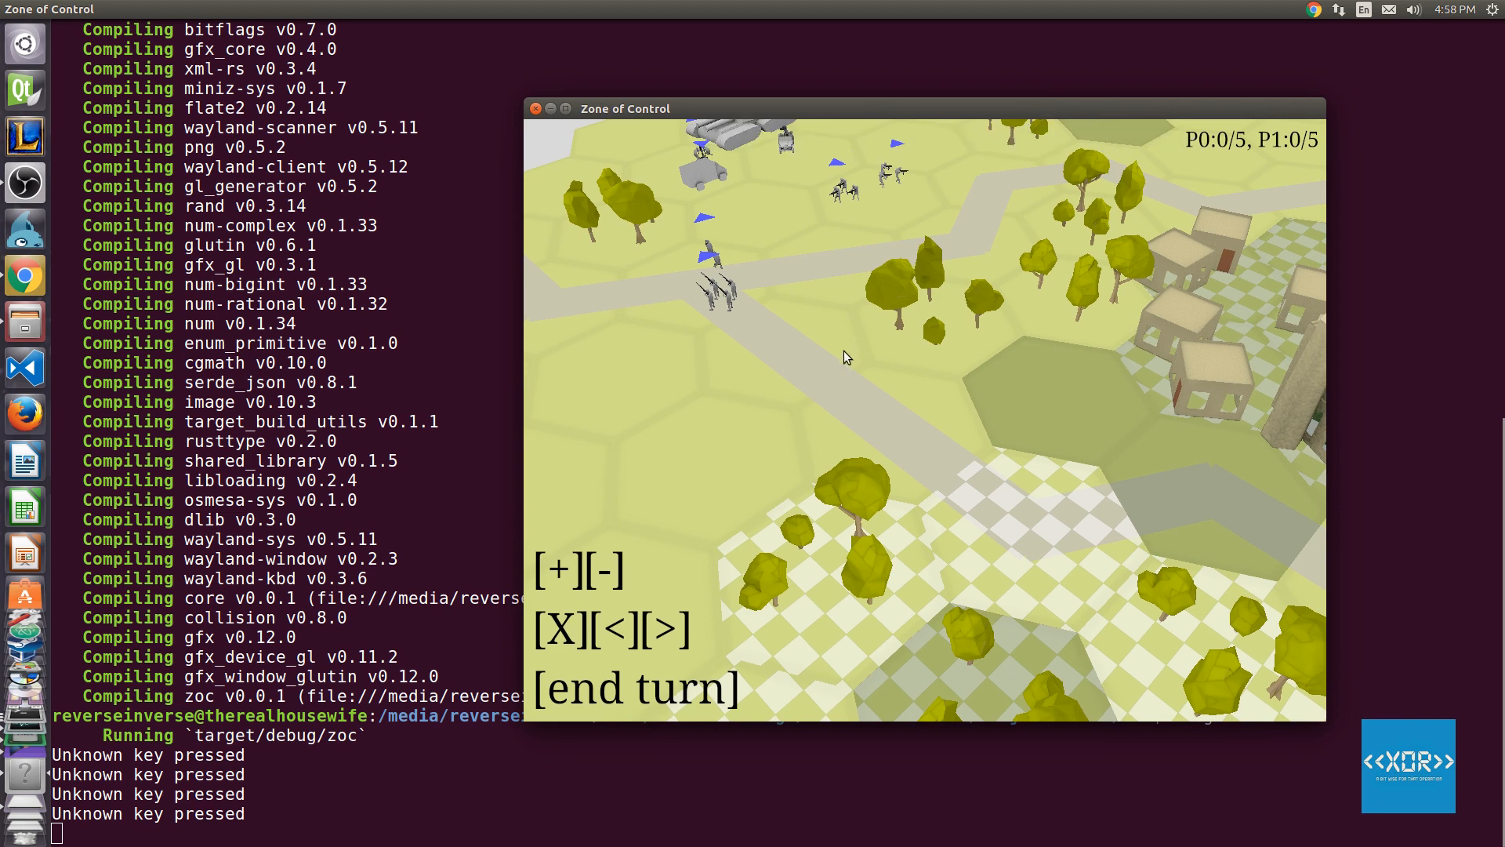
mouse_move(833, 375)
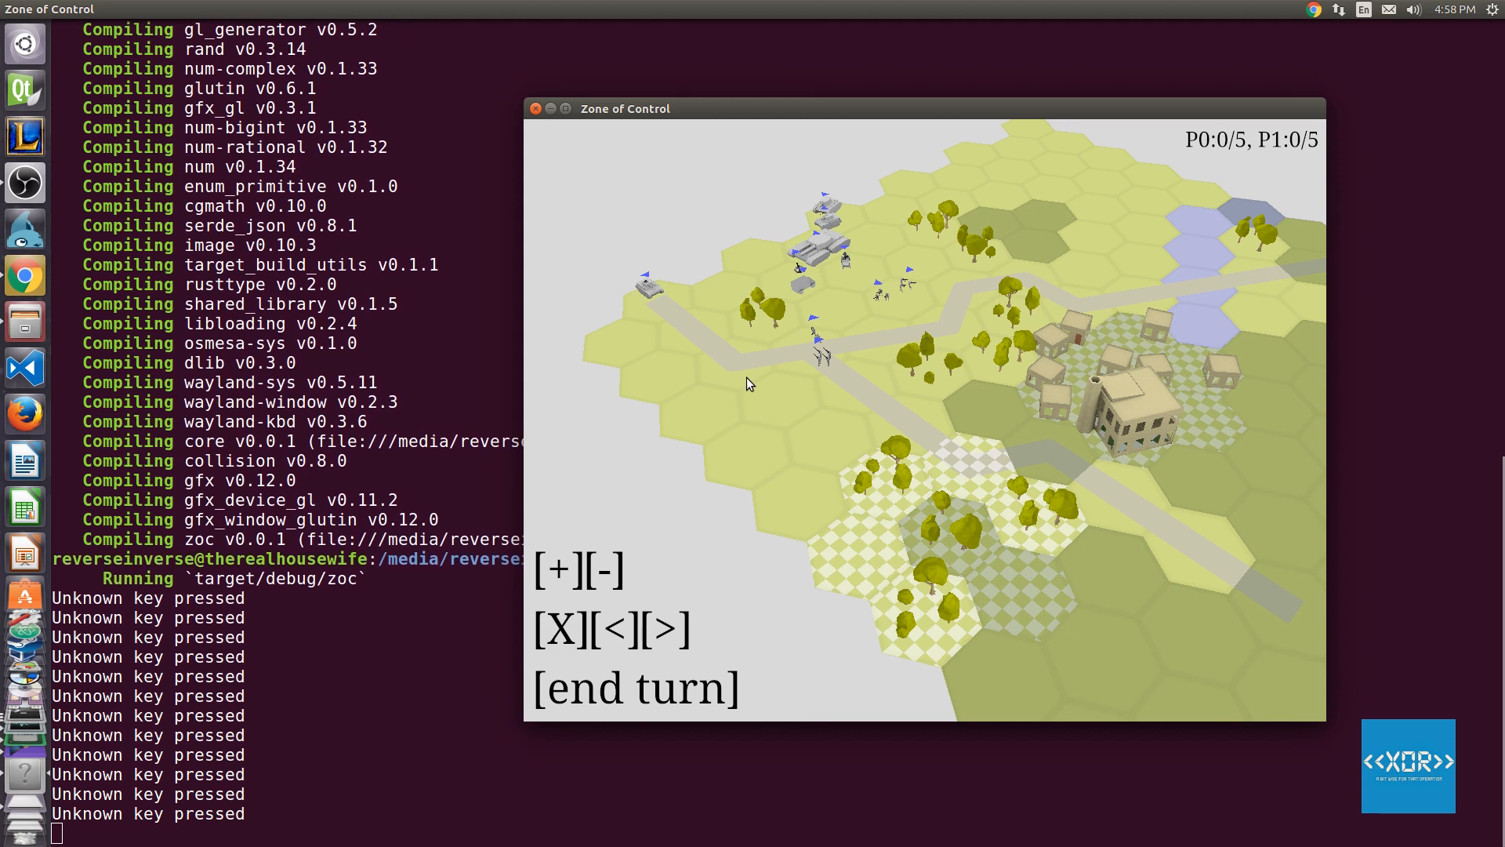
mouse_move(682, 293)
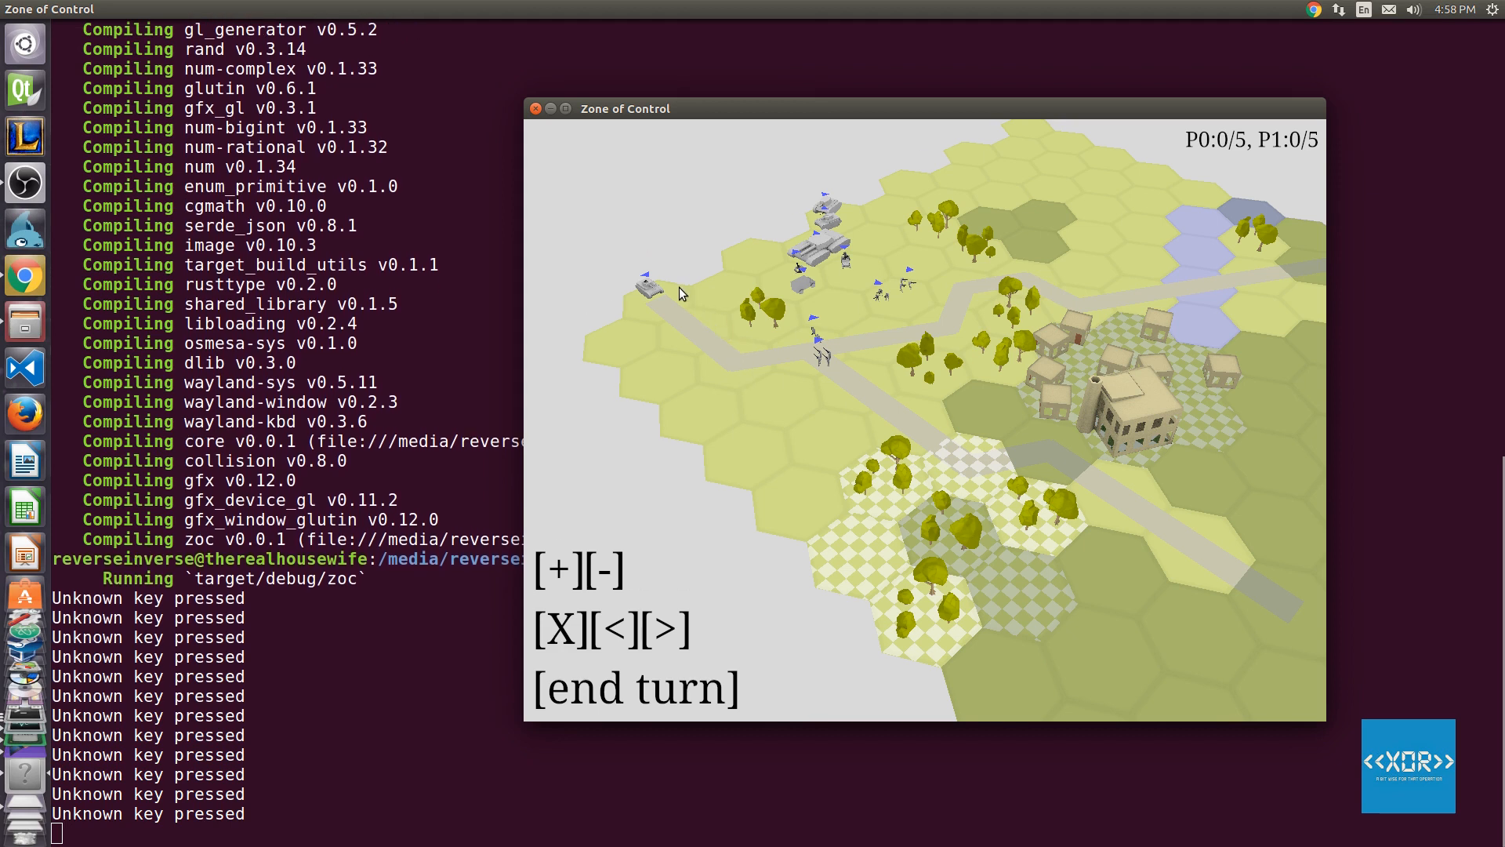
Select the tank at the road's western end to show its MP and AP stats.
click(652, 291)
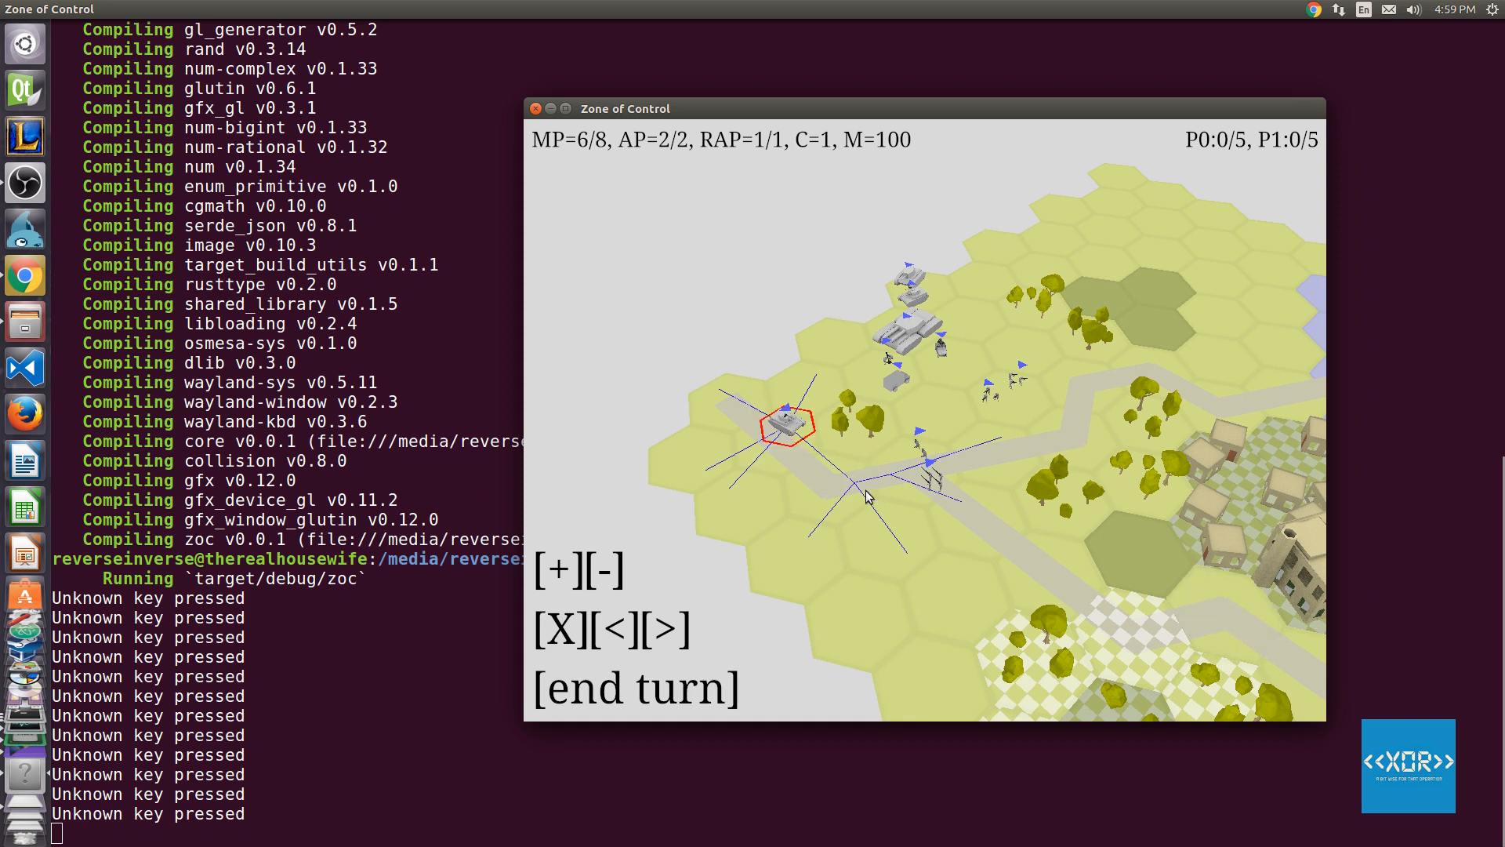
mouse_move(908, 555)
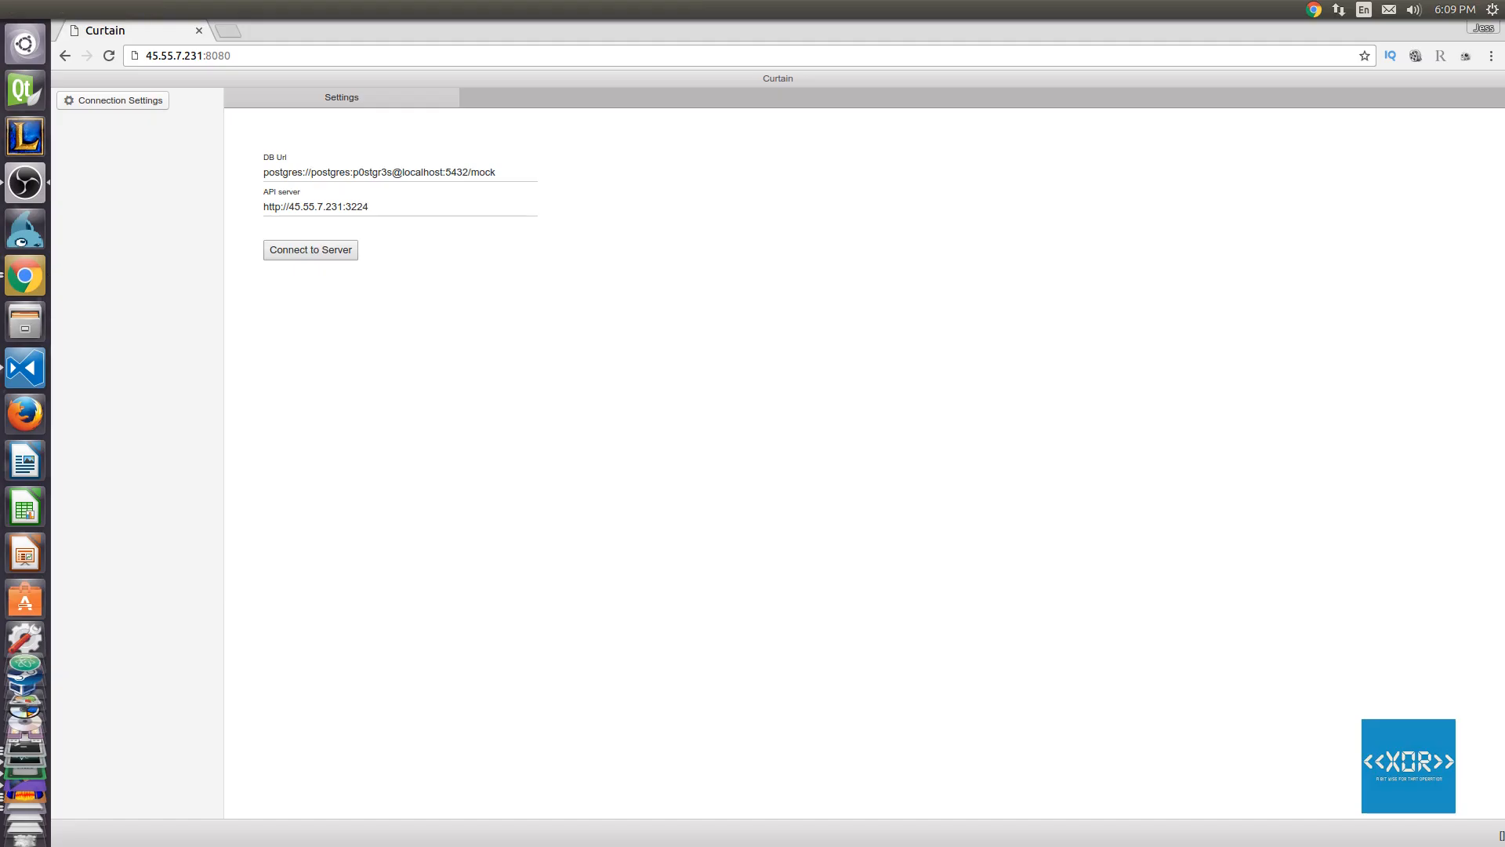
Connect to the server, filter Users by username 'm', then switch to the Product table.
click(311, 249)
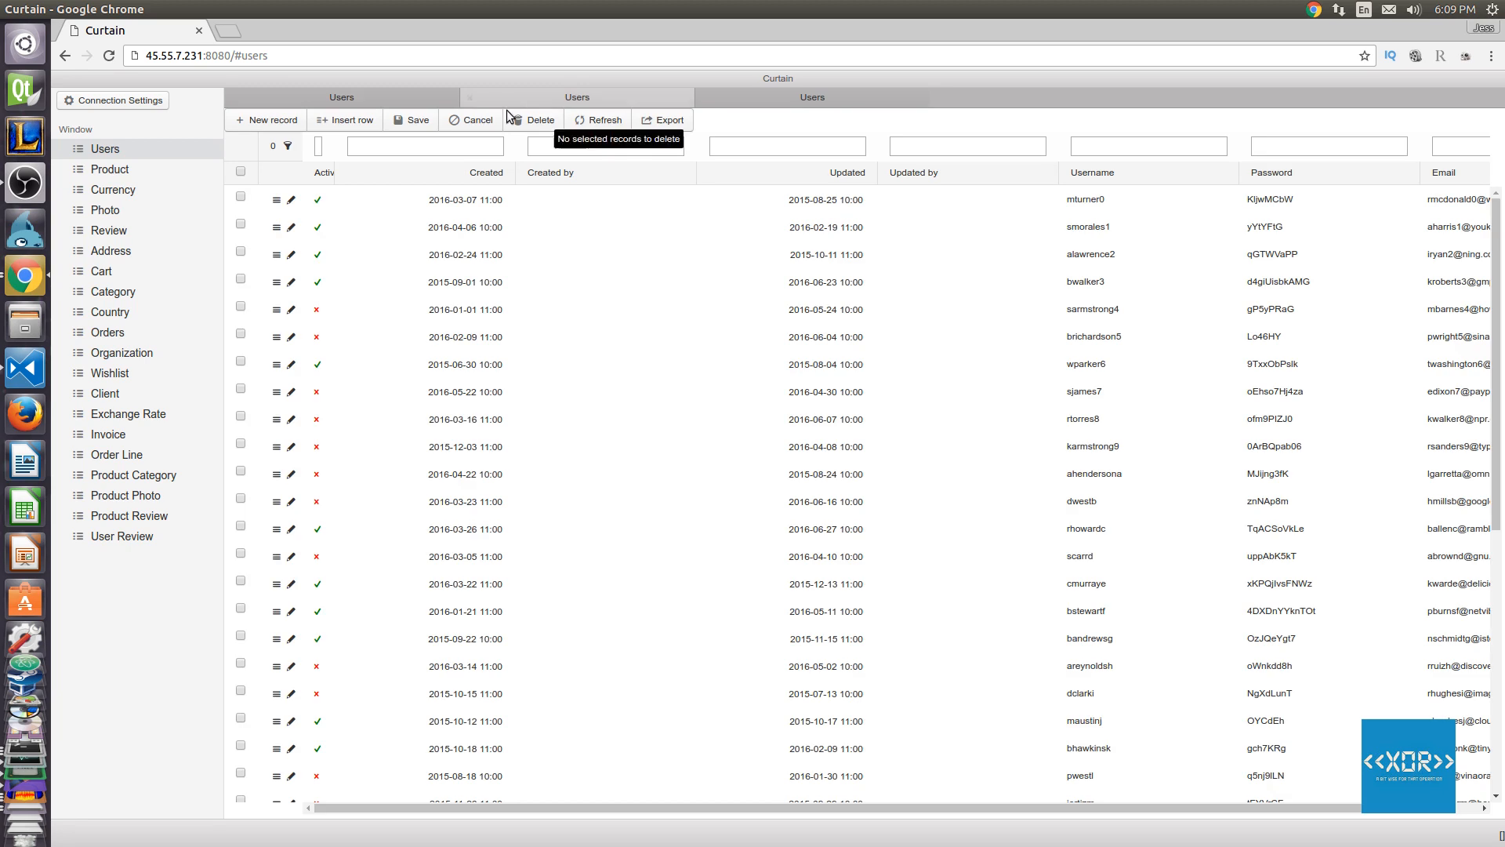
click(105, 209)
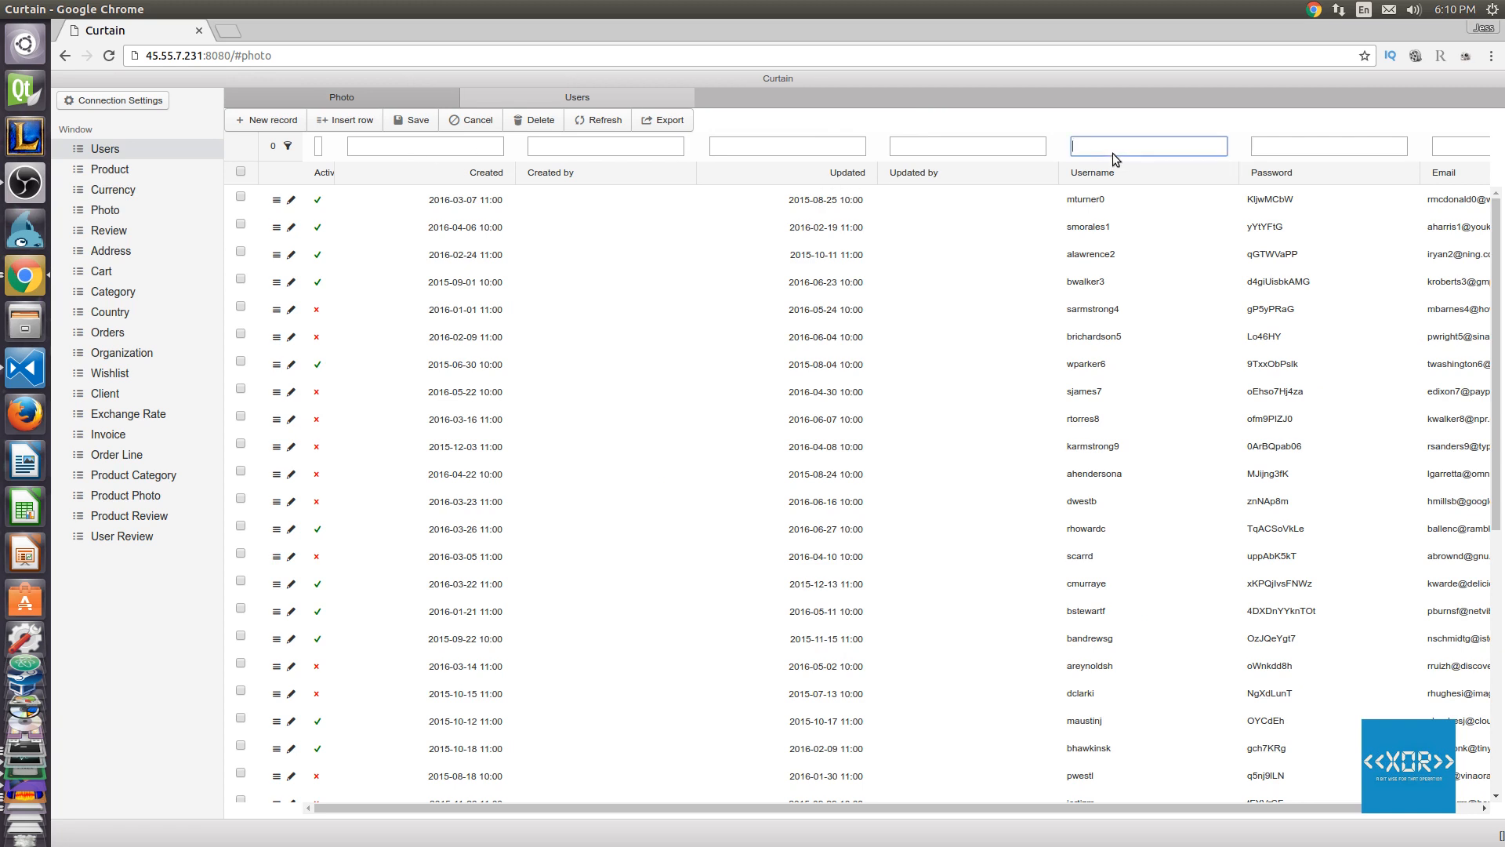
text(m)
click(1148, 226)
text(9)
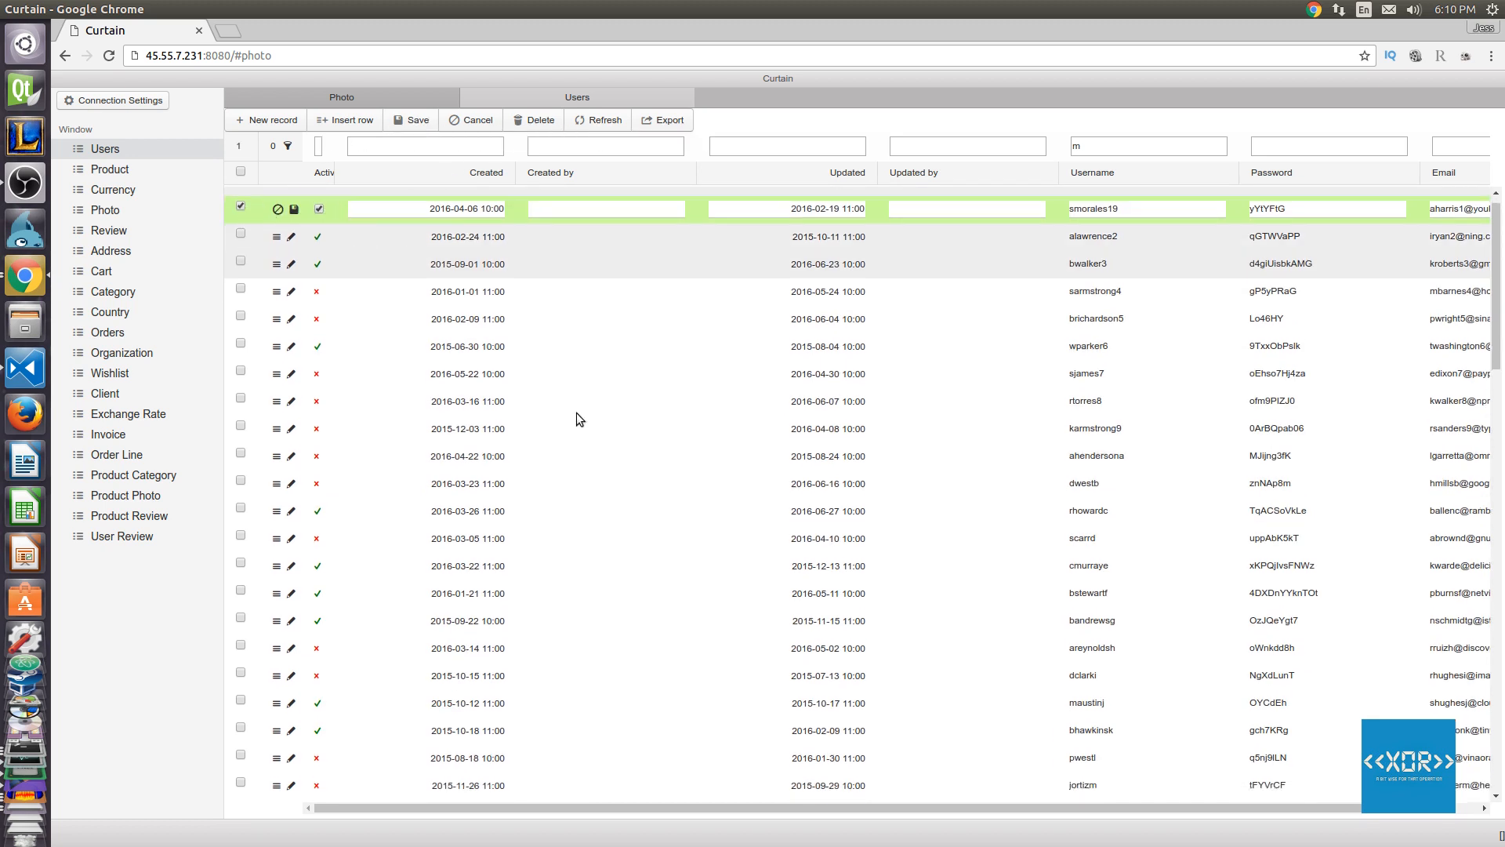
click(109, 169)
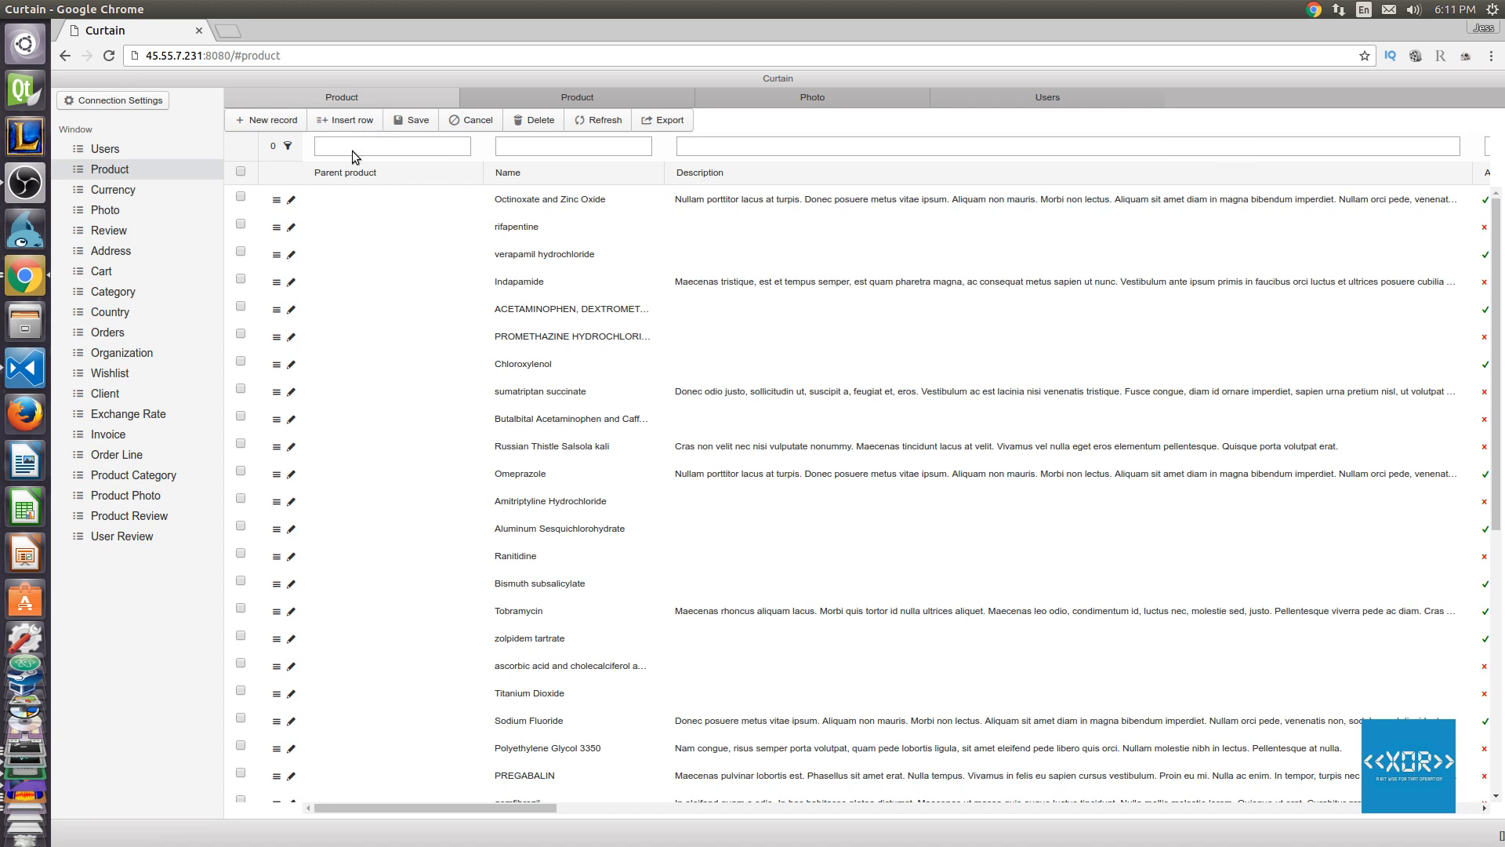
Enter test text into the Bismuth subsalicylate product's Description and Info fields.
text(ACE)
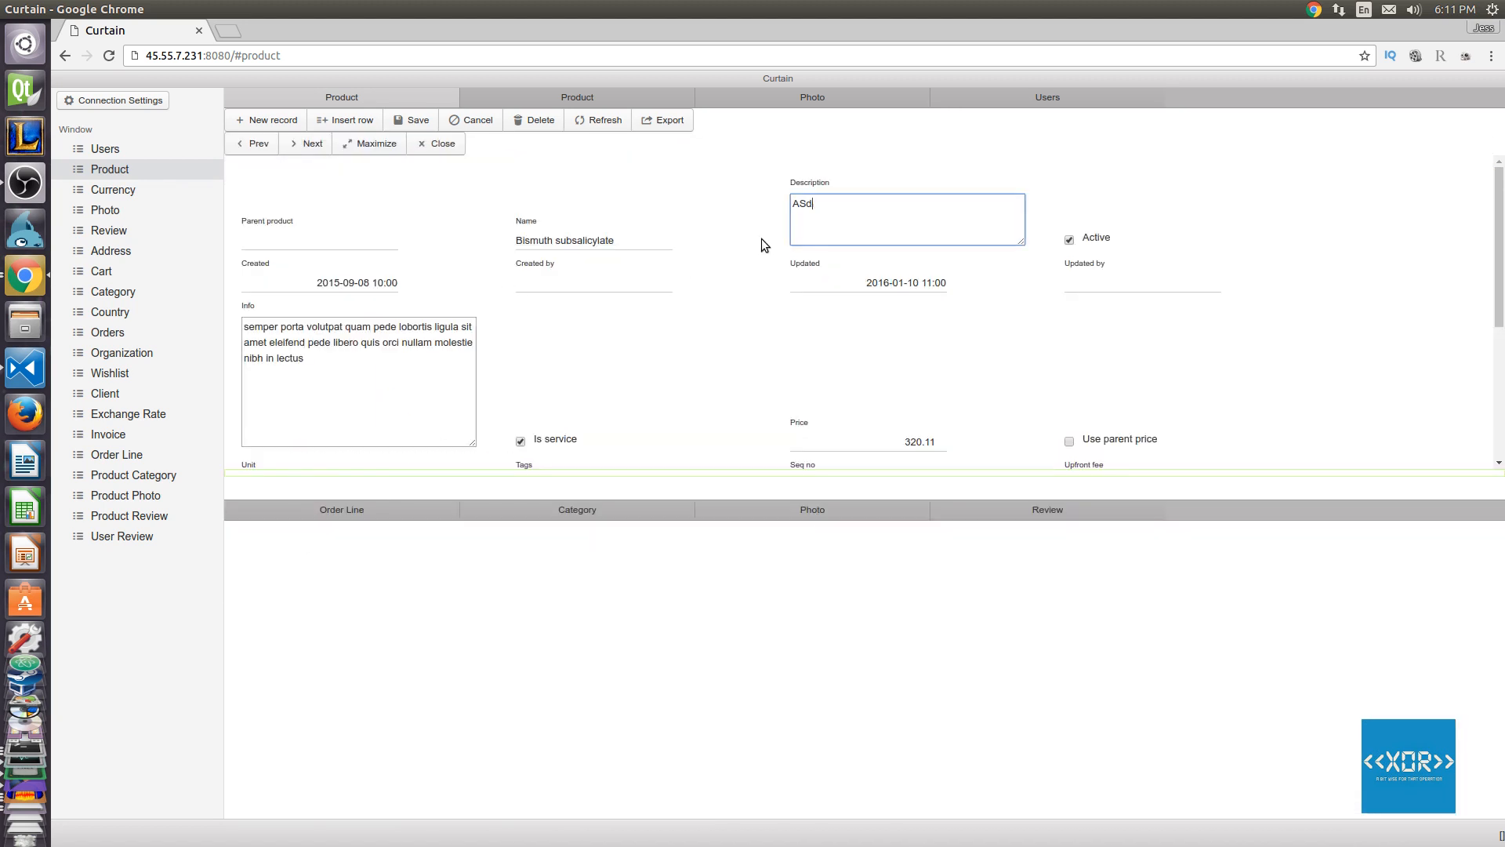
text(ASD)
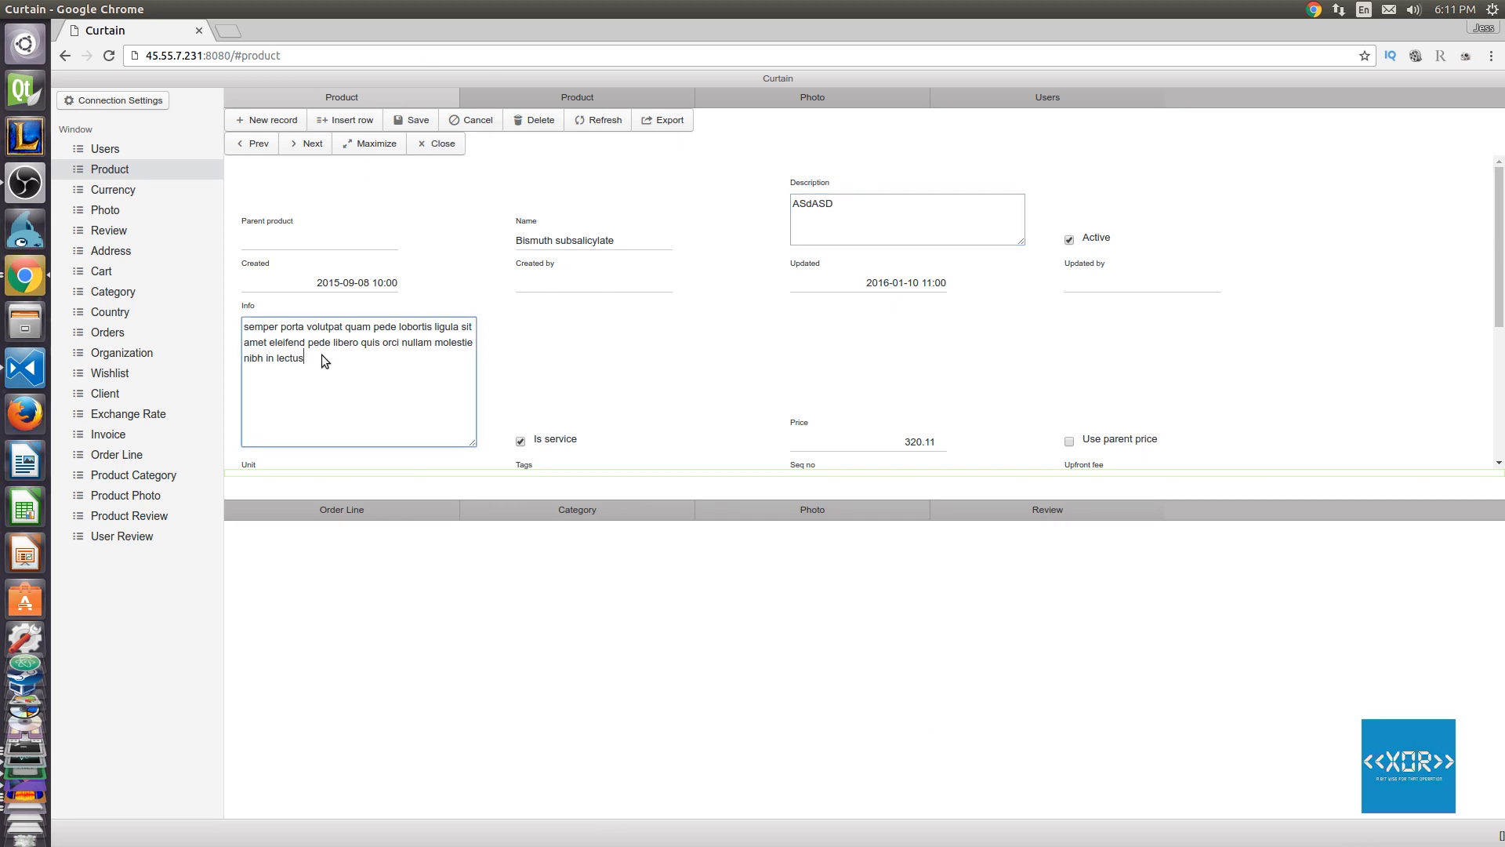
text(aSDA)
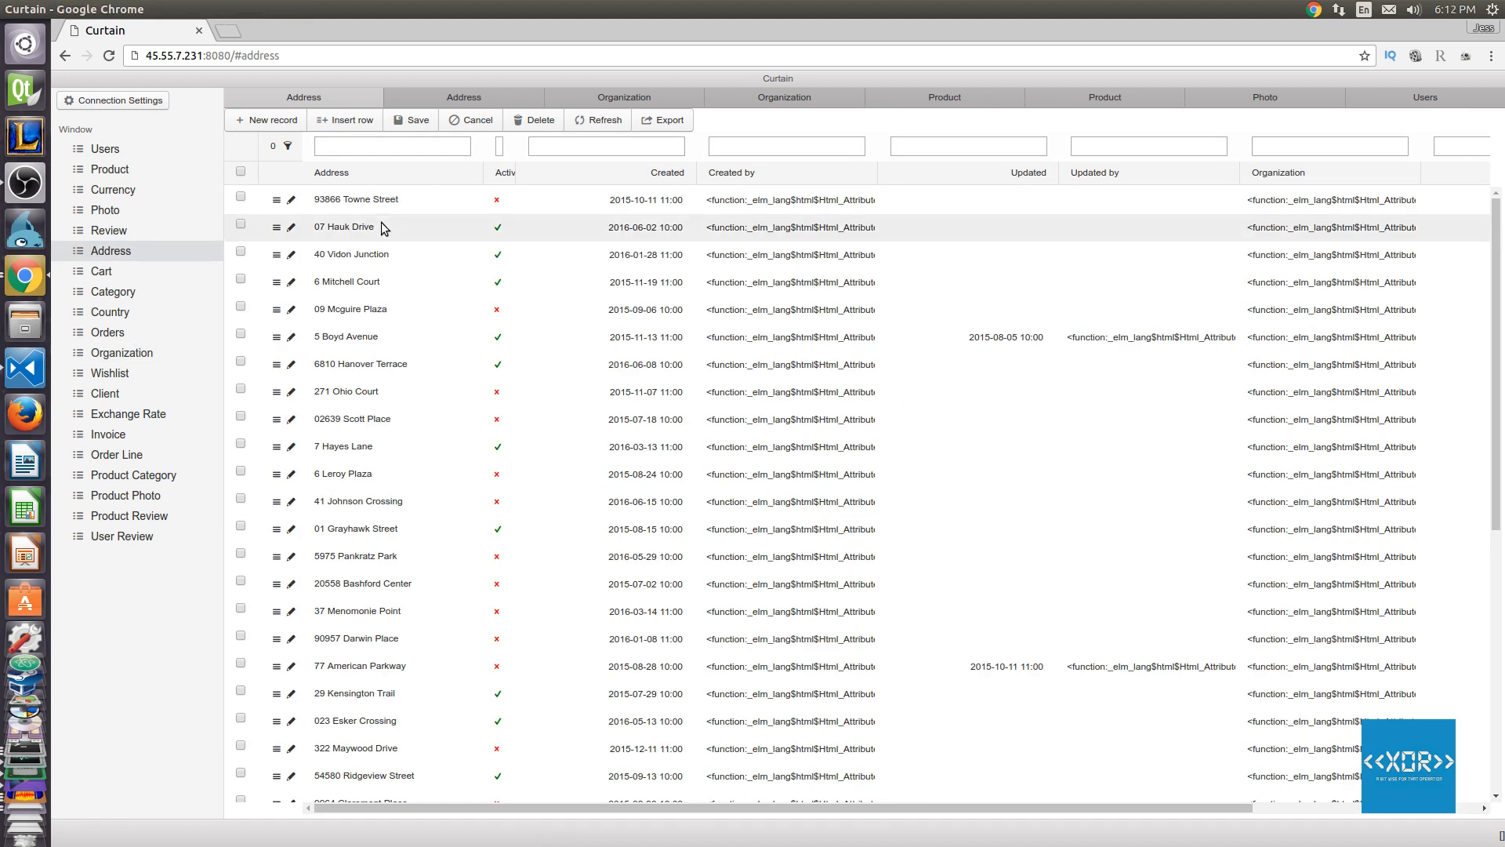
Mark the 07 Hauk Drive address row and toggle the developer tools.
click(240, 224)
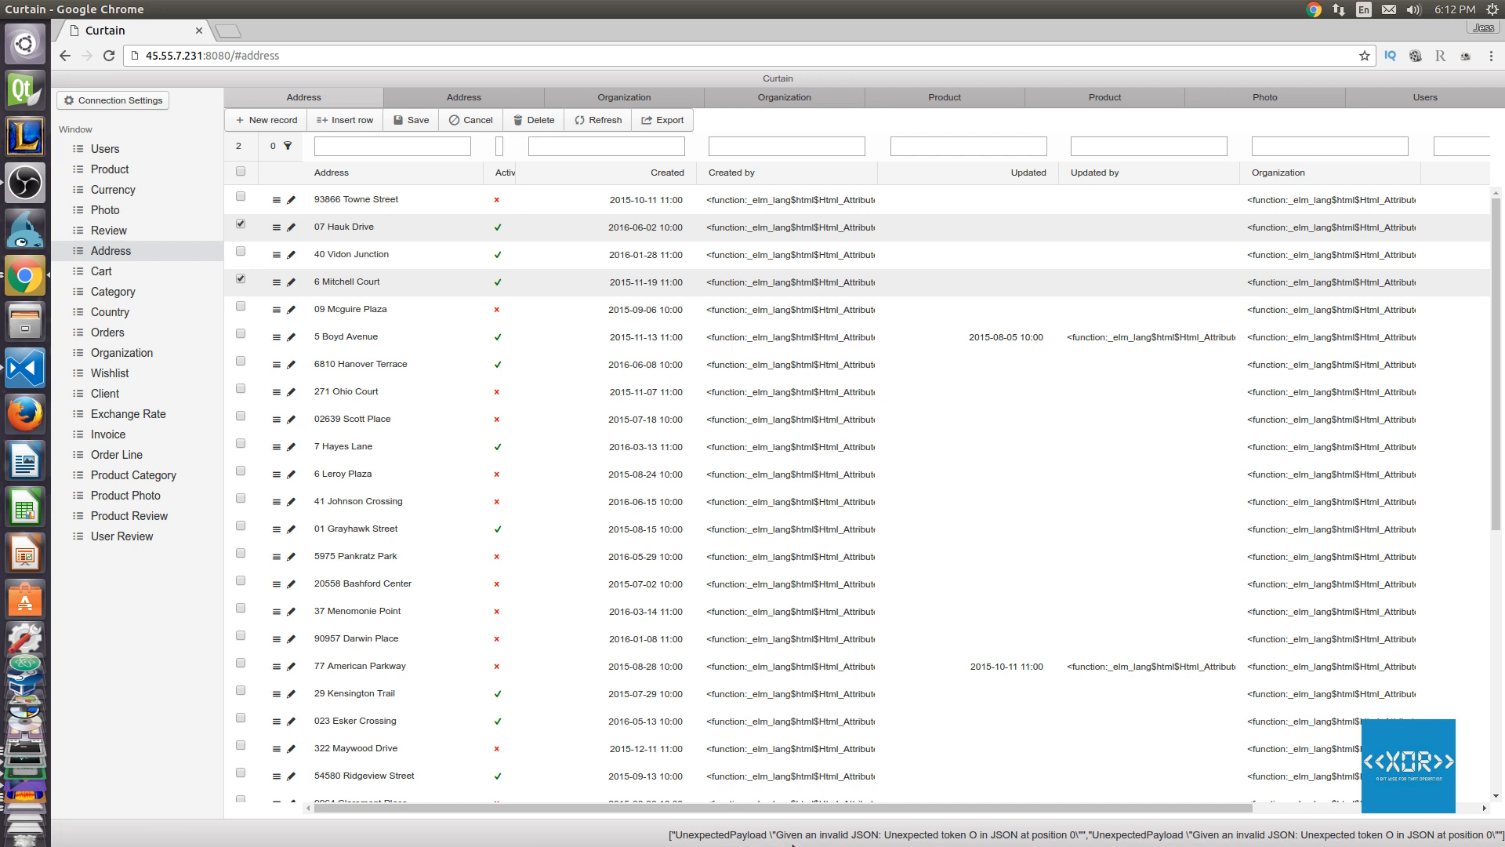
key(F12)
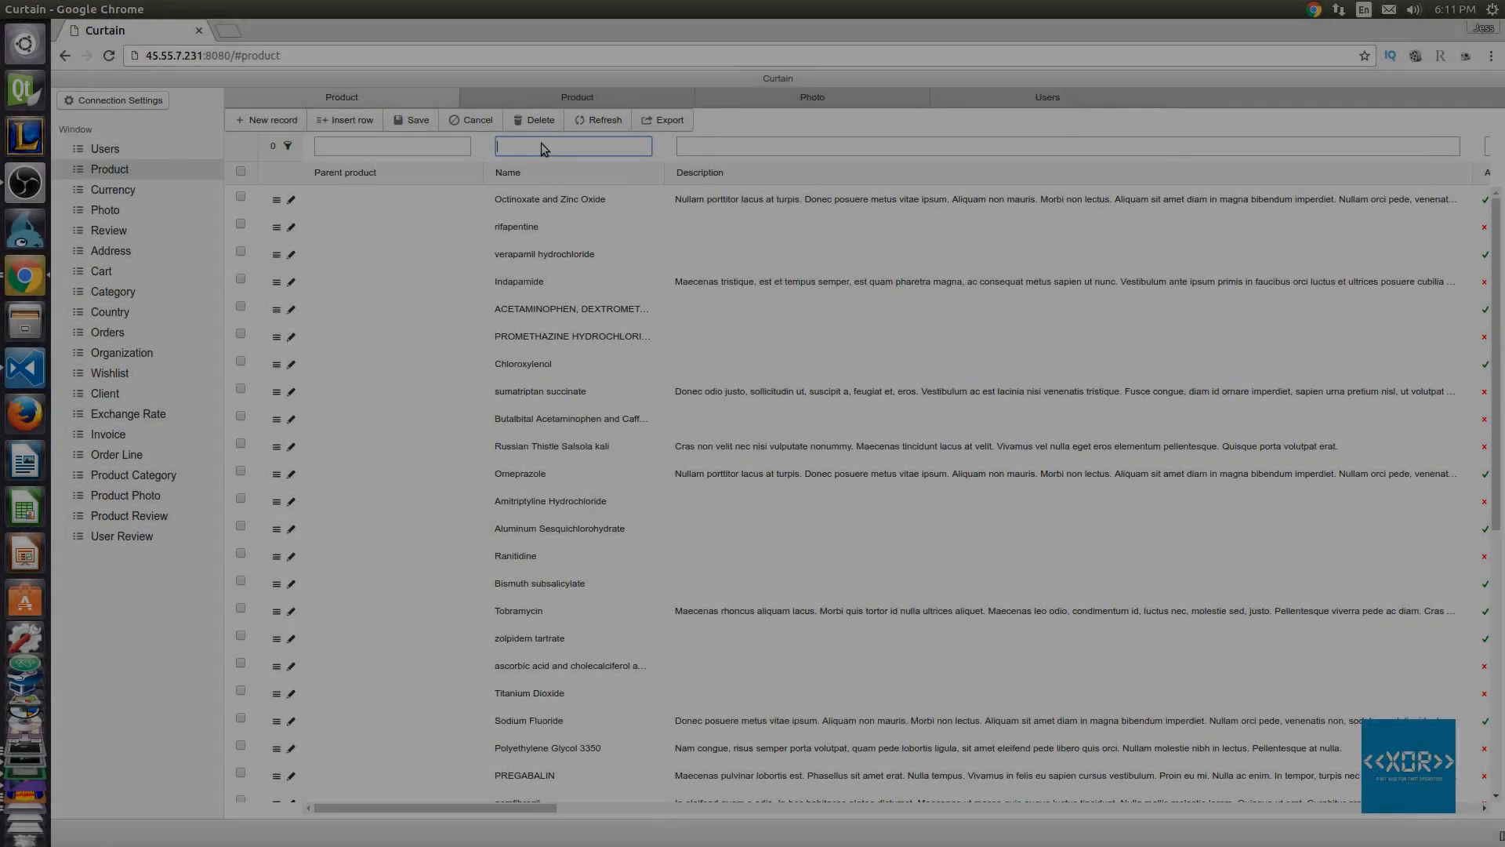
text(ASDC)
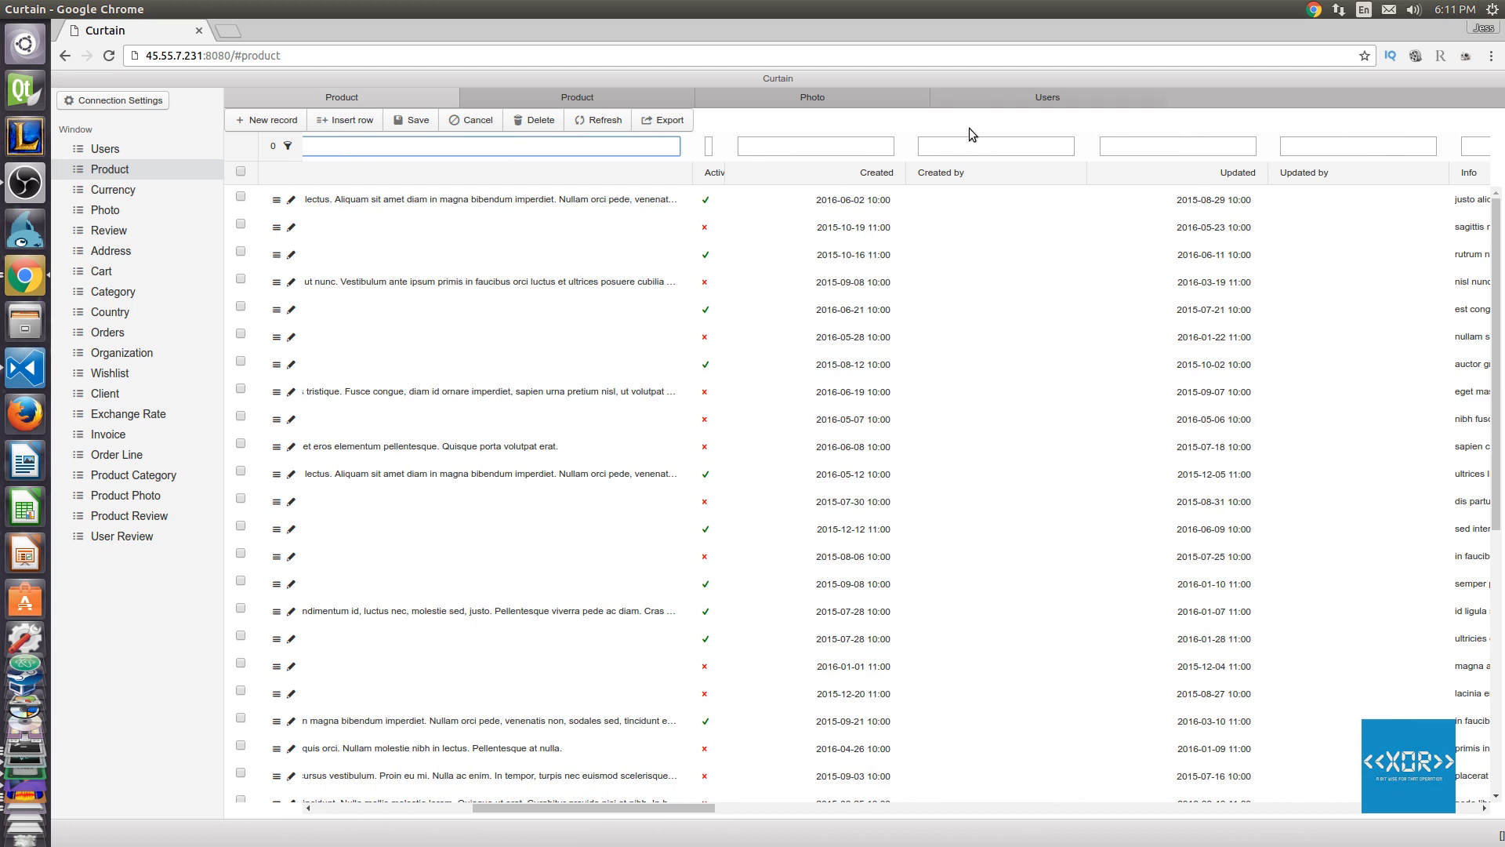
mouse_move(957, 144)
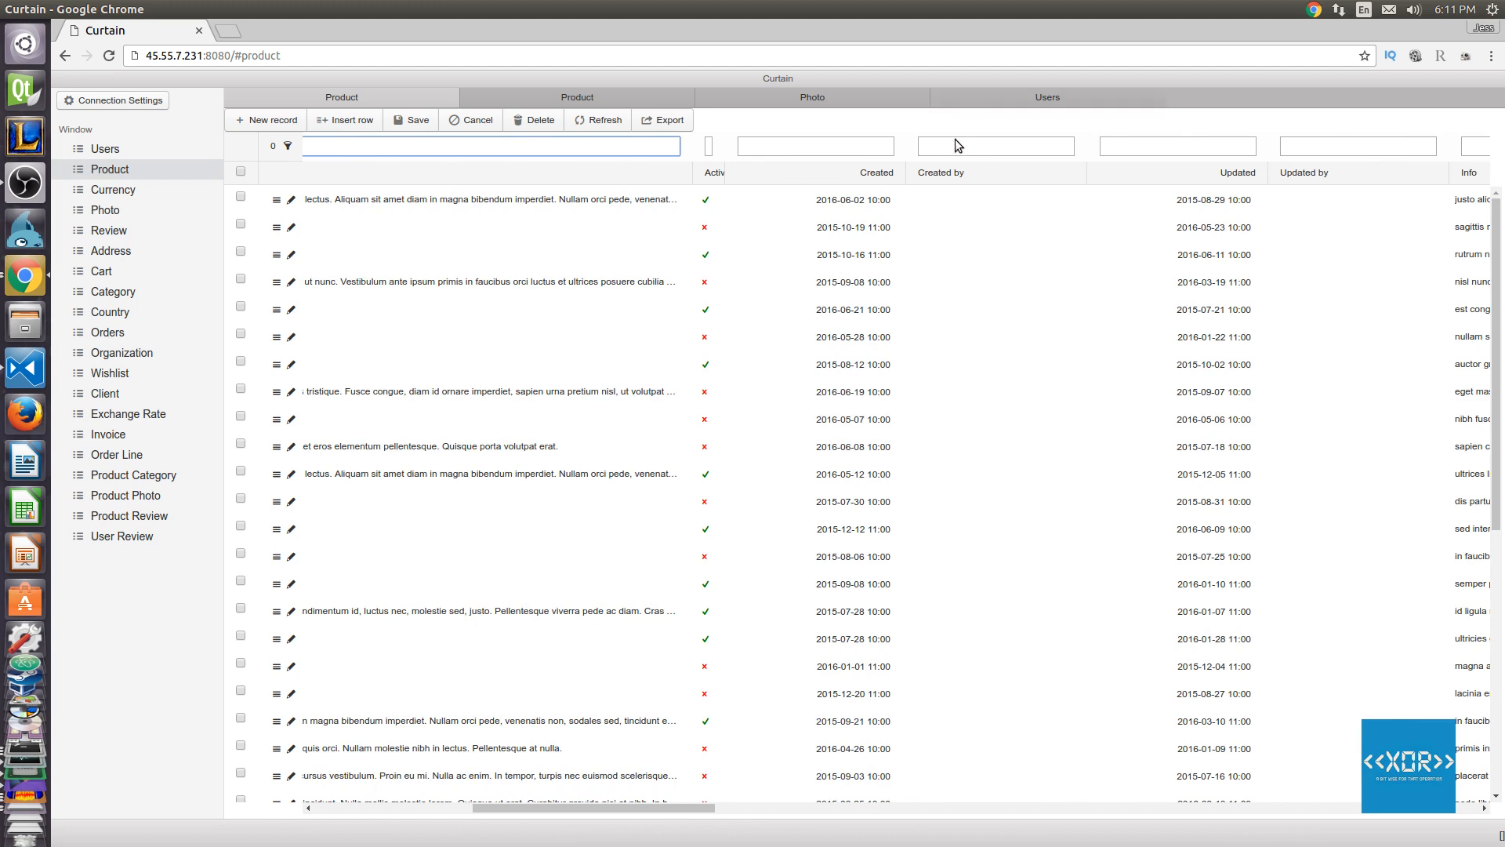
mouse_move(768, 174)
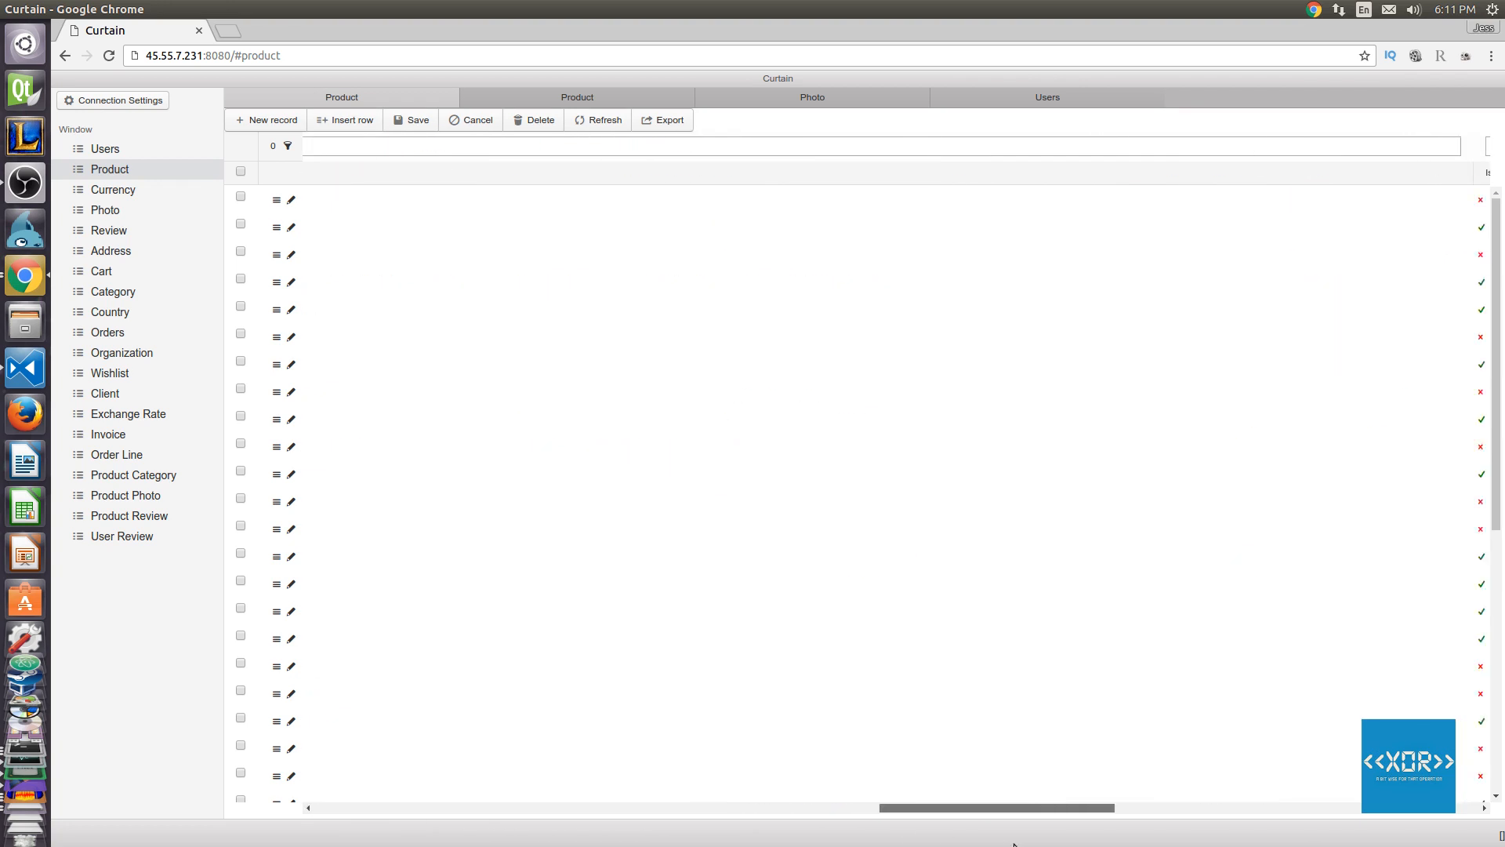
scroll(right, 3)
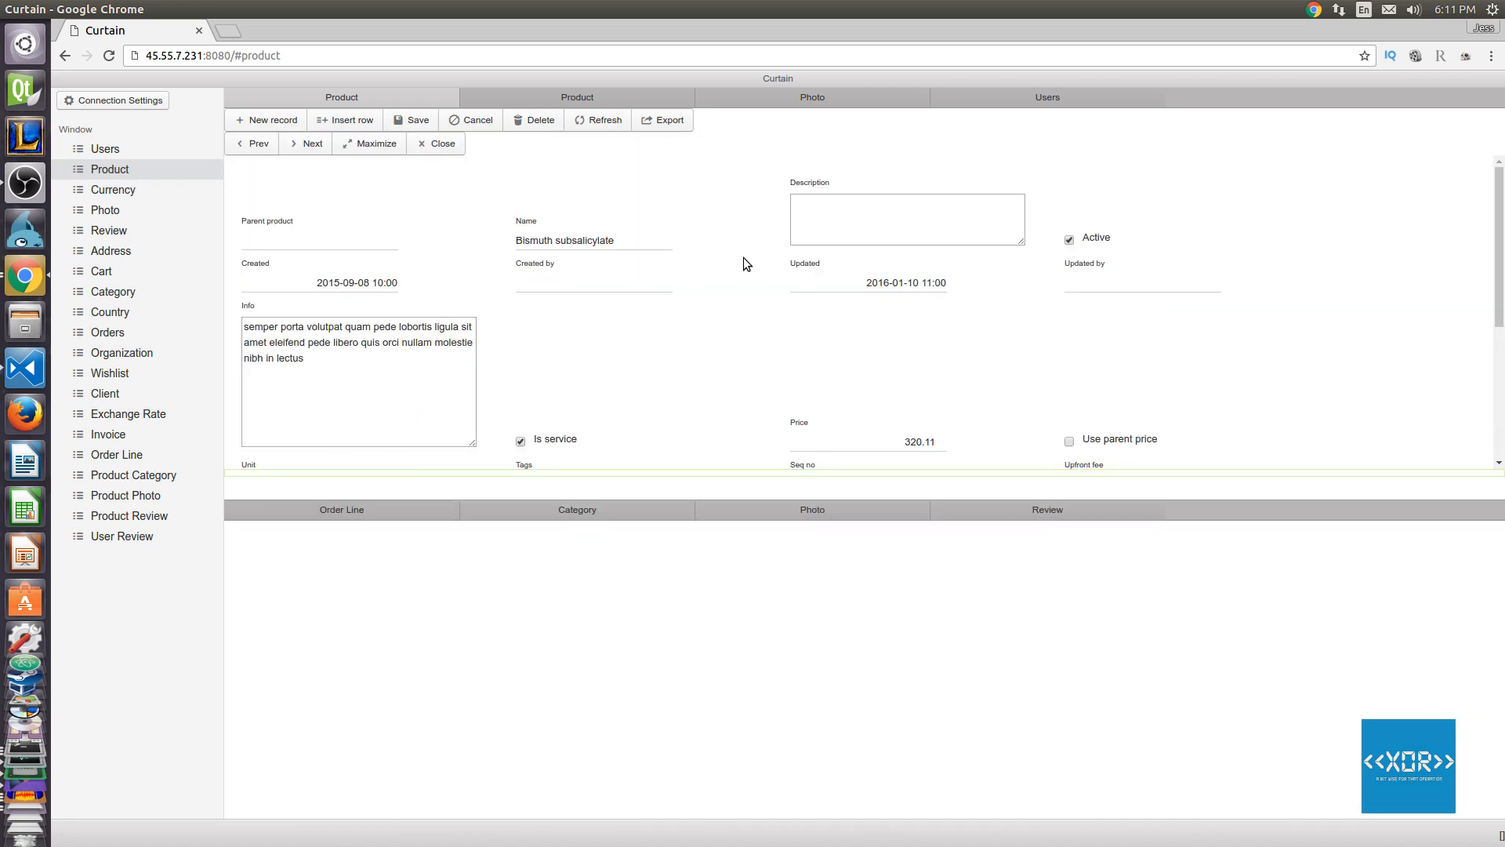
Set the product Description to ASdASD and Info to SDA, then list Organization records.
text(ASdASD)
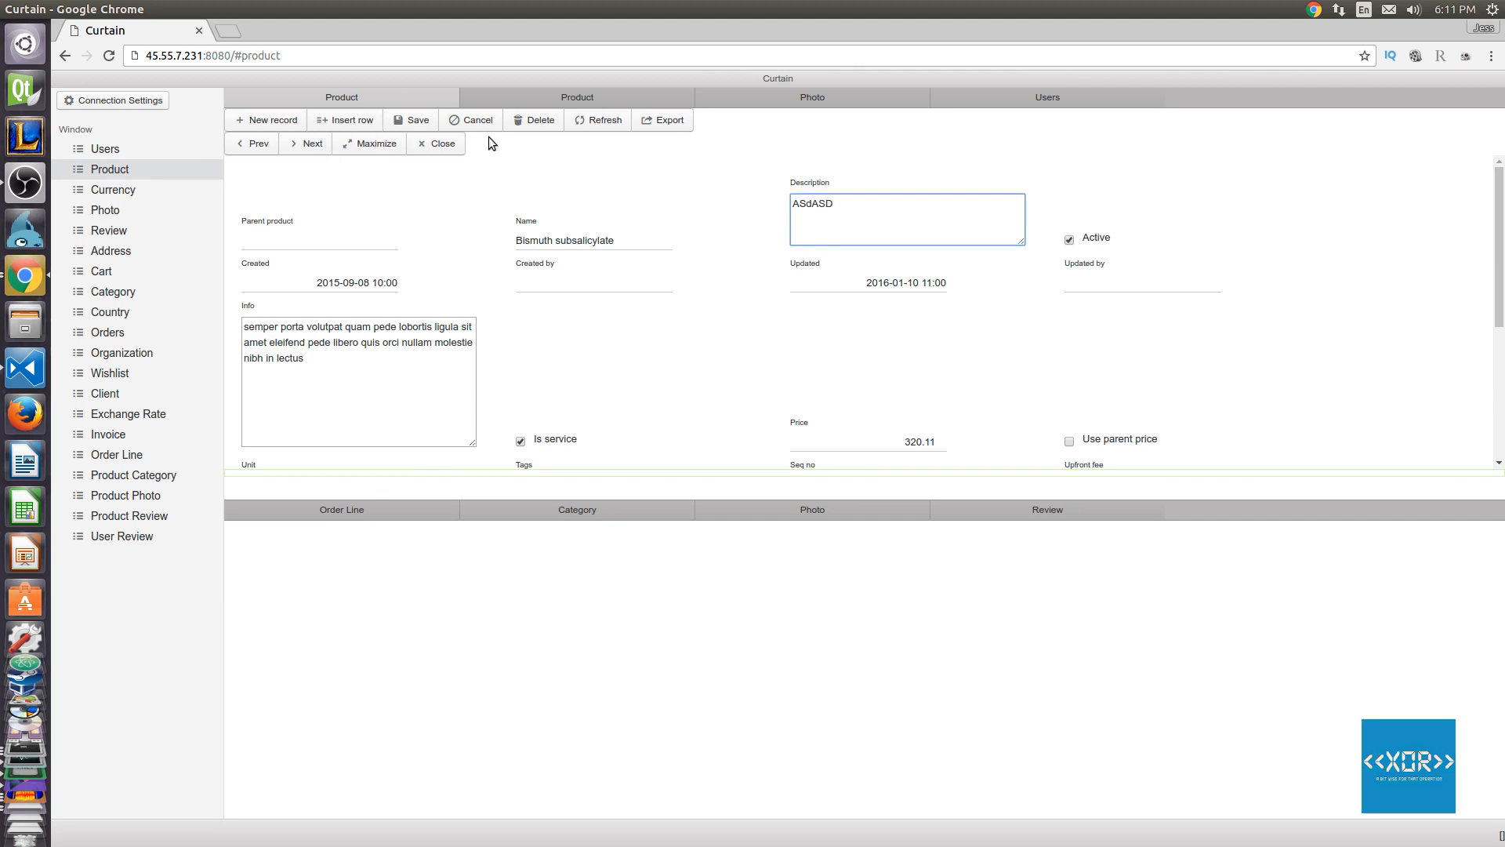
mouse_move(520, 169)
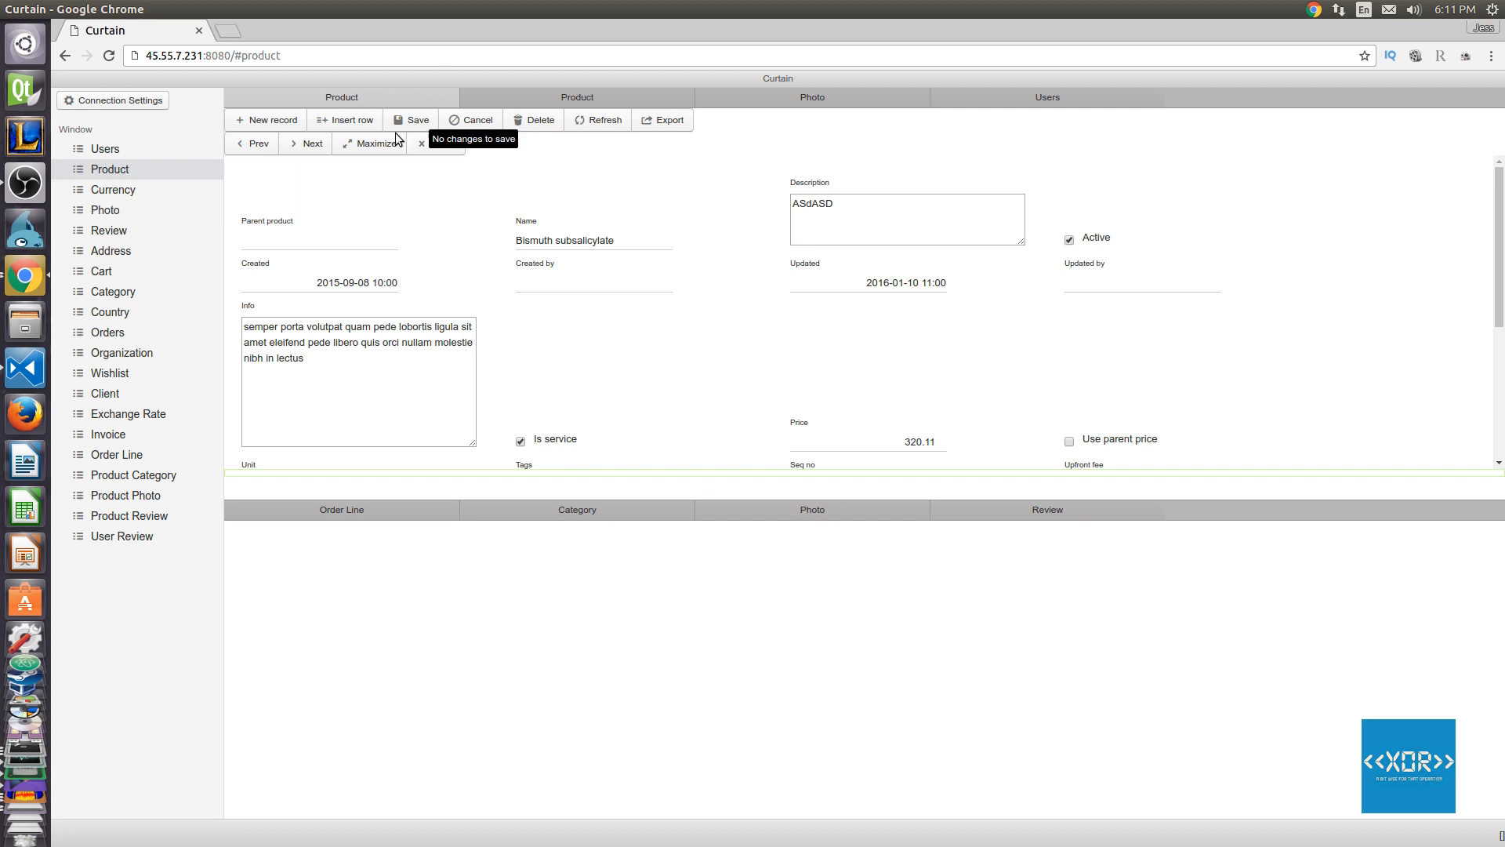
text(SDA)
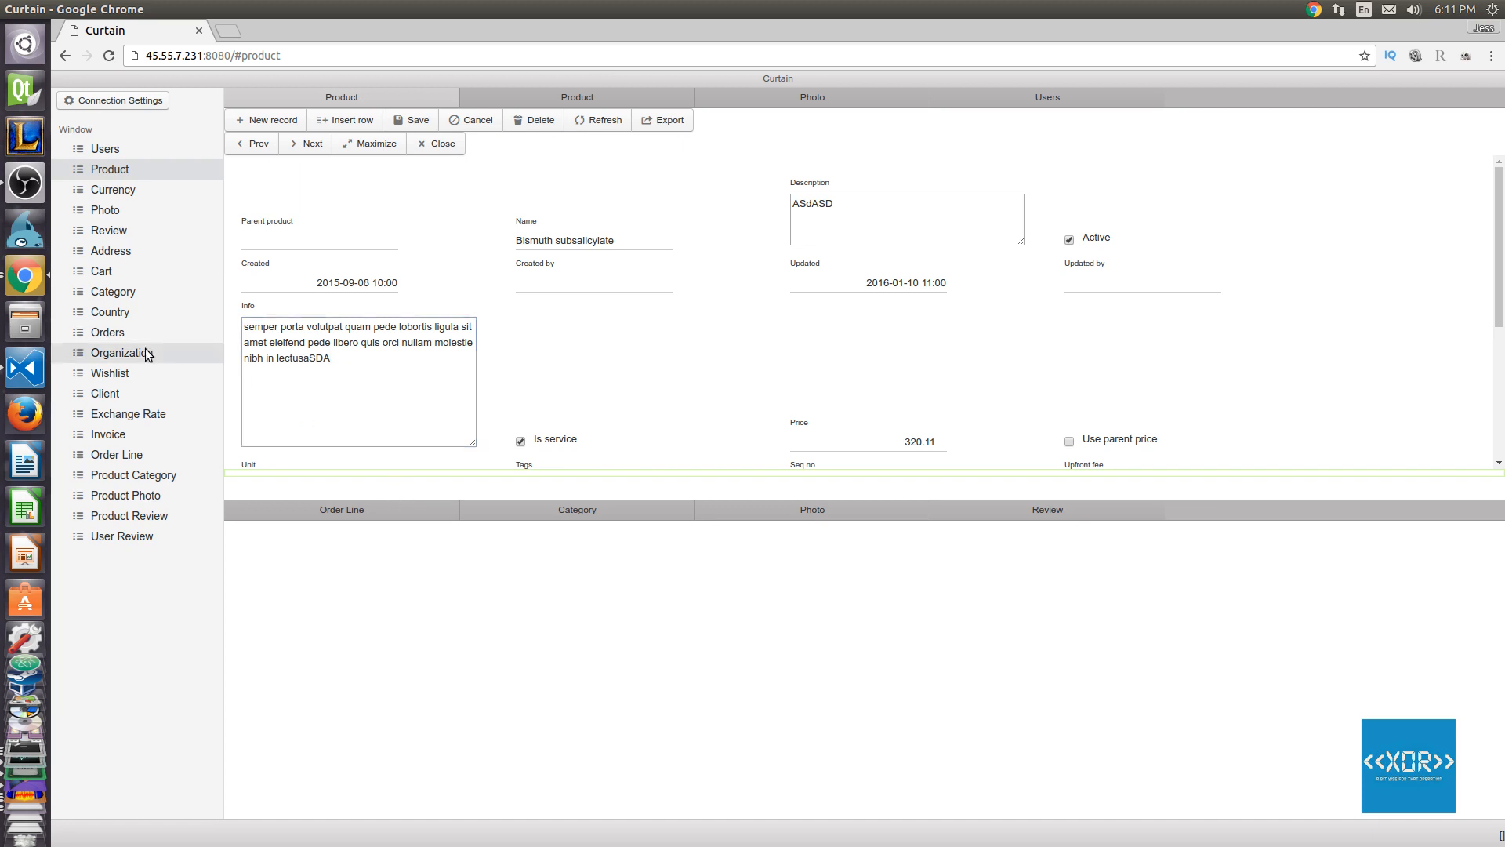
click(122, 353)
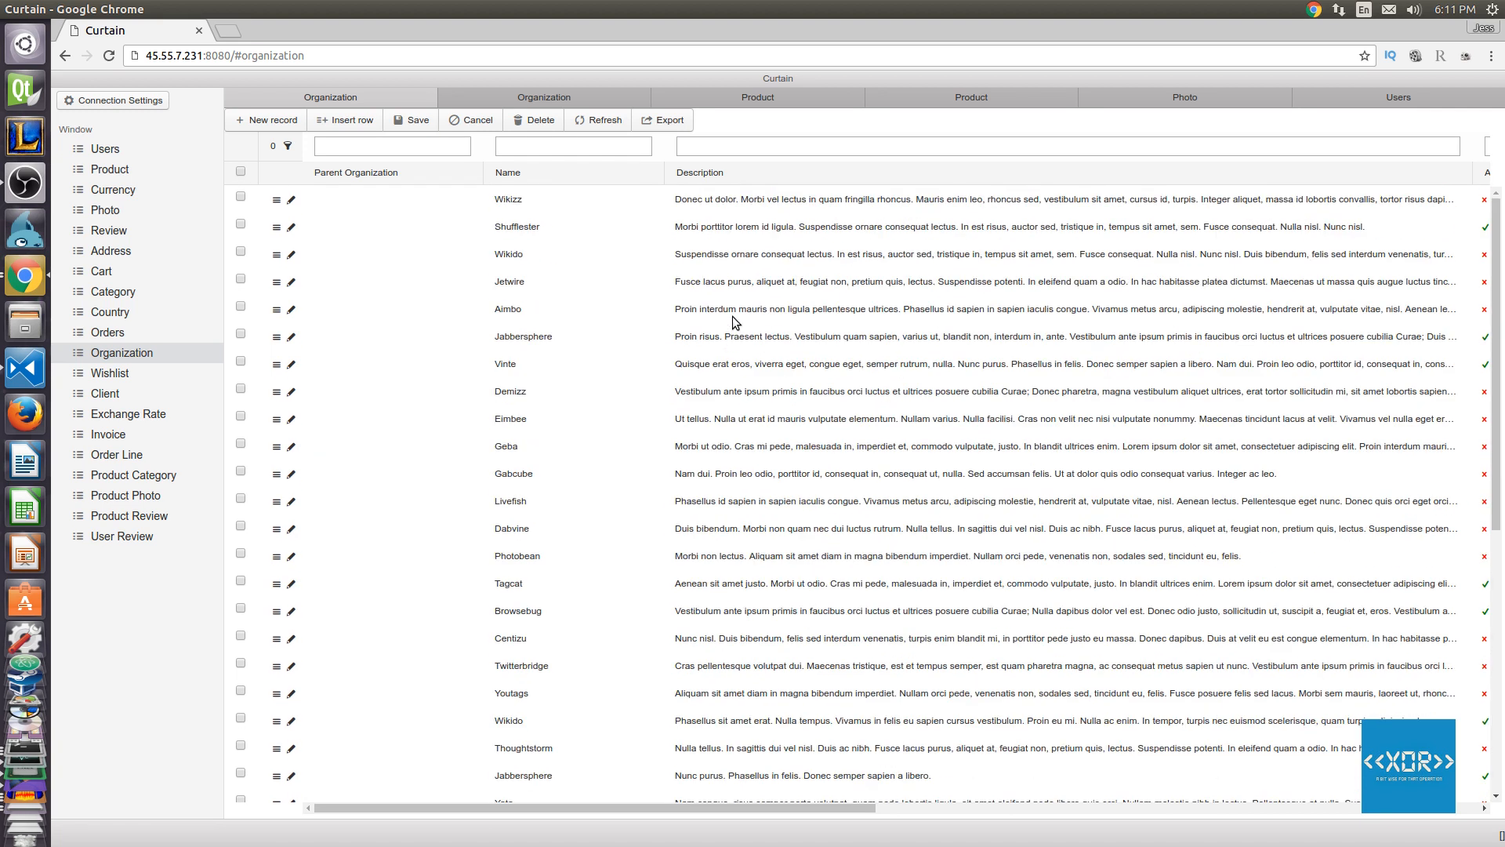
View the Demizz organization record, then switch to the Address records list.
double_click(1115, 392)
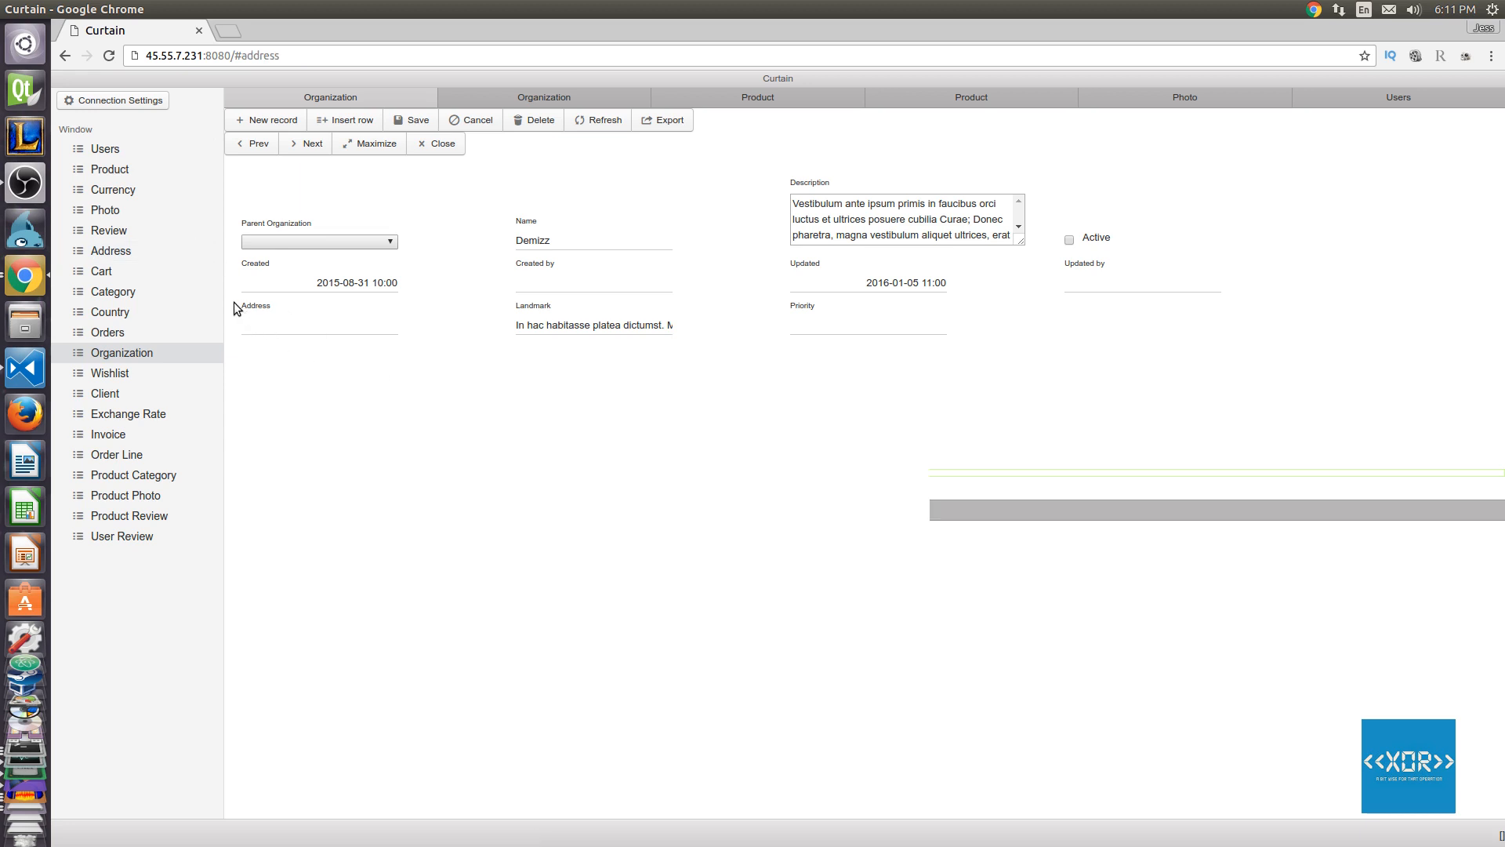
click(110, 251)
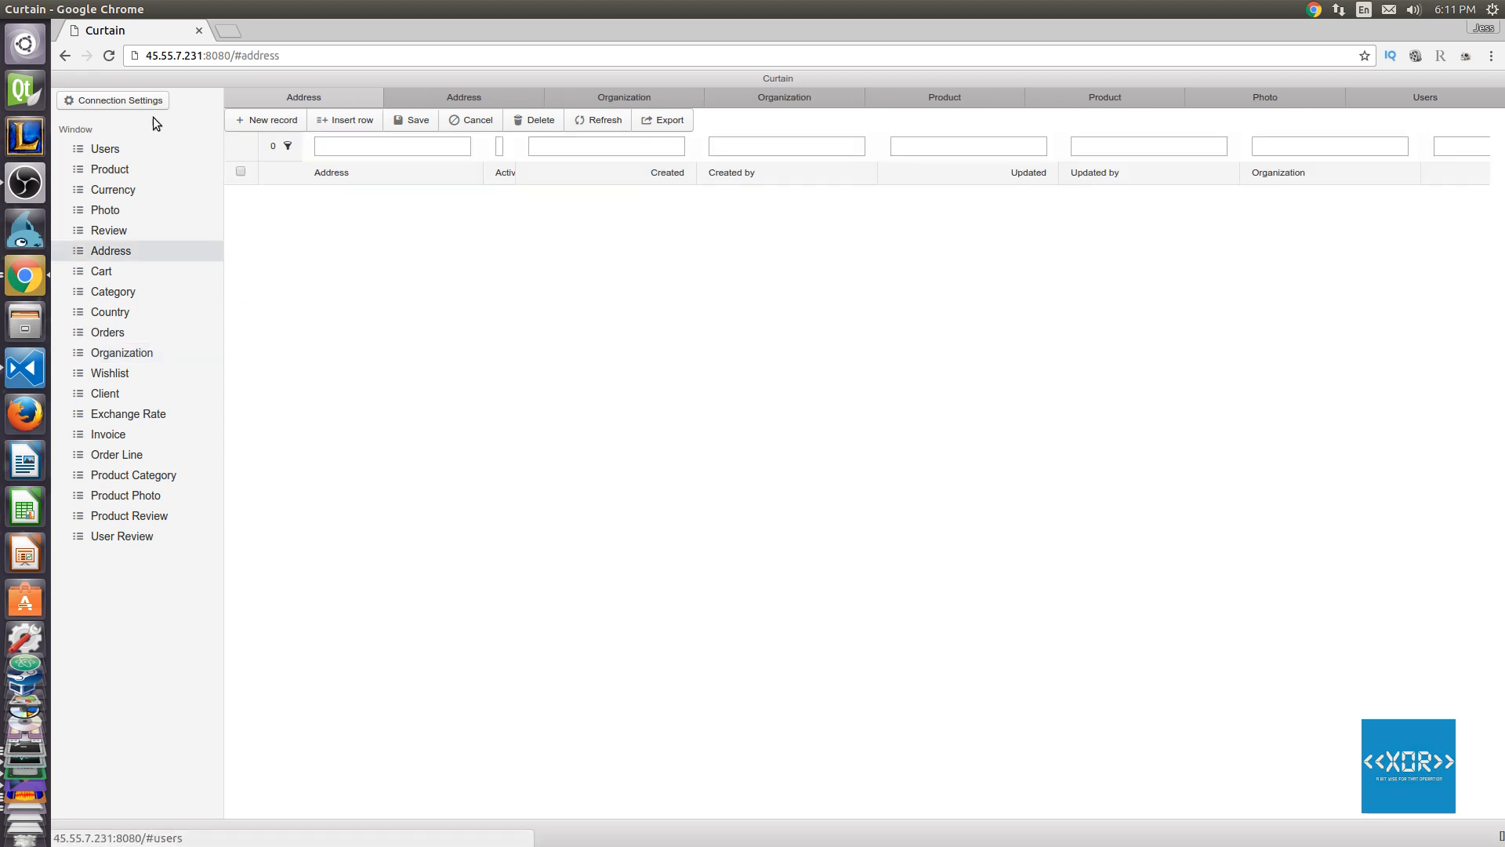
click(597, 121)
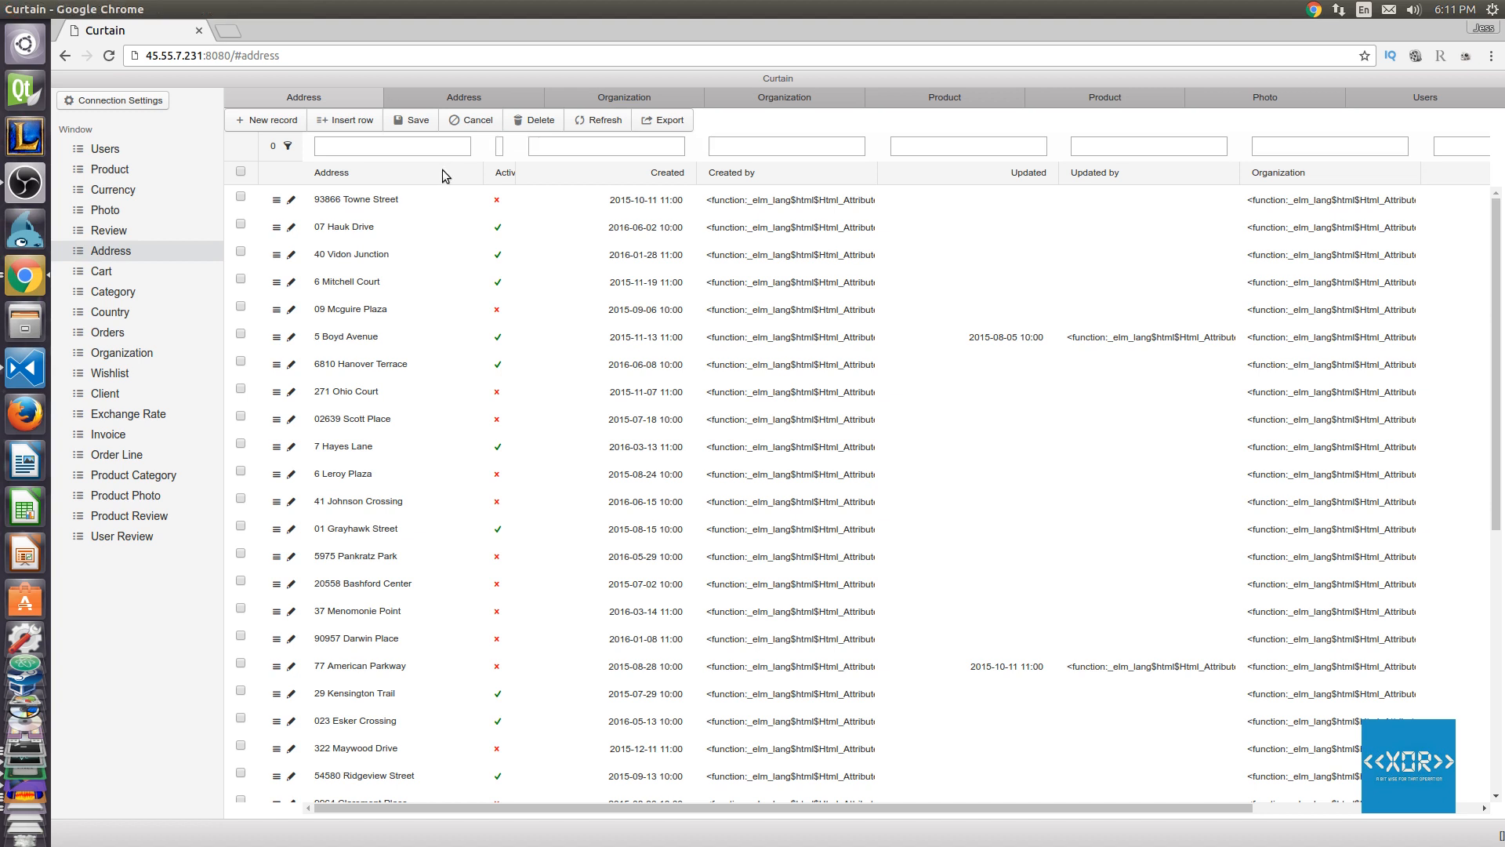
mouse_move(401, 228)
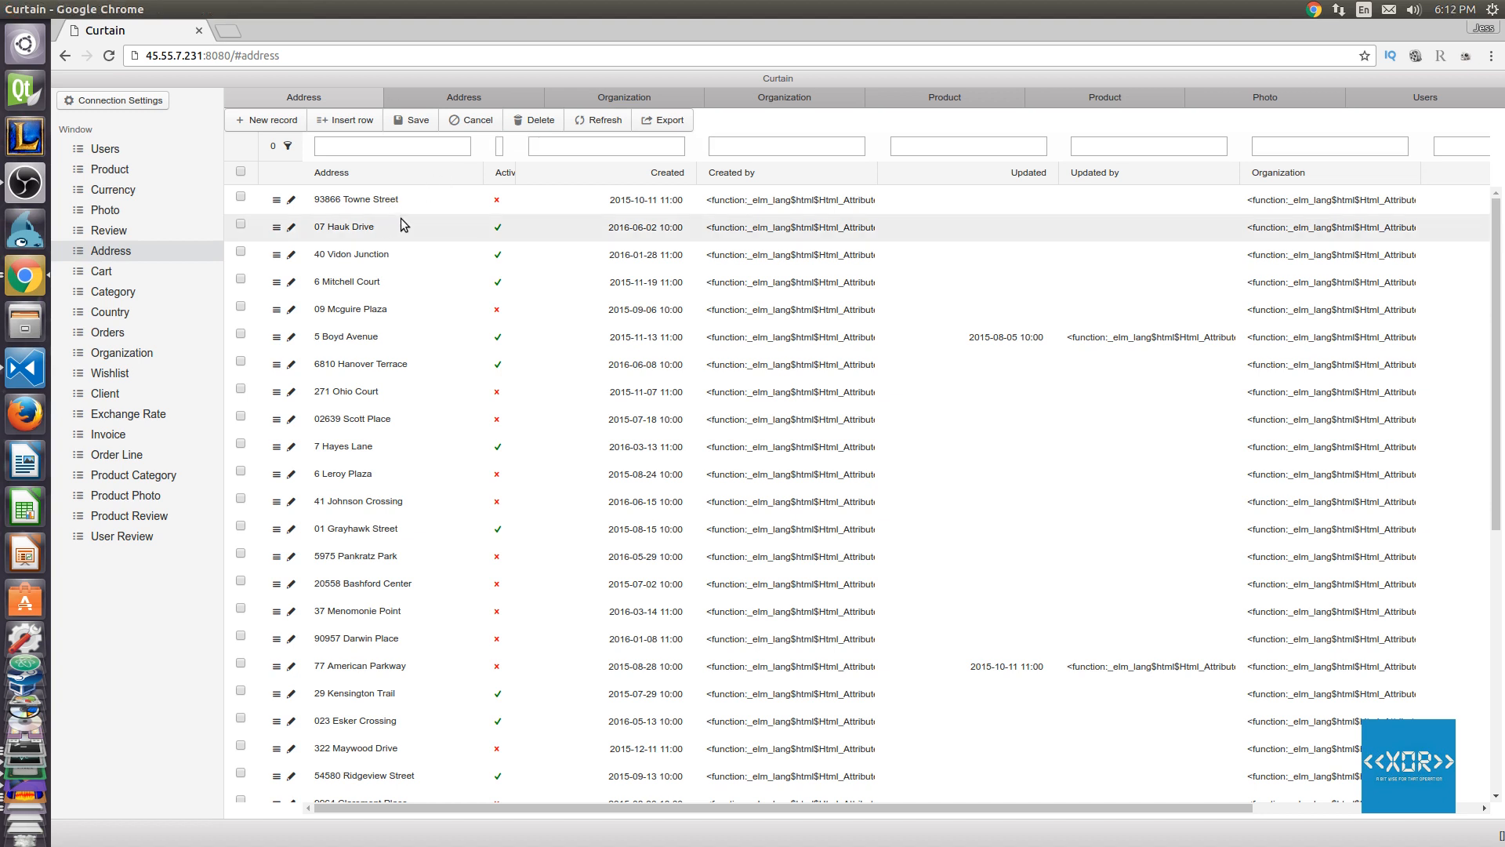
mouse_move(358, 221)
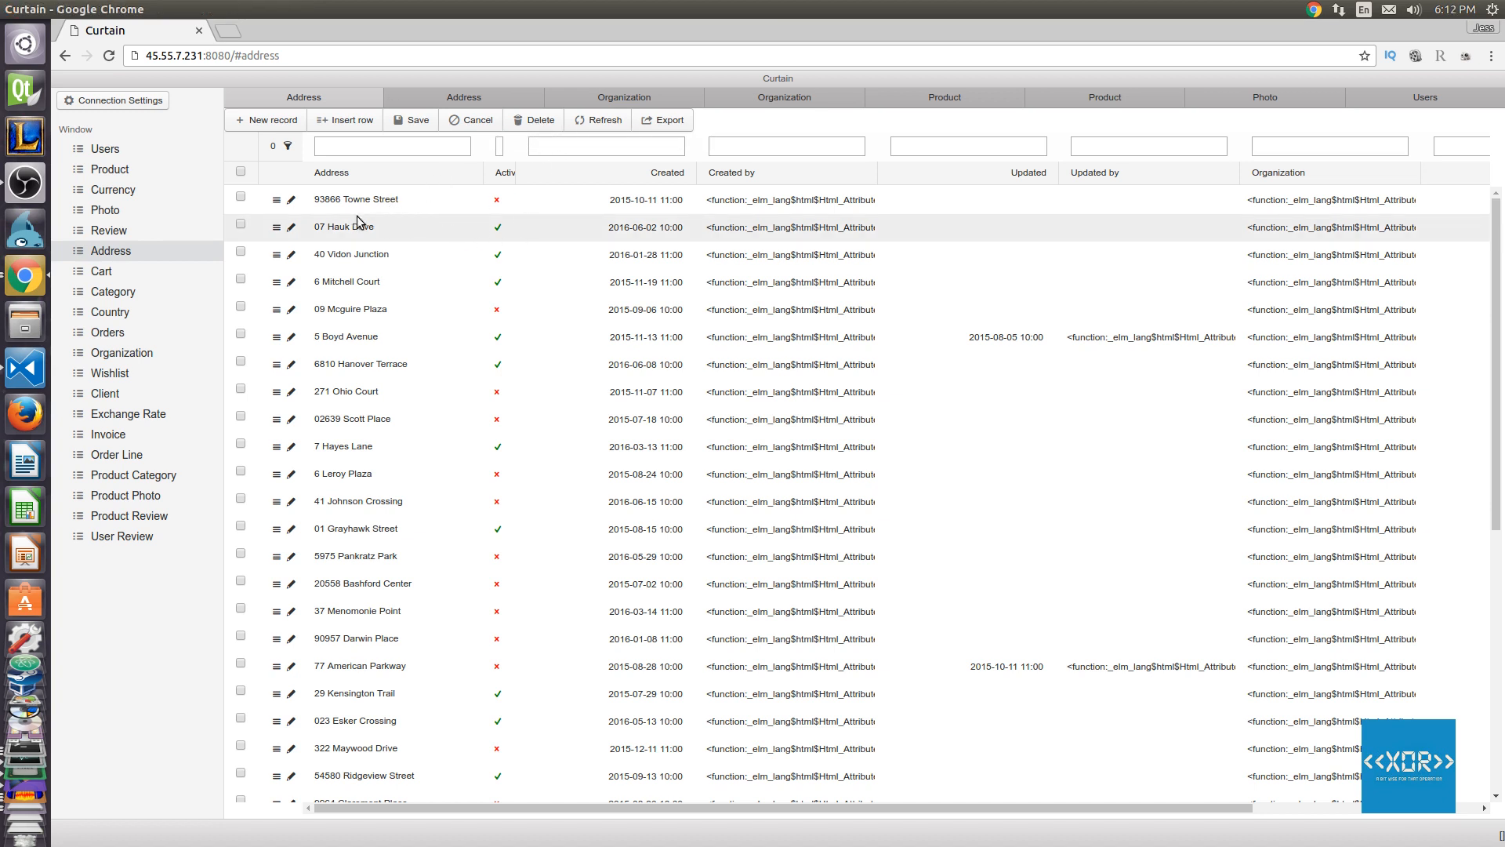
Mark 07 Hauk Drive and 6 Mitchell Court for deletion, hit invalid-JSON errors, and bring up DevTools.
click(241, 224)
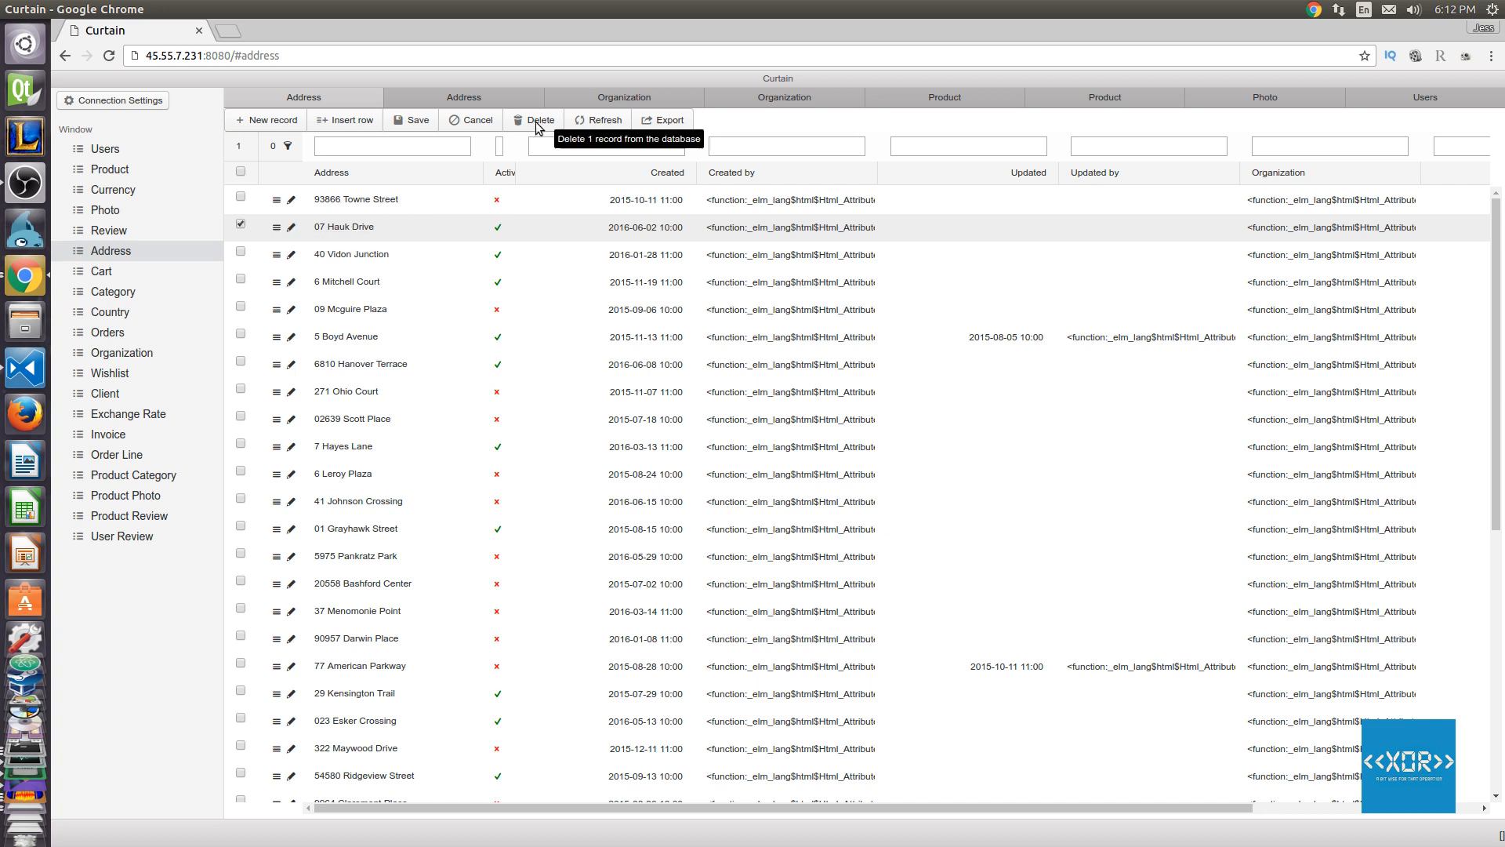
click(534, 121)
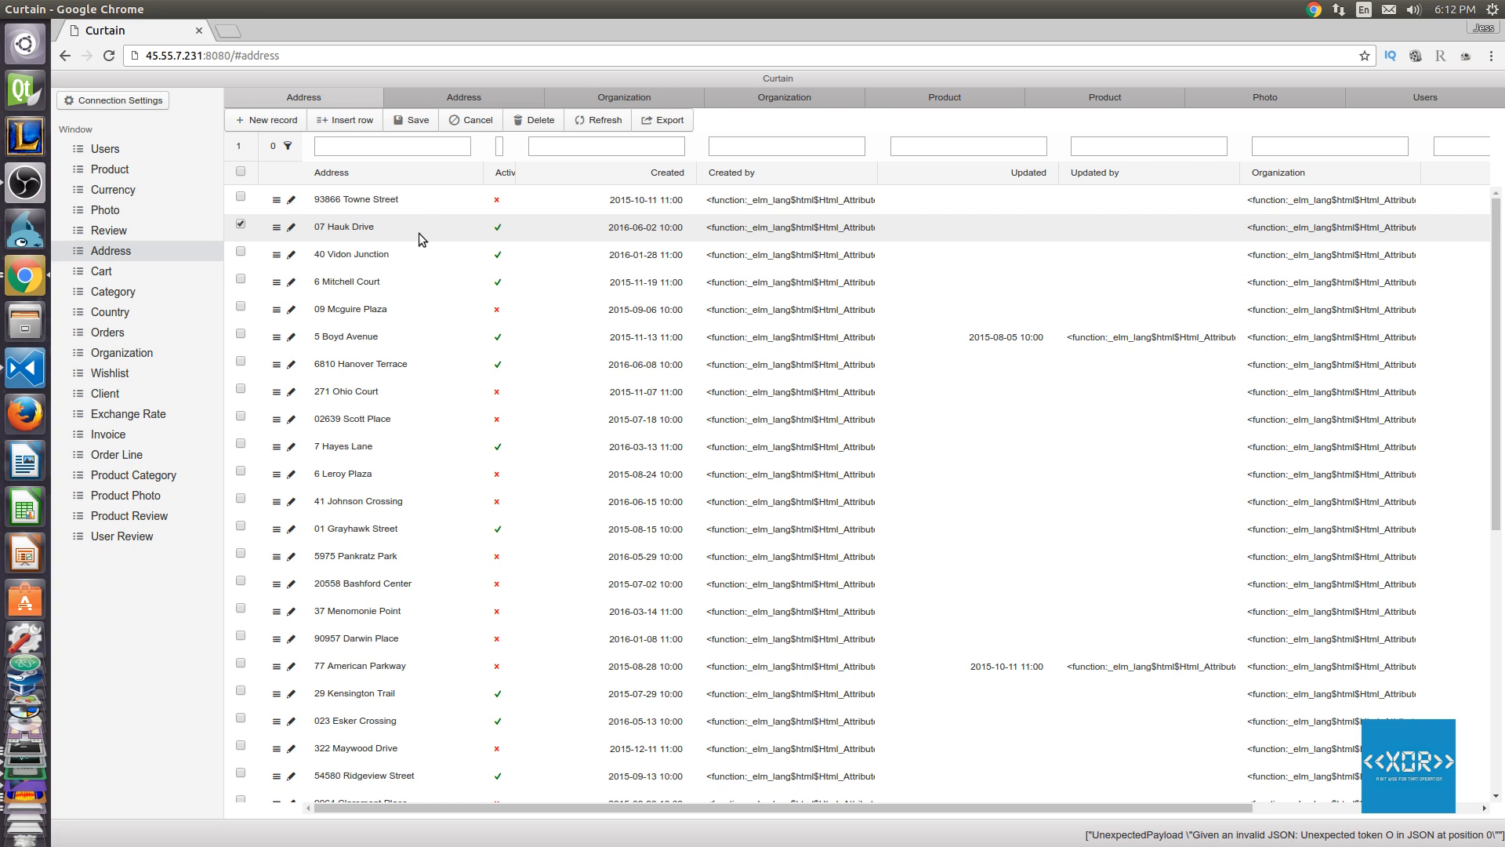
mouse_move(326, 265)
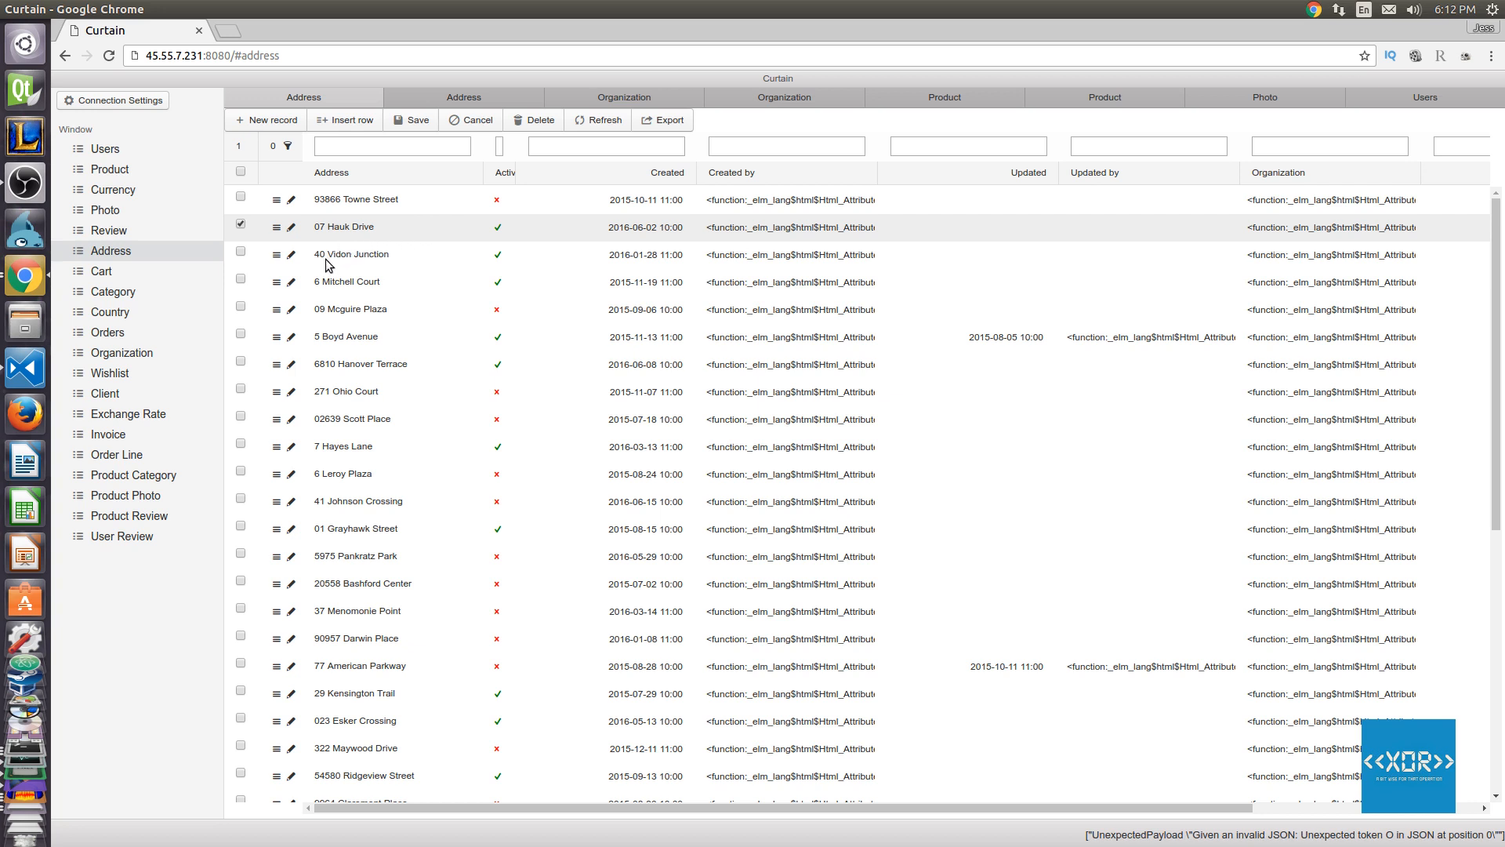
mouse_move(242, 280)
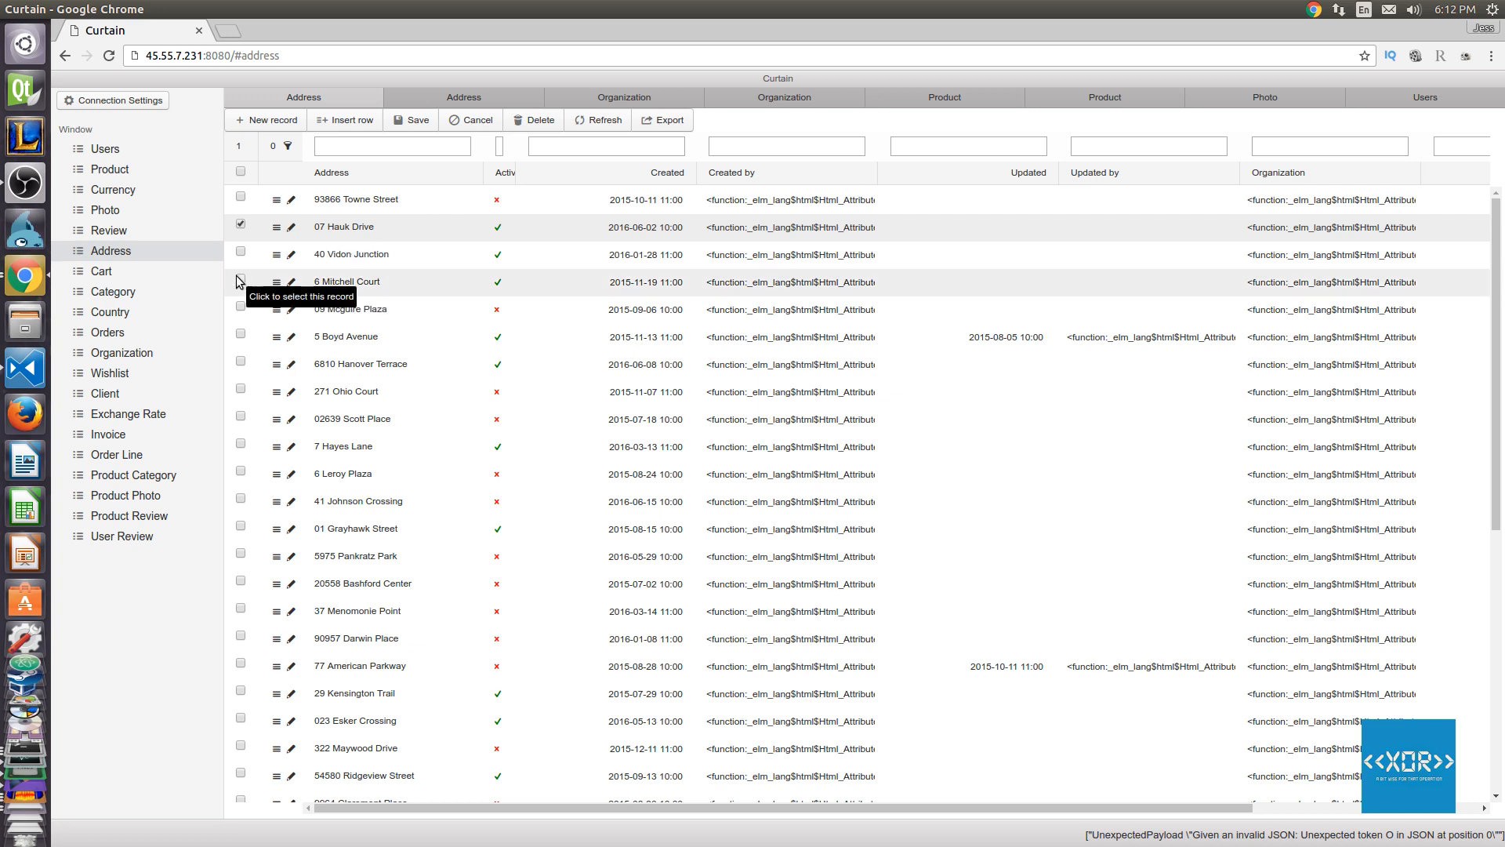
click(240, 281)
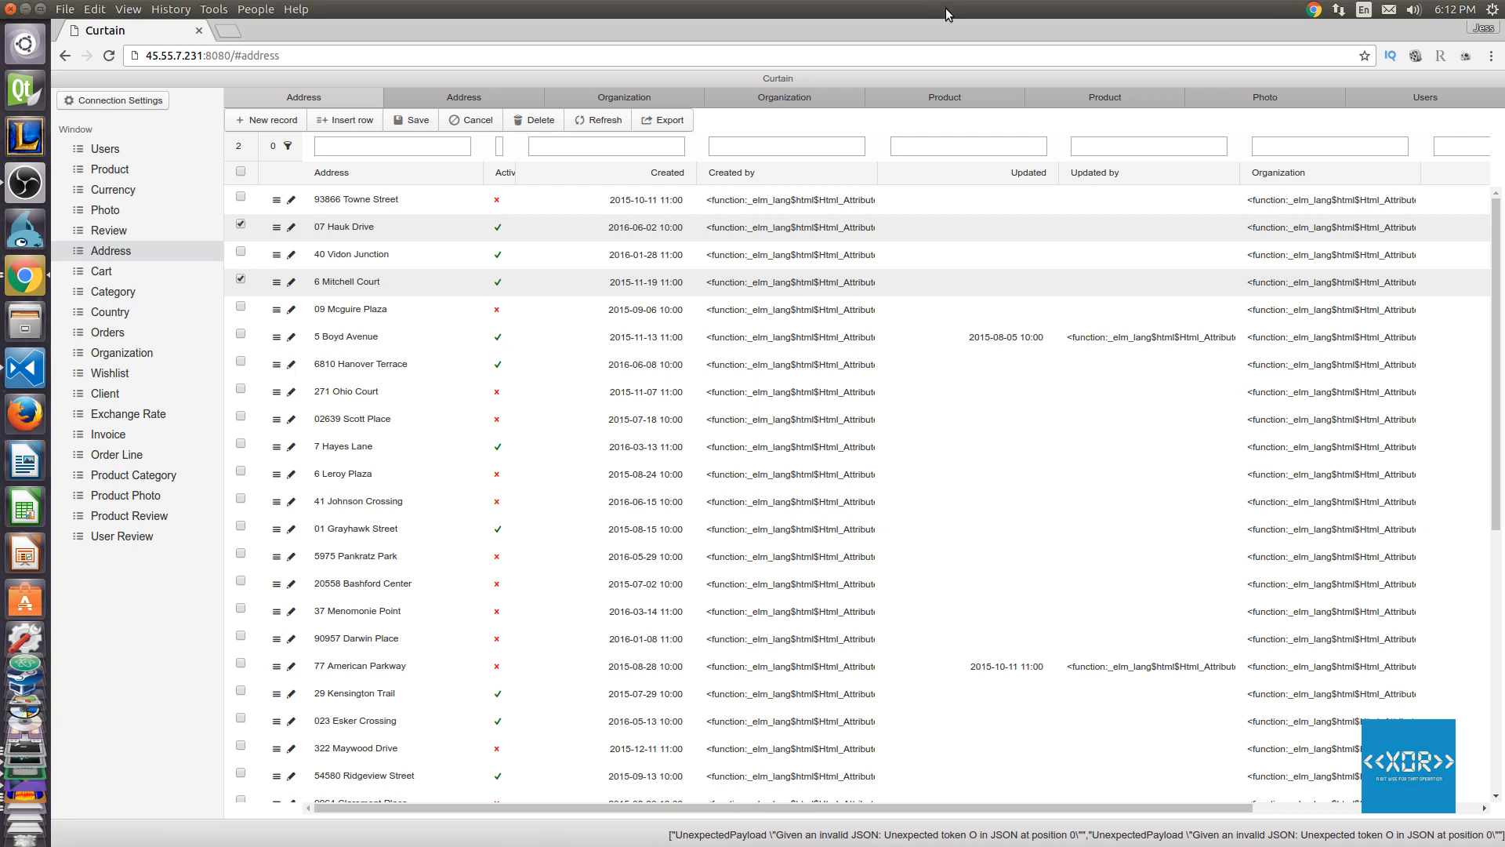
key(F12)
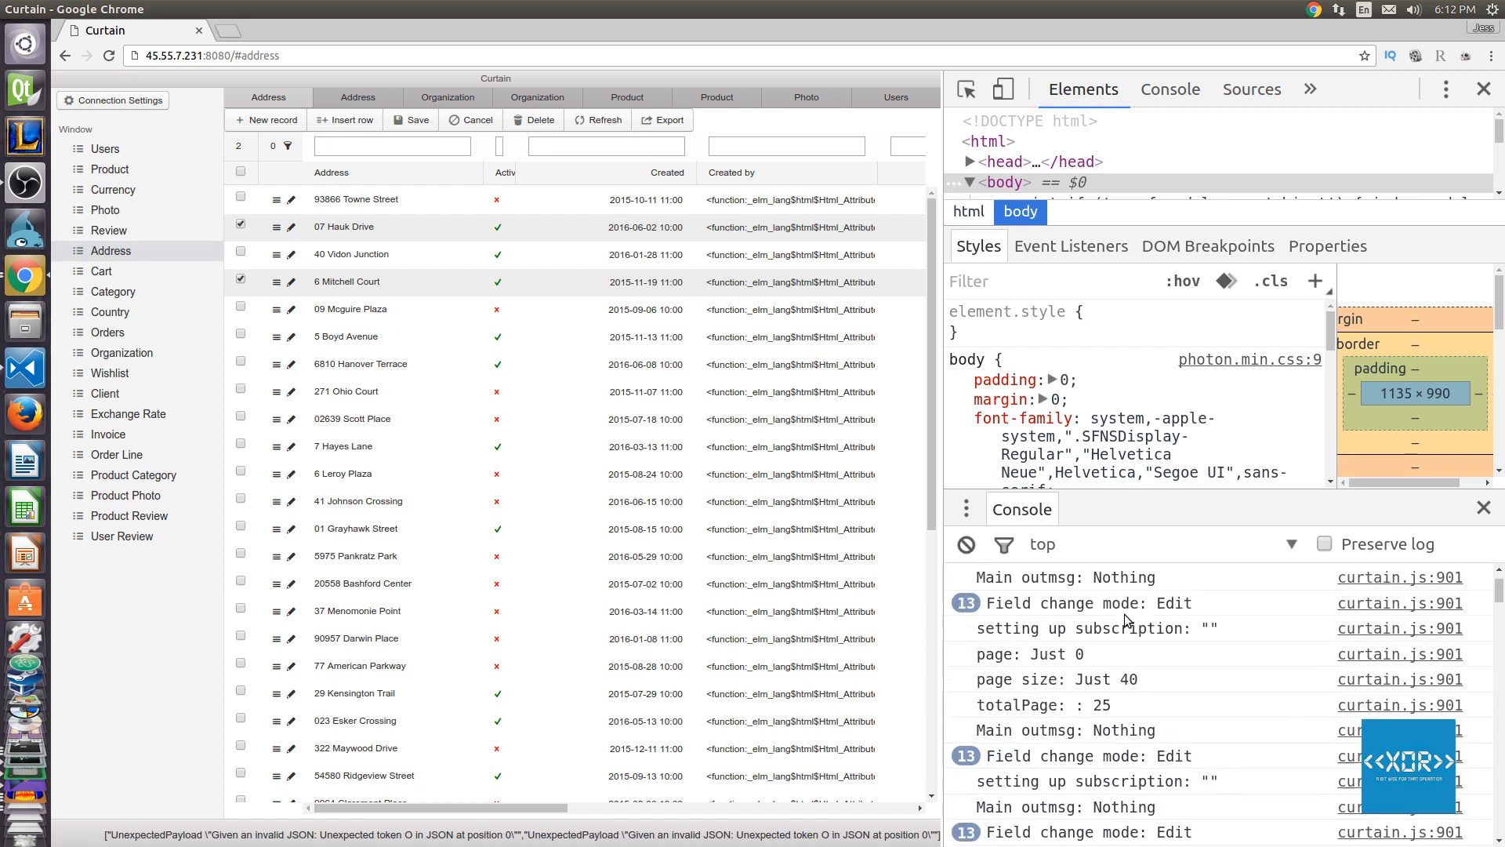
Show the curtain.js:901 source in the Sources panel and scroll through it.
click(1251, 88)
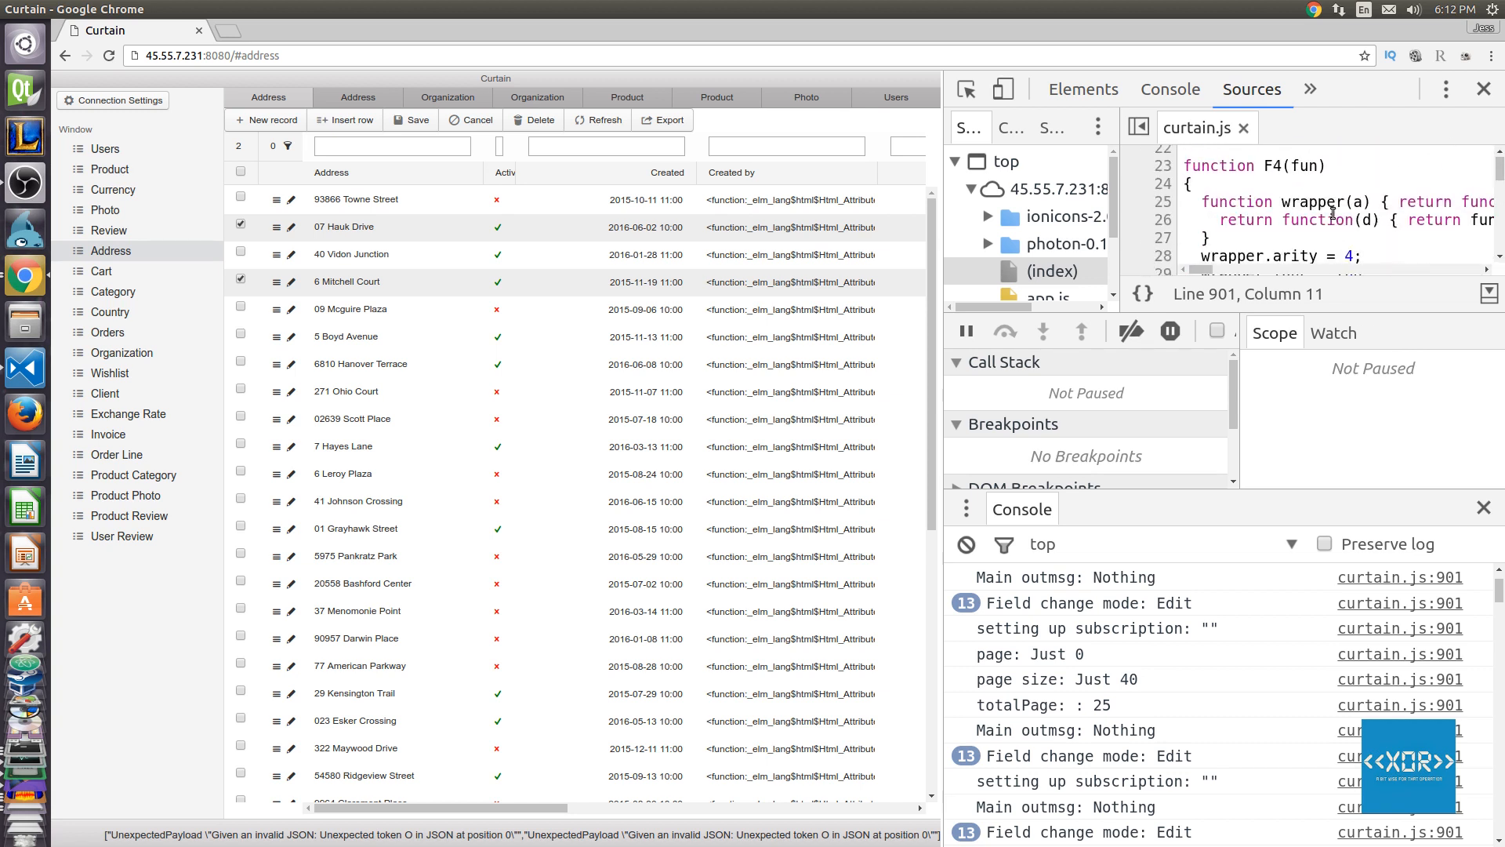
scroll(down, 3)
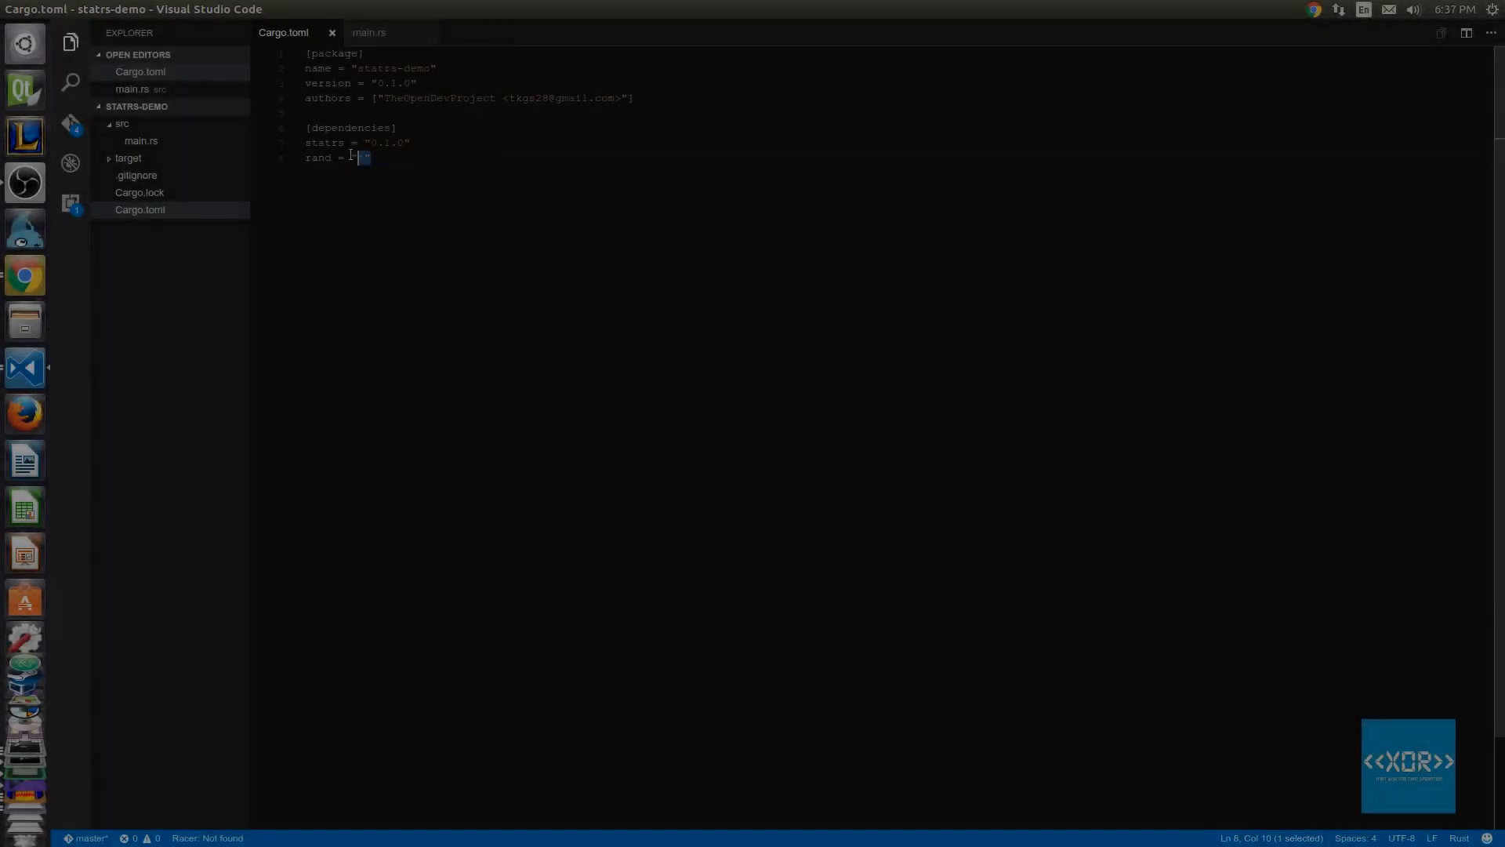
Show main.rs in the editor, then start a terminal in the statrs-demo folder.
click(368, 32)
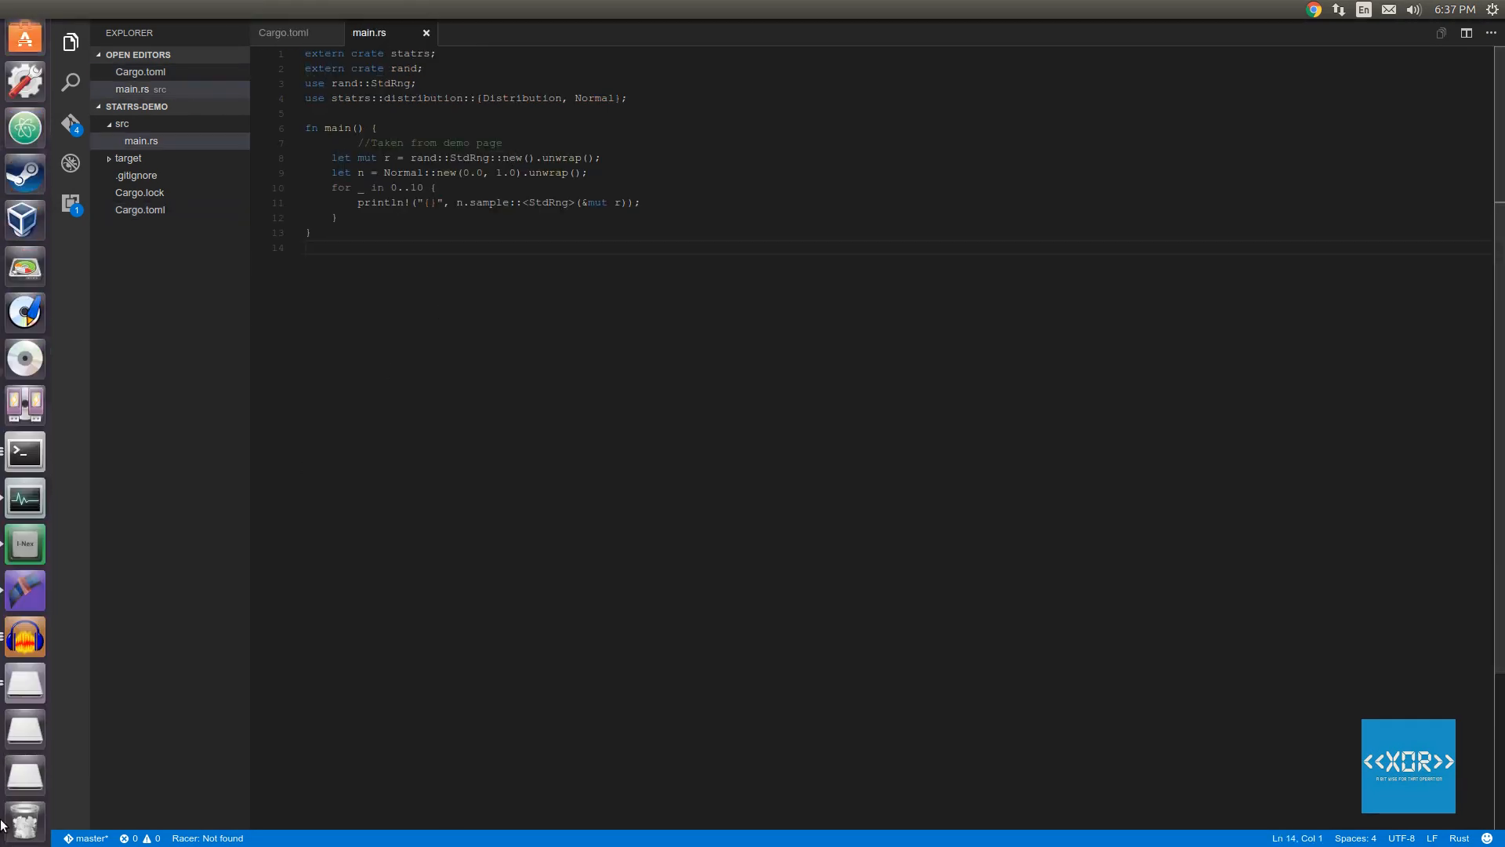
click(23, 726)
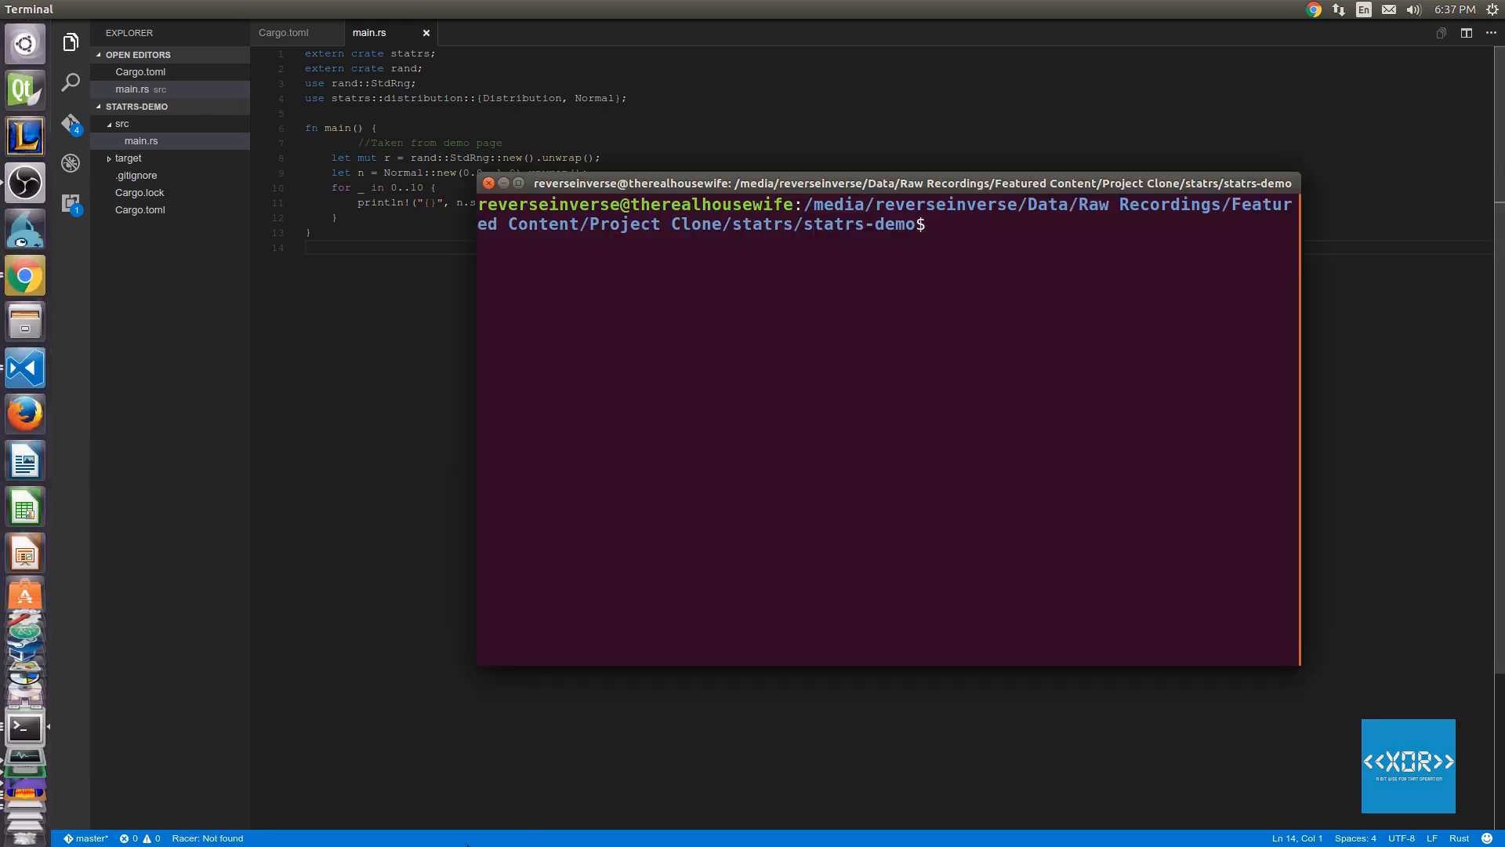
Run cargo run repeatedly to print fresh batches of random normal samples.
text(cargo run)
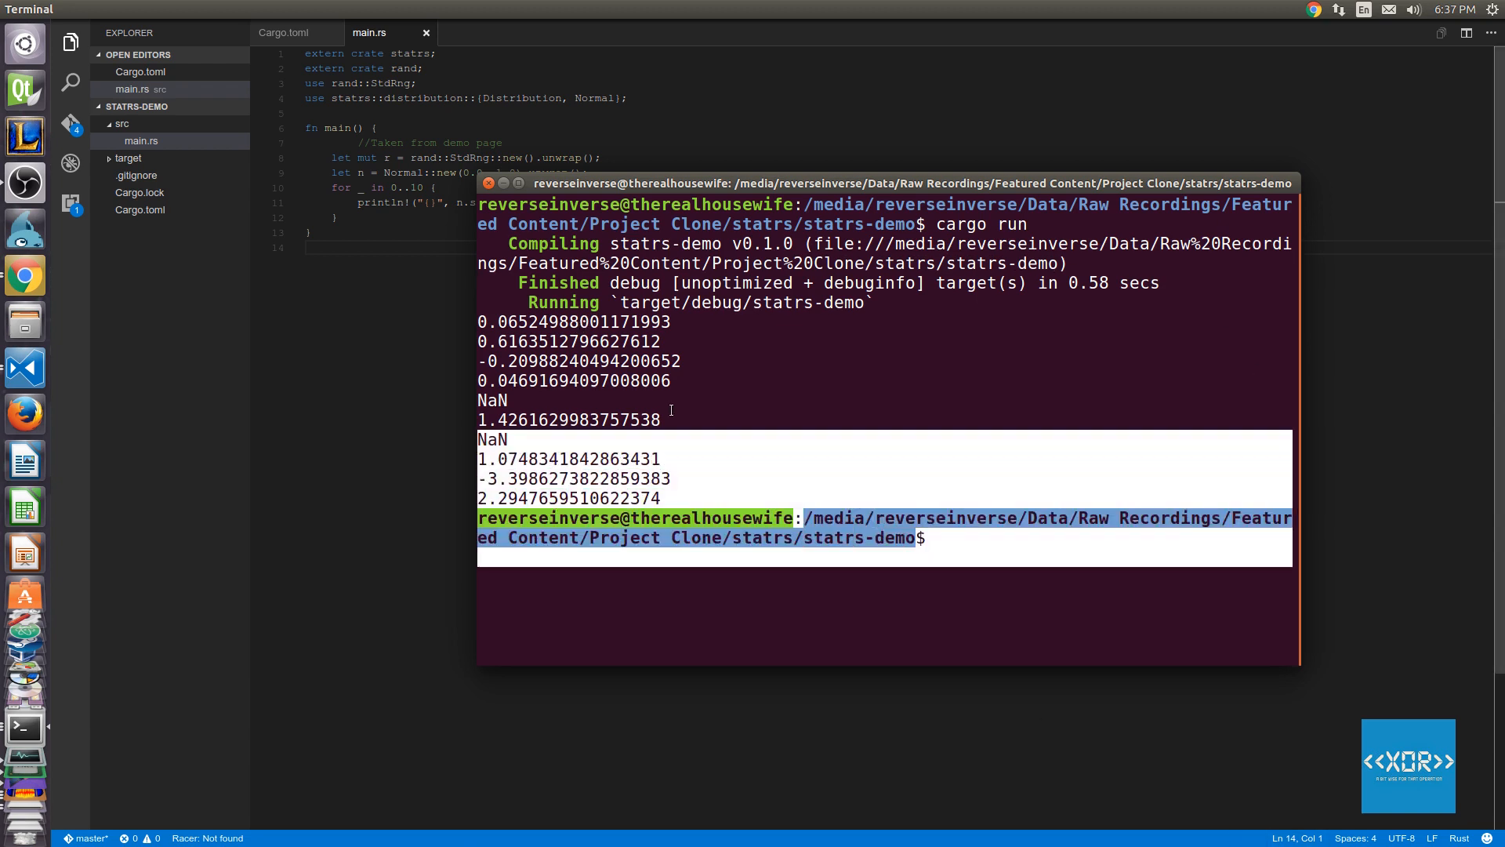
text(cargo run)
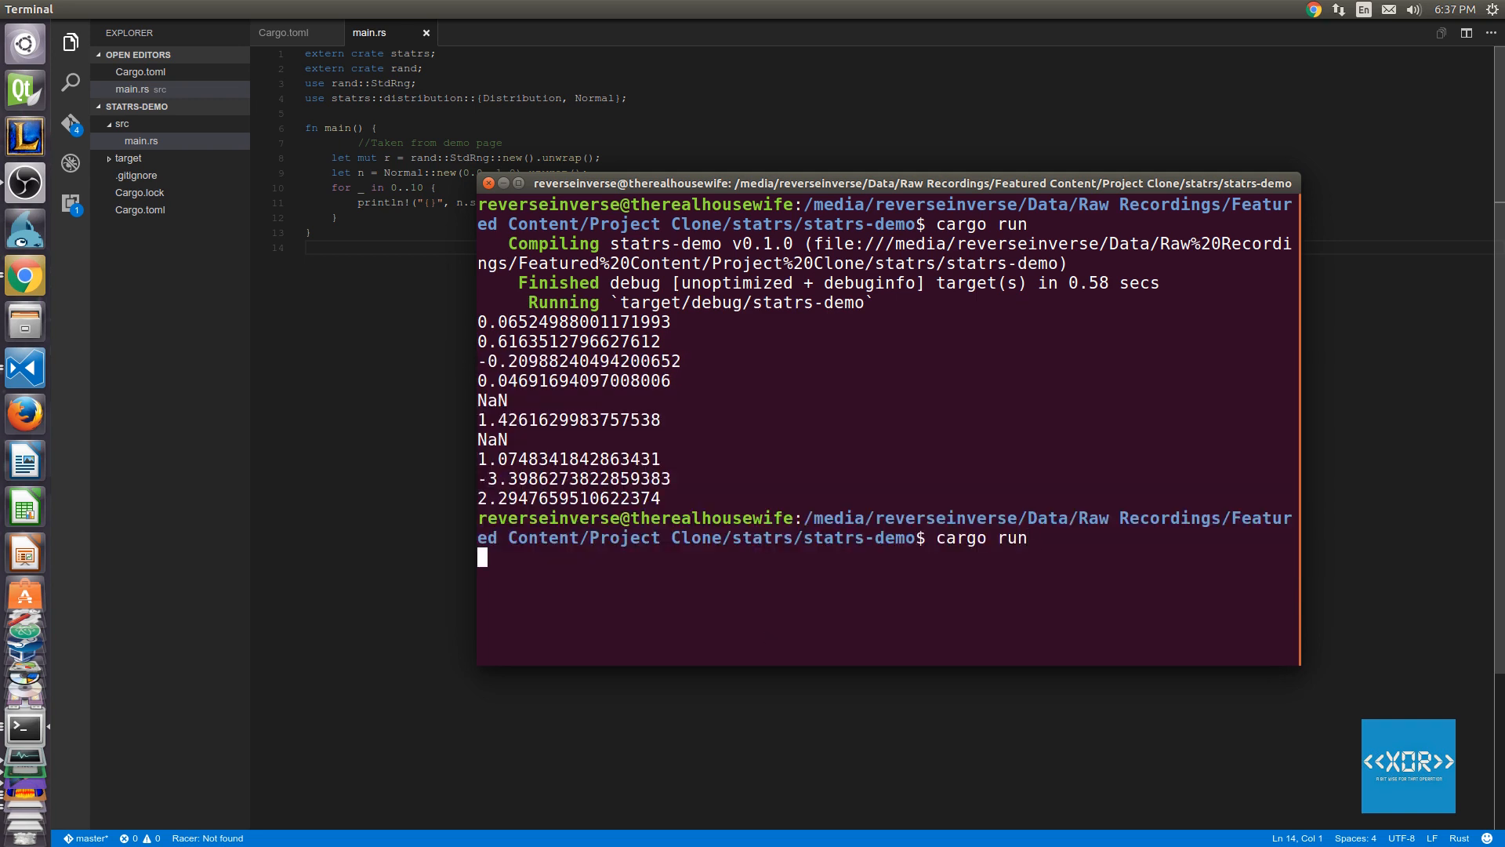
key(Return)
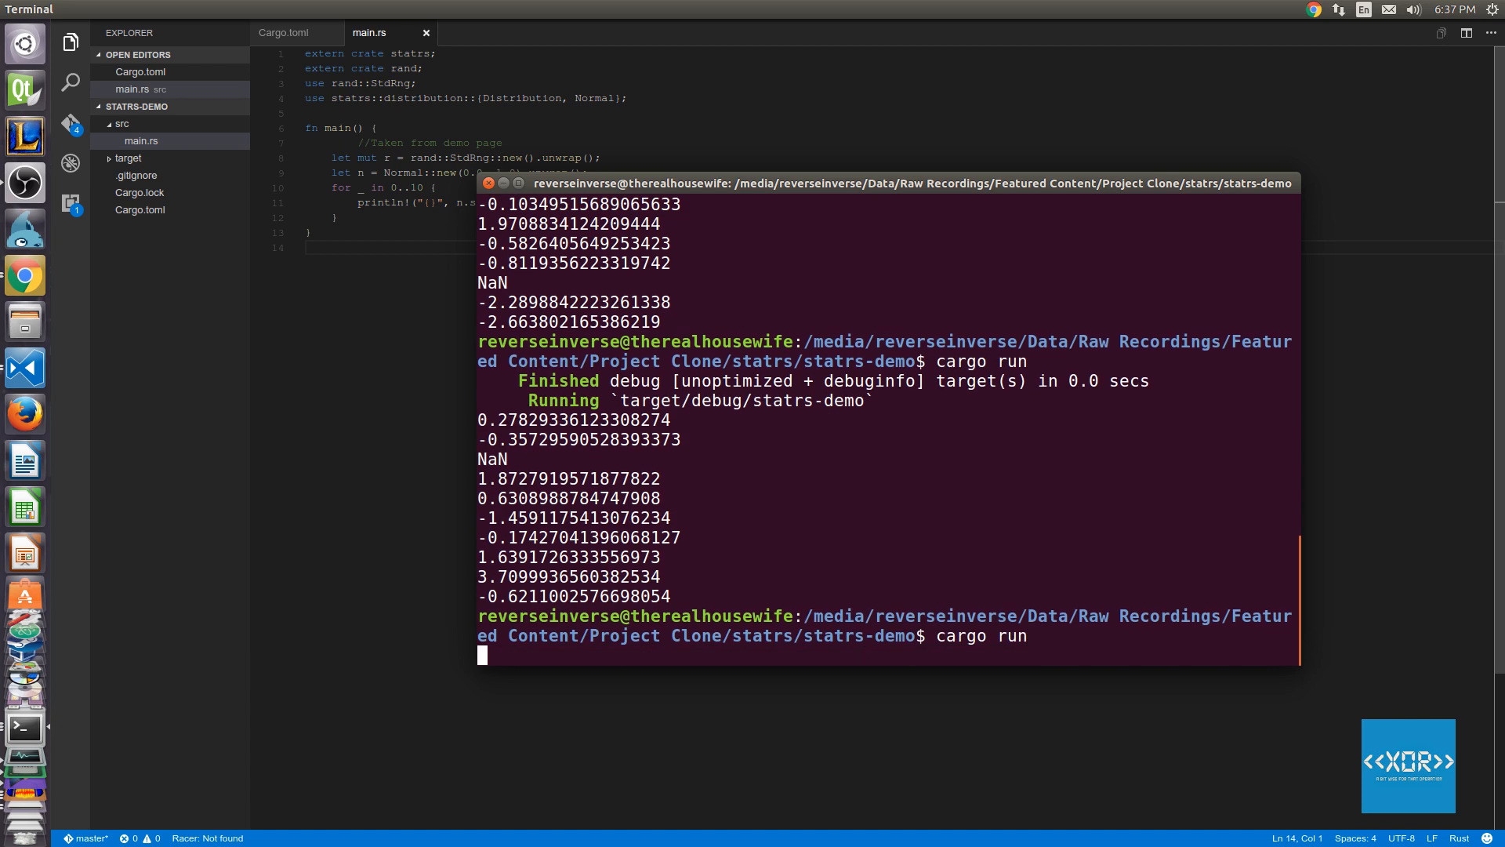
key(Return)
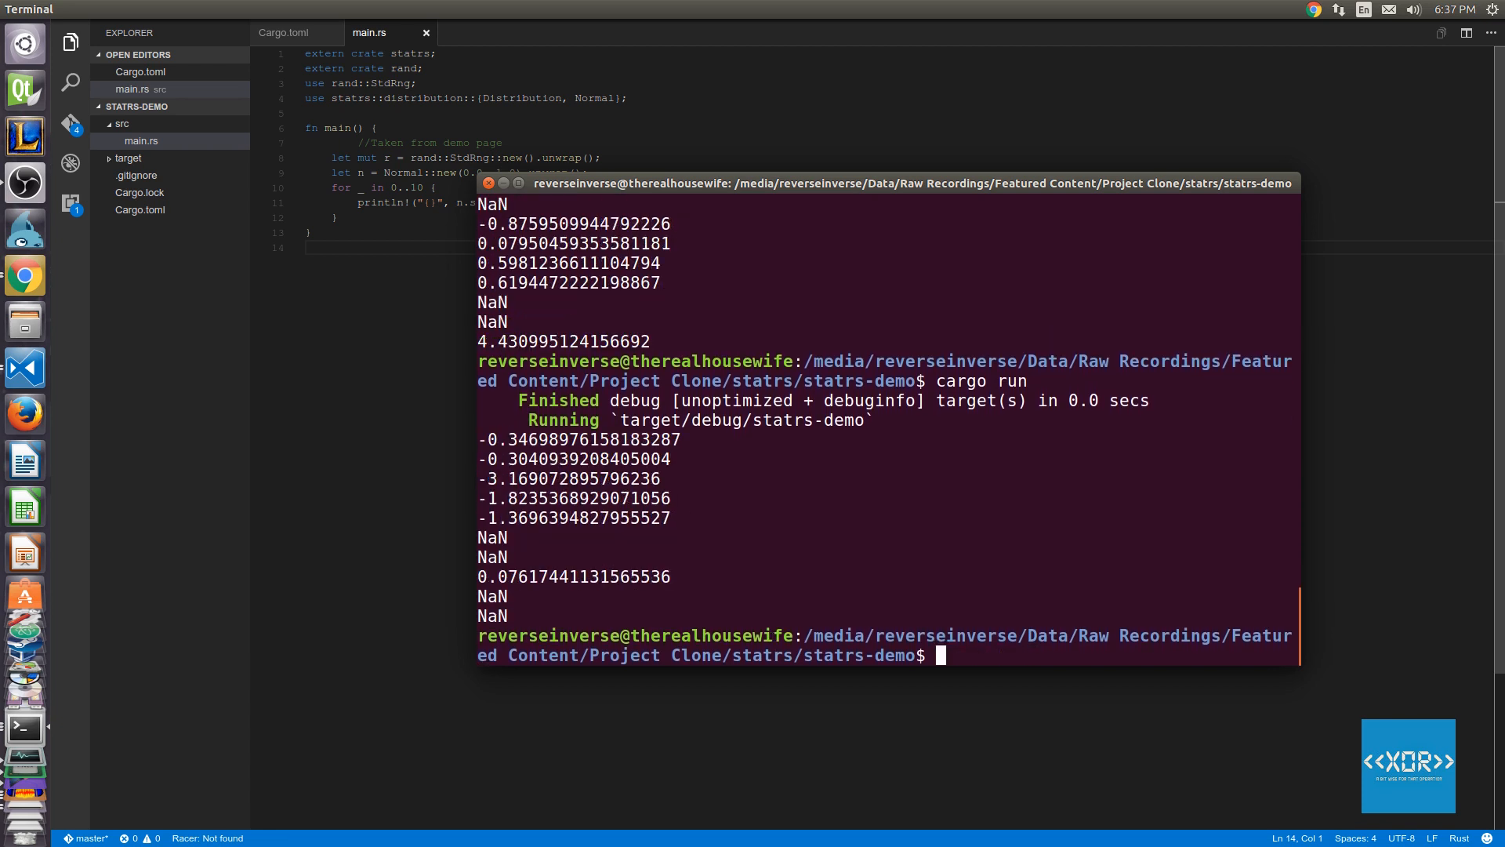
text(cargo run)
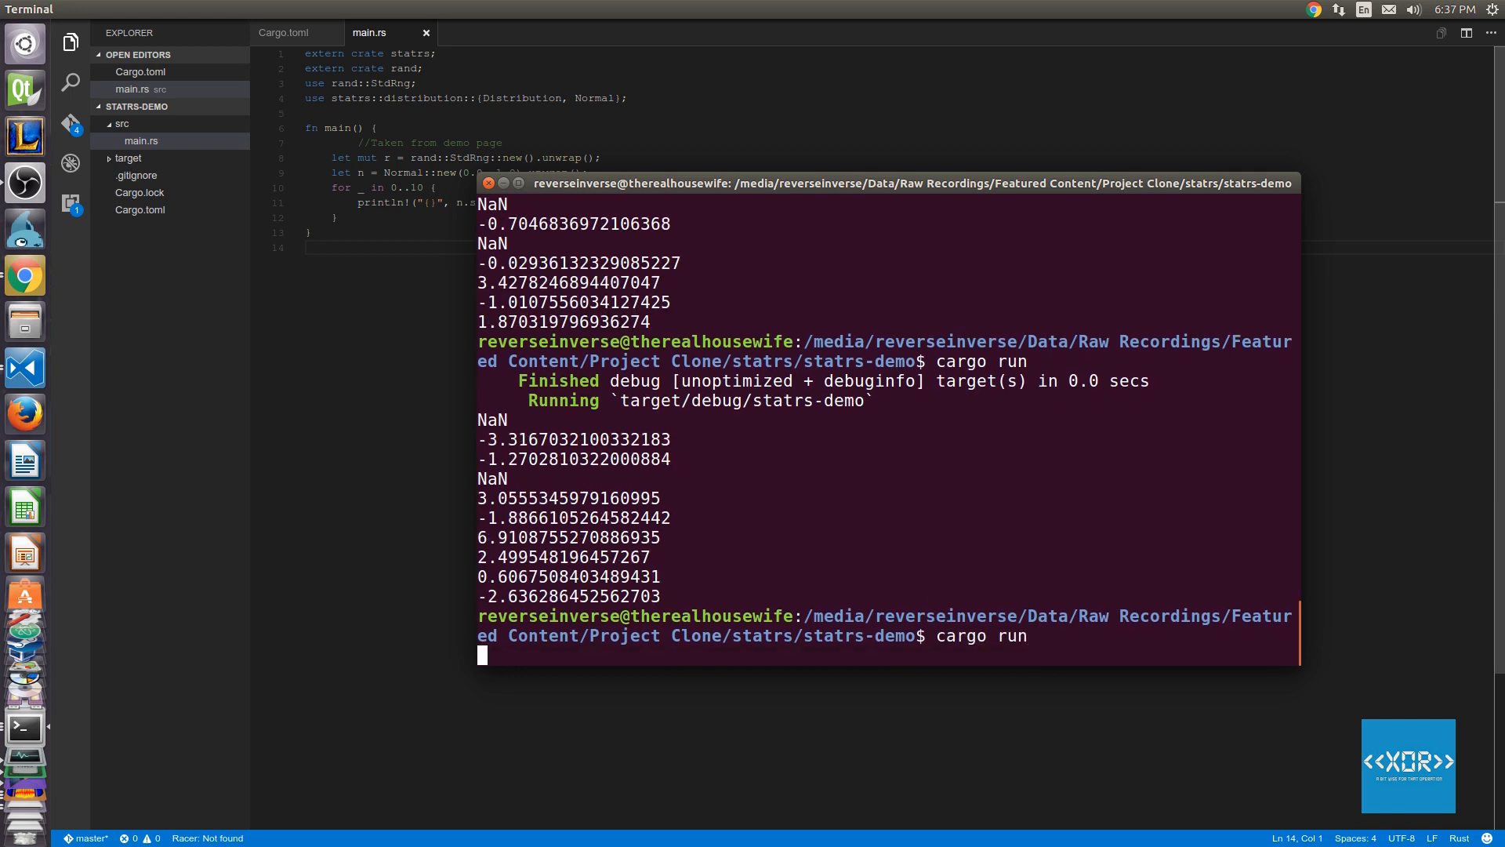
key(Return)
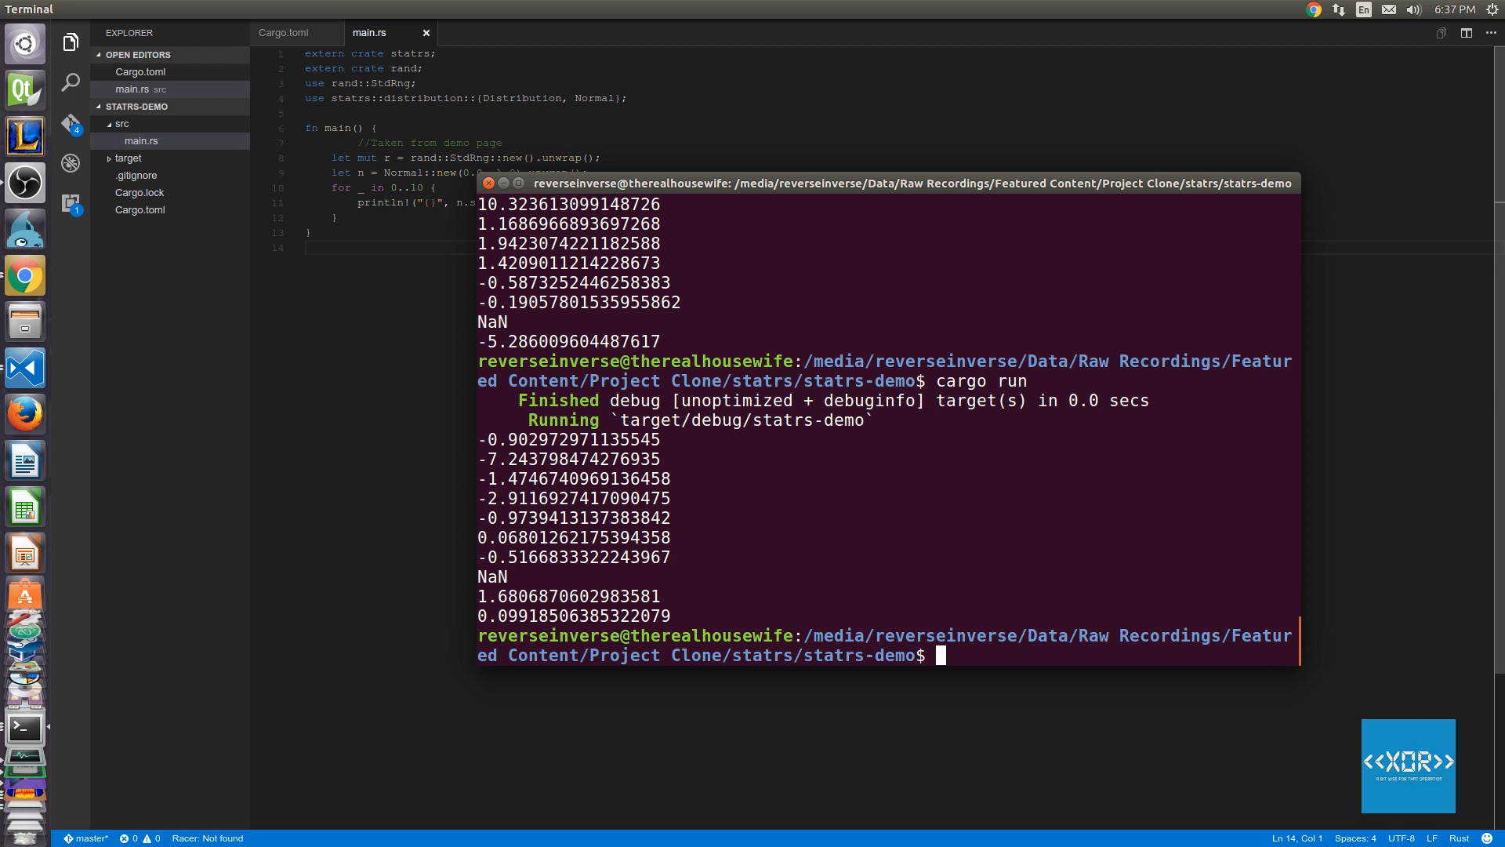
Clear the output and begin a cargo run --release command.
text(c)
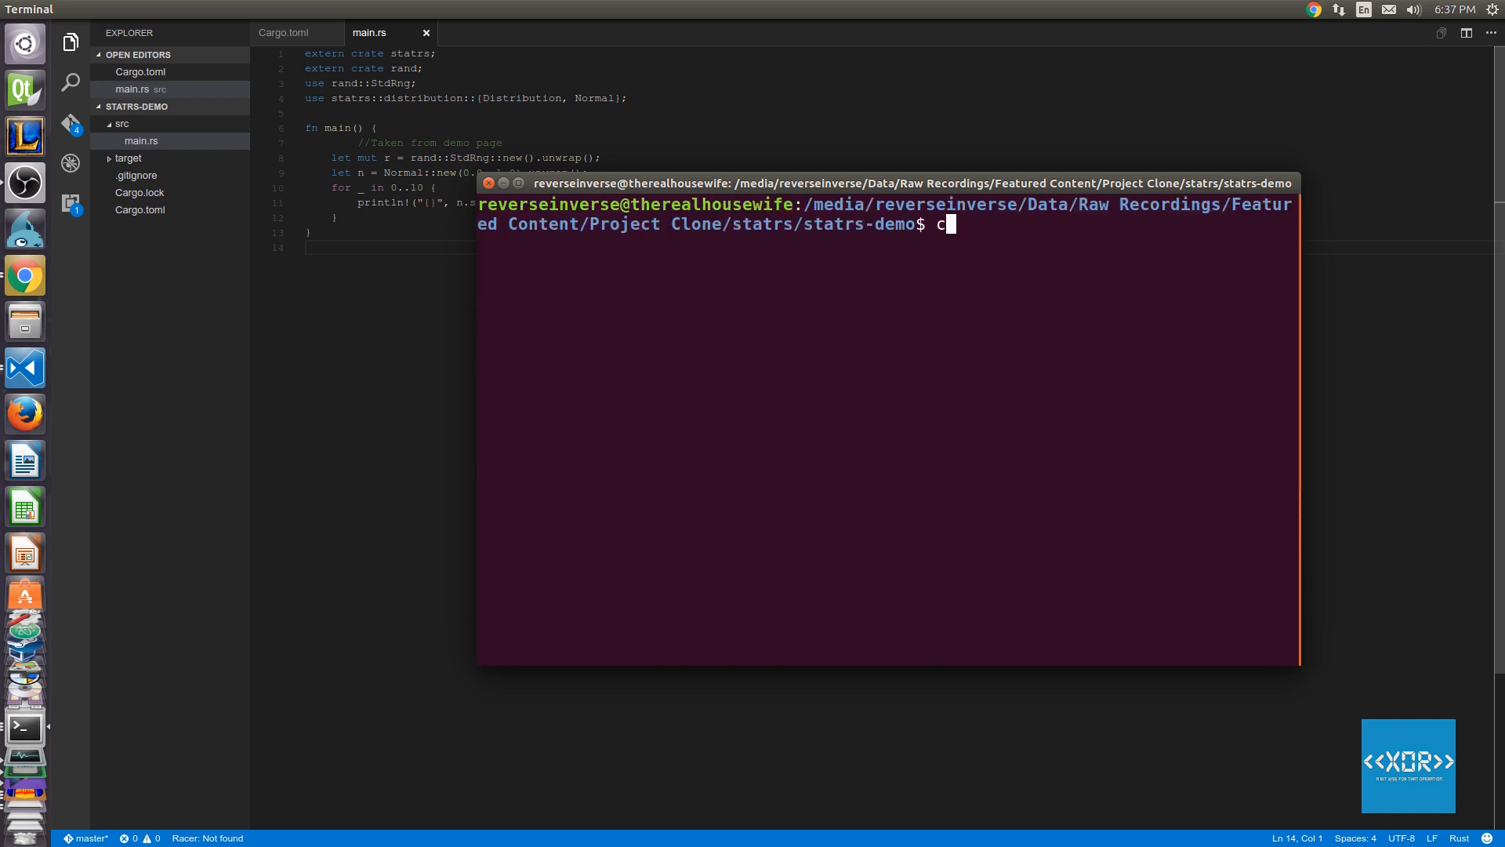
text(argo run --relewa)
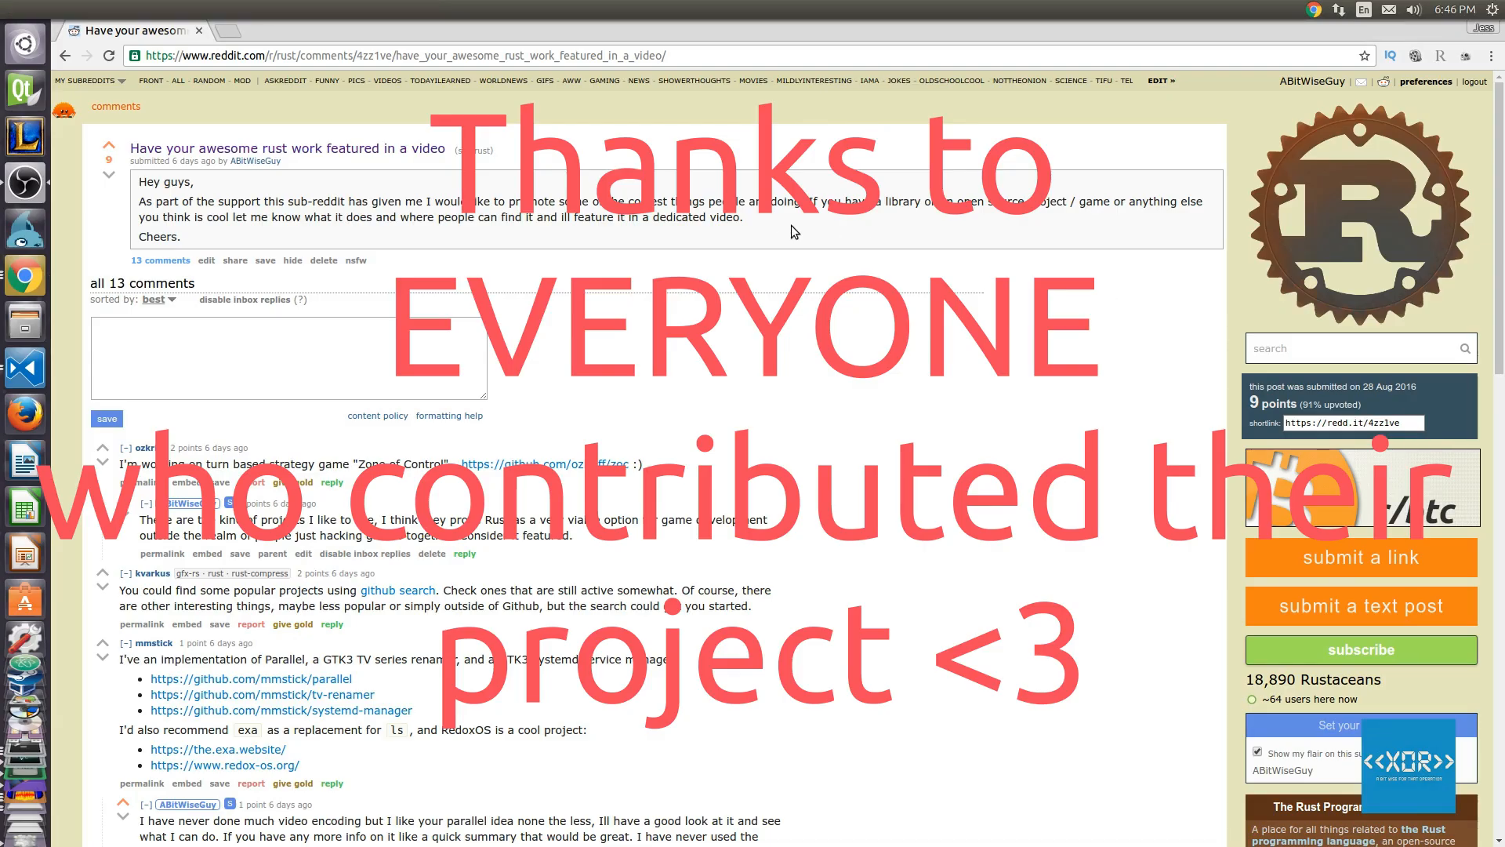
scroll(down, 3)
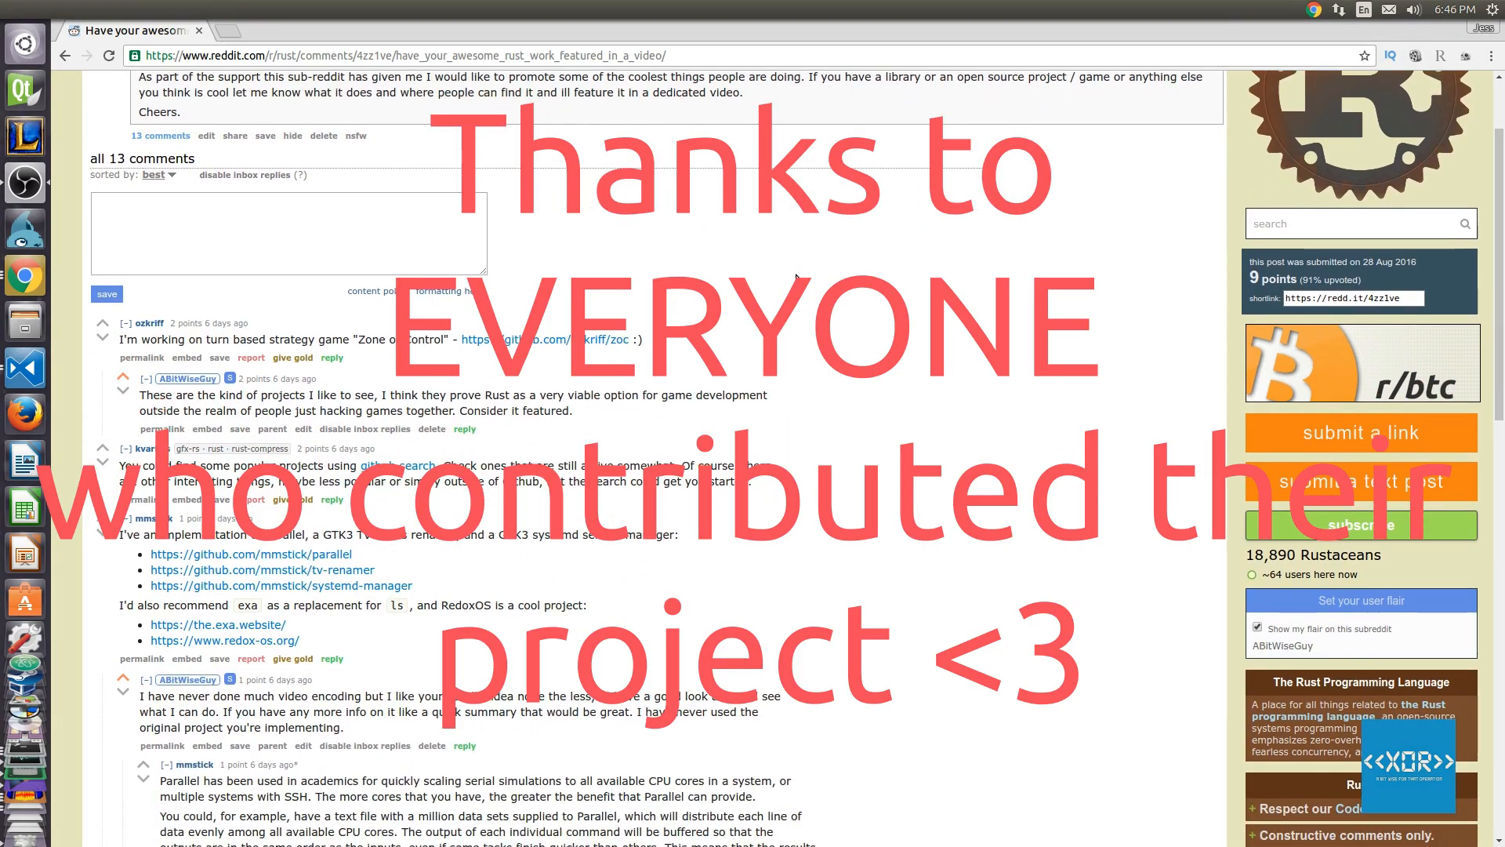
scroll(down, 3)
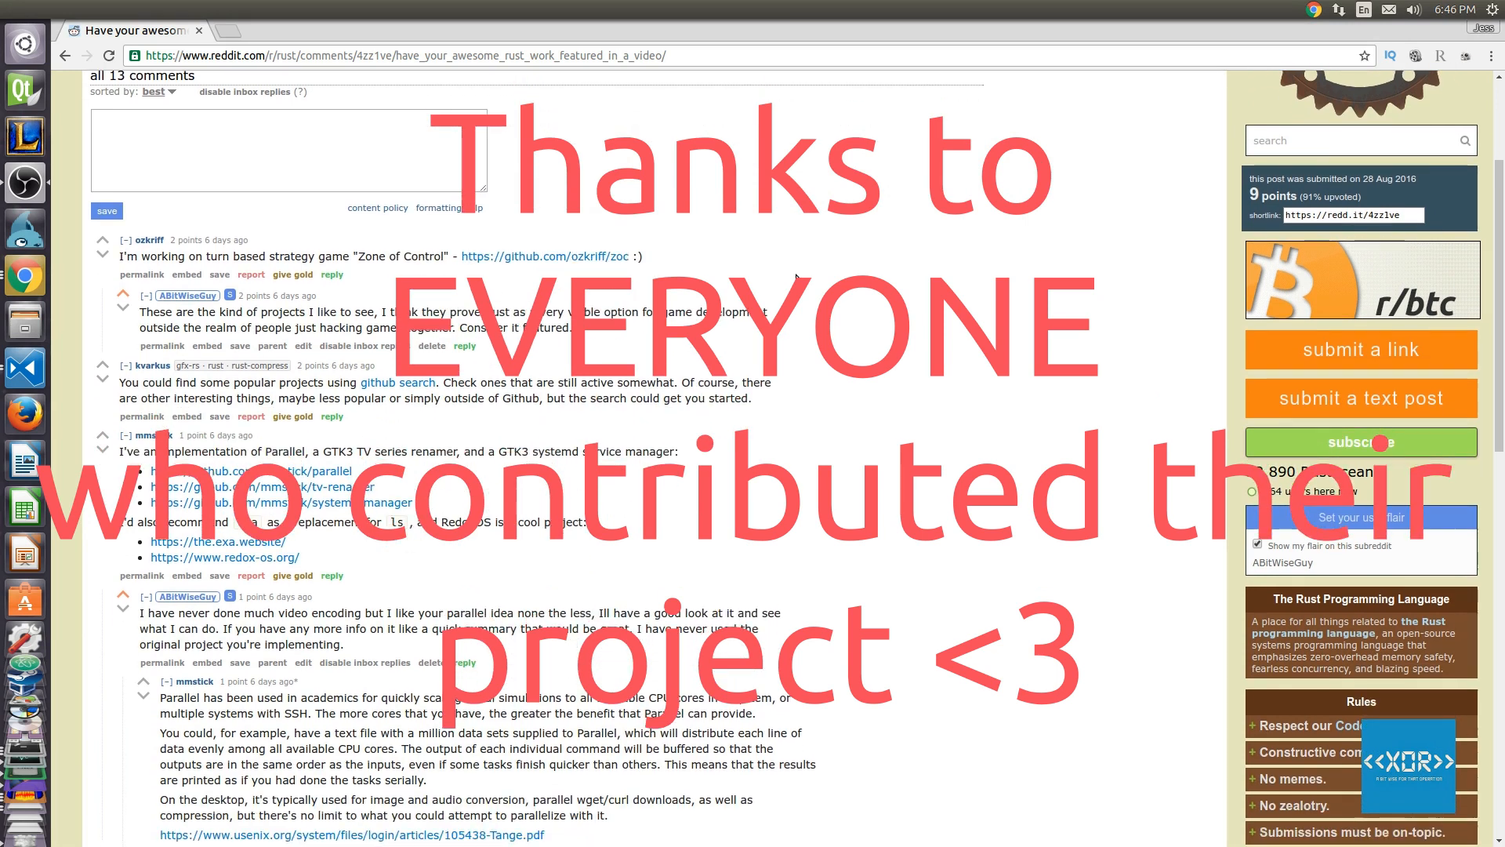
scroll(down, 3)
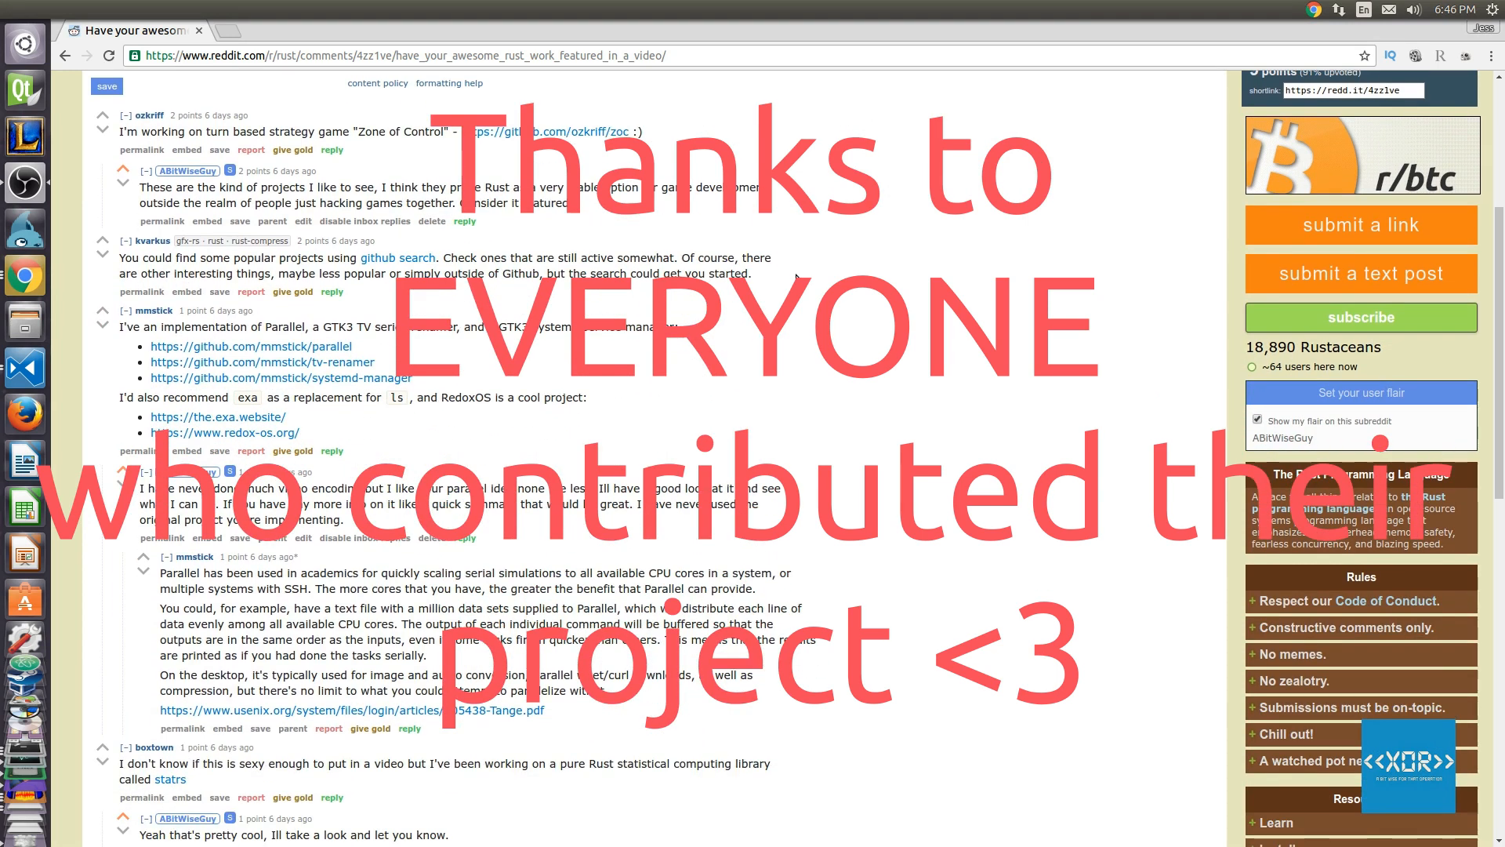
scroll(down, 3)
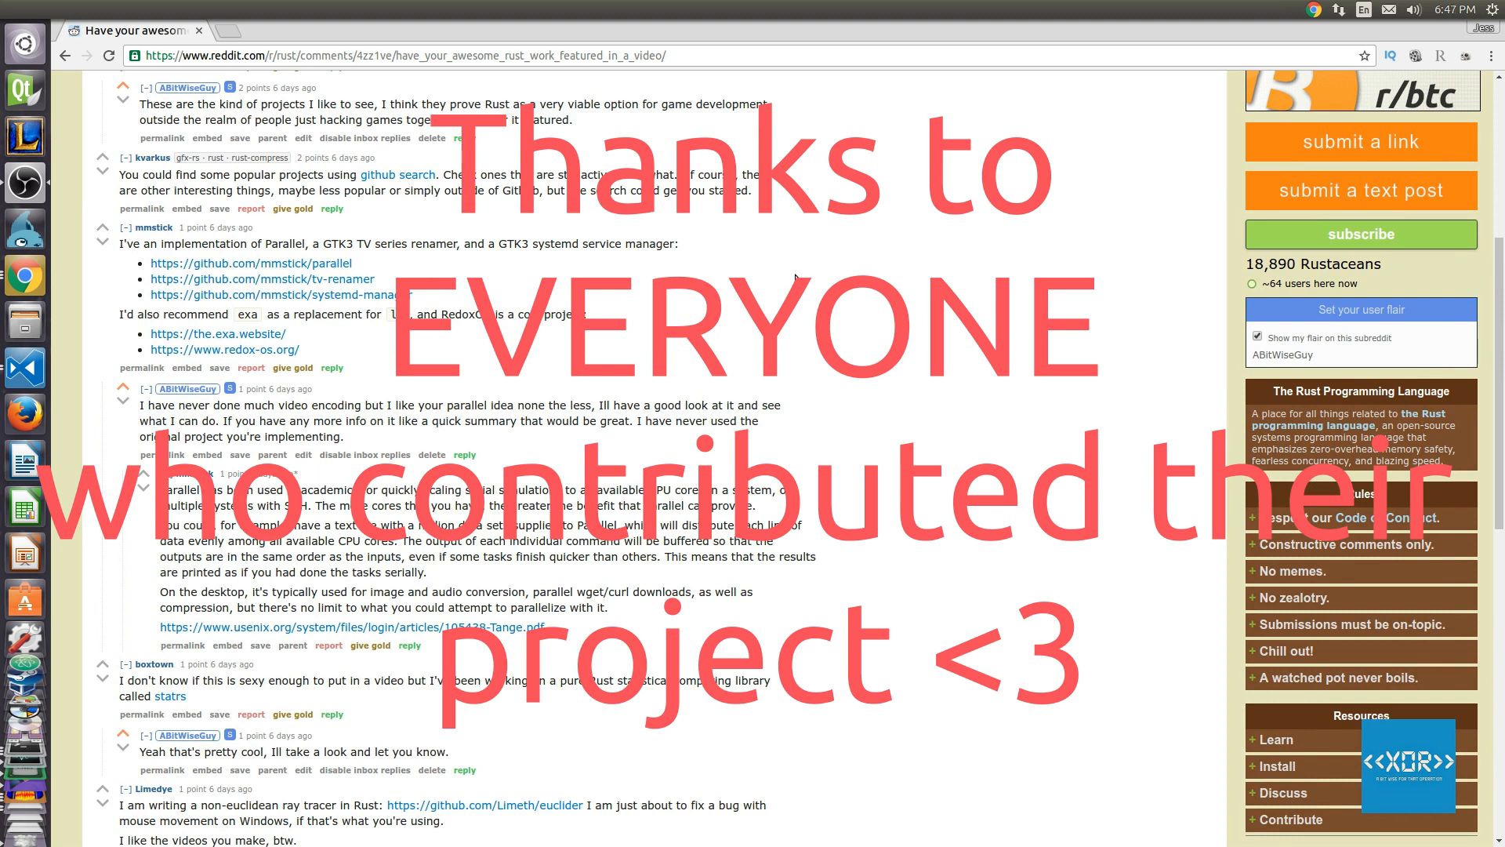
scroll(down, 3)
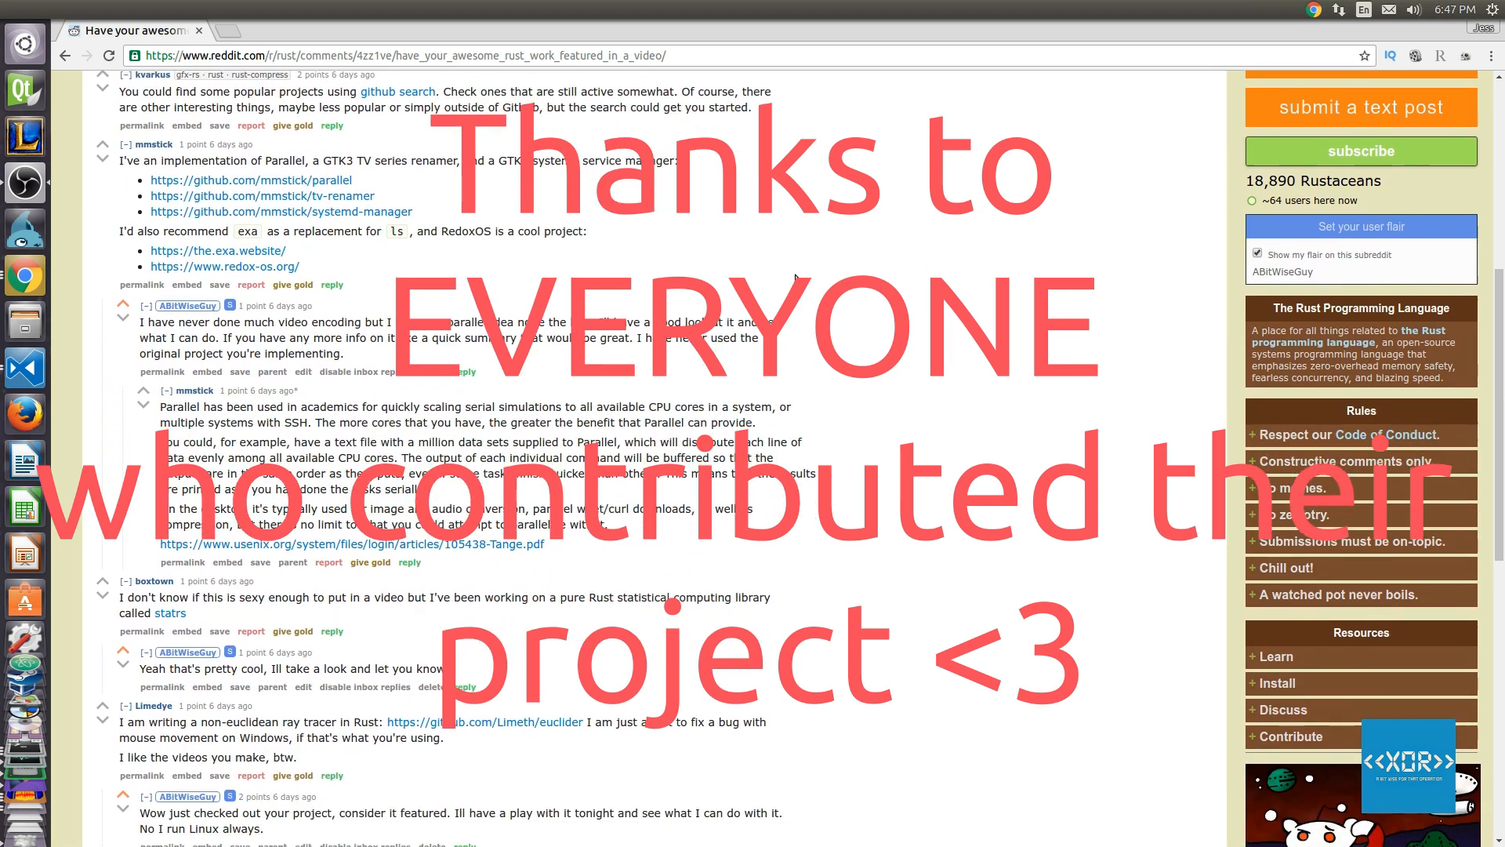
scroll(down, 3)
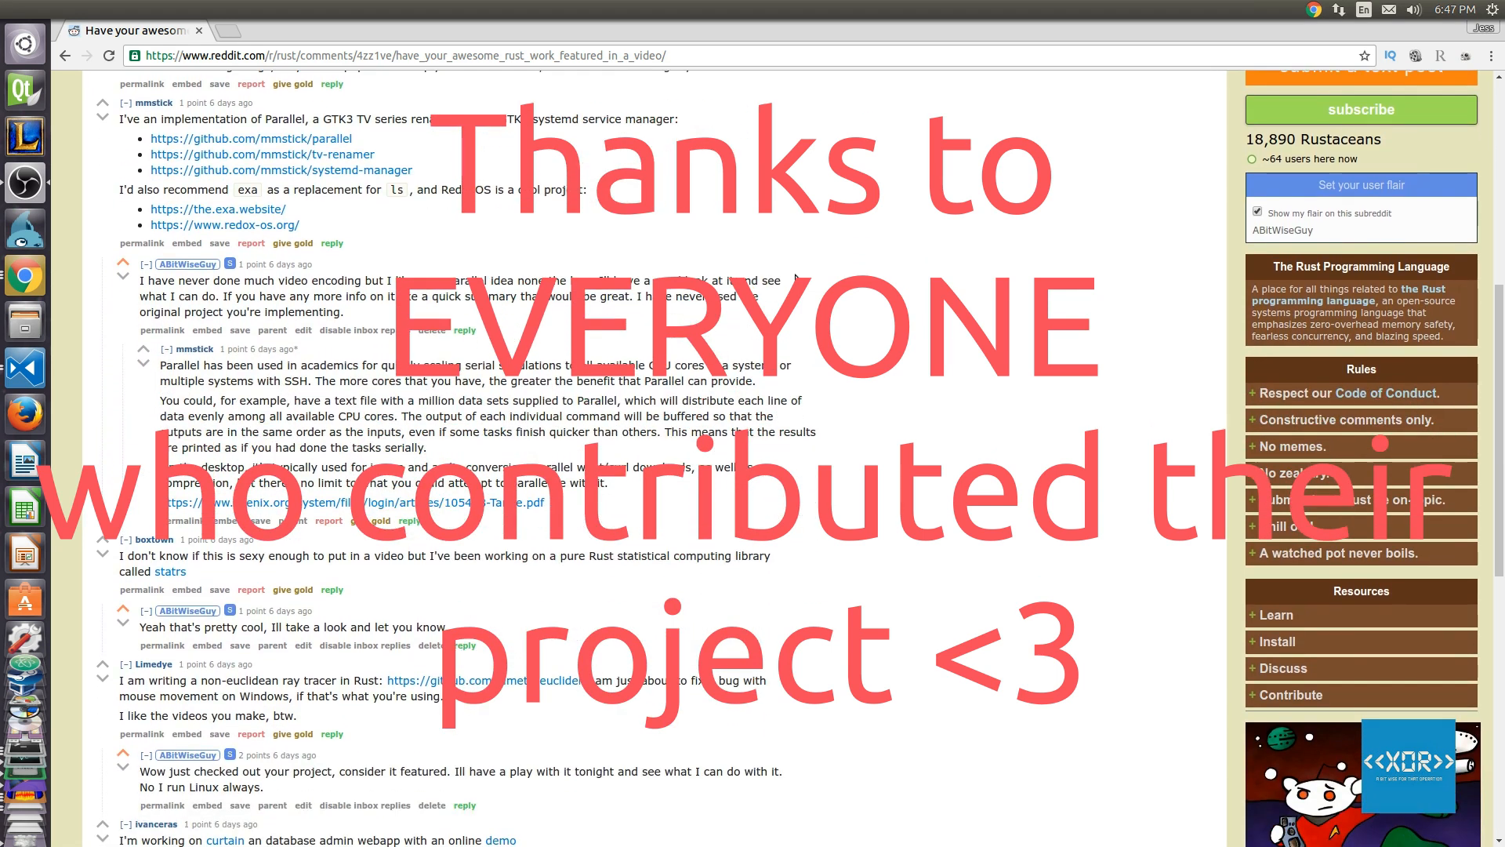
scroll(down, 3)
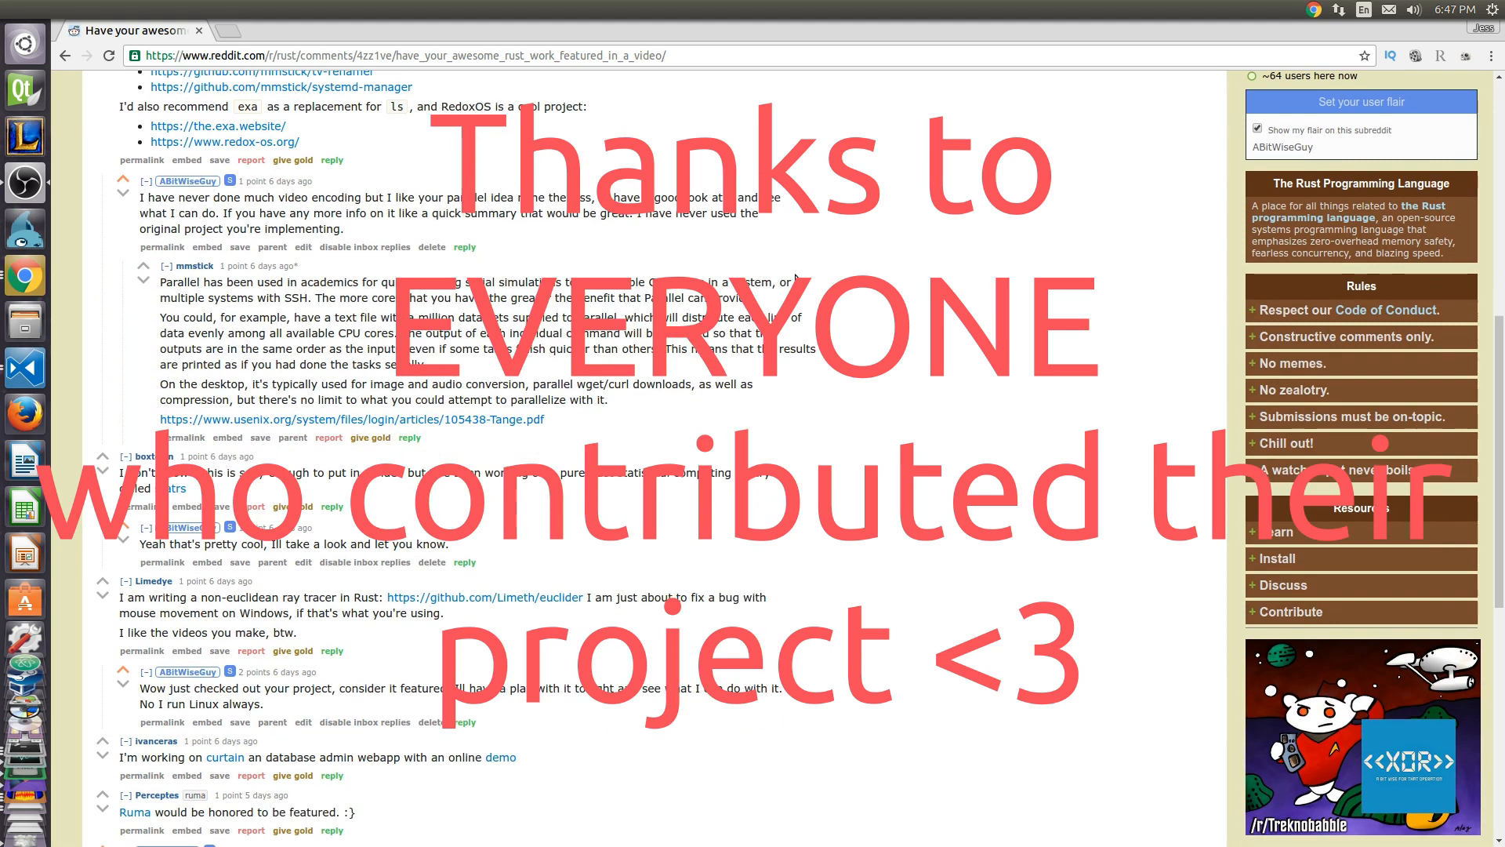
scroll(down, 3)
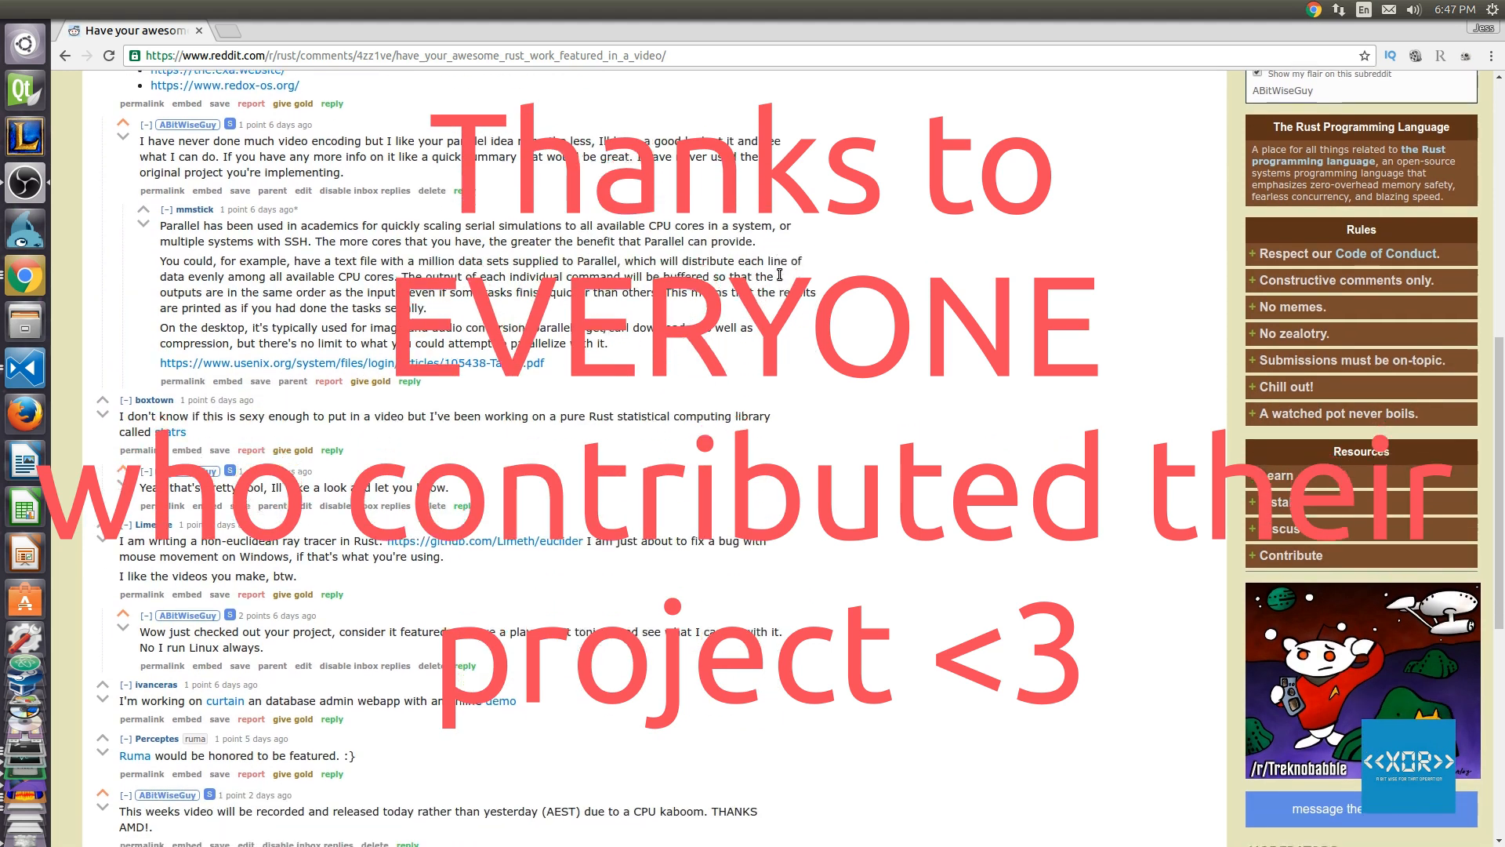
scroll(down, 3)
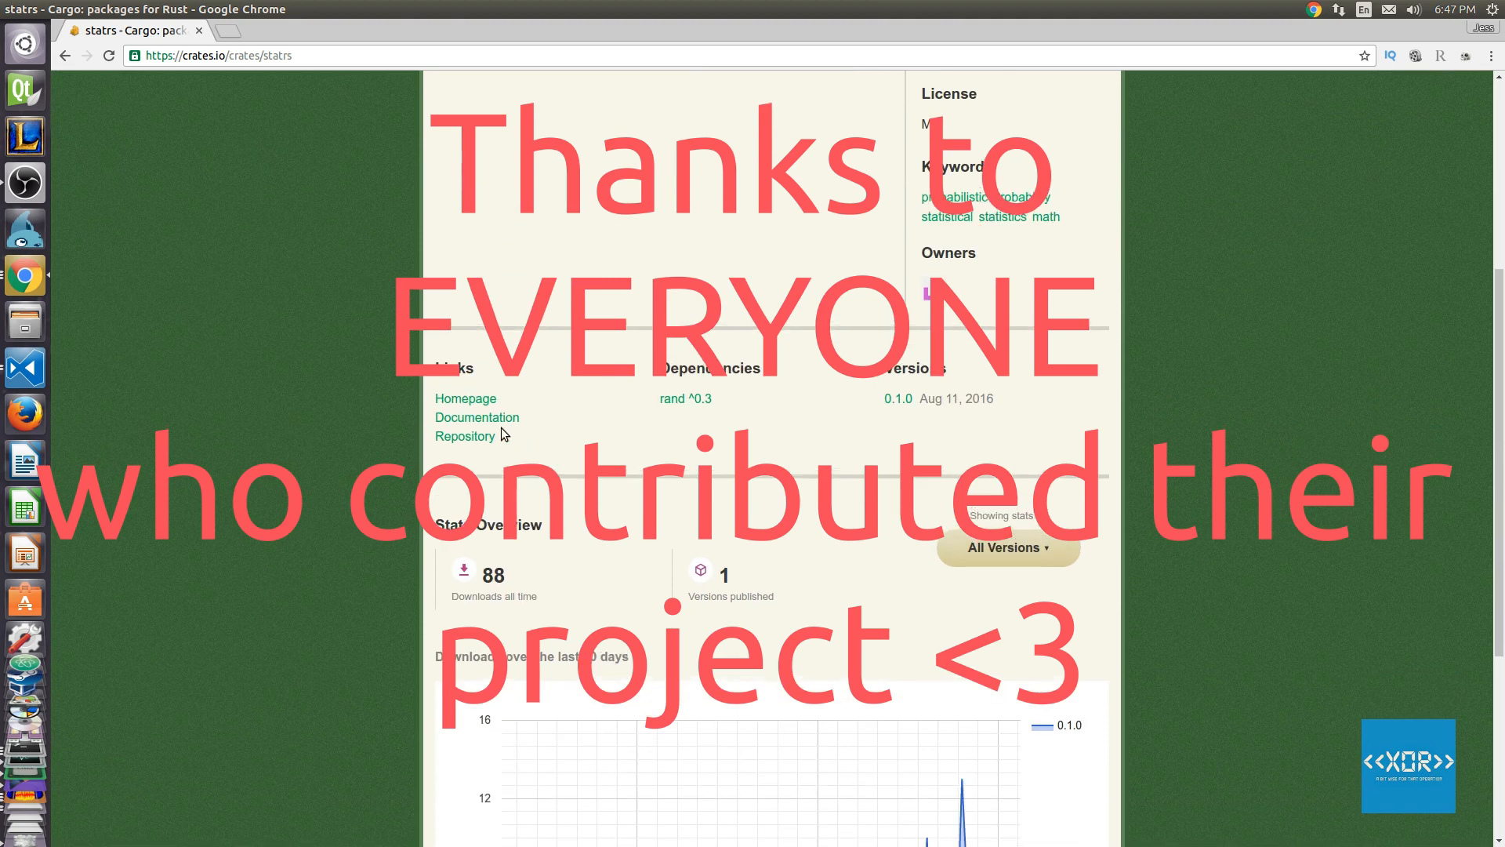
Visit the statrs source repository from crates.io and skim it.
click(464, 436)
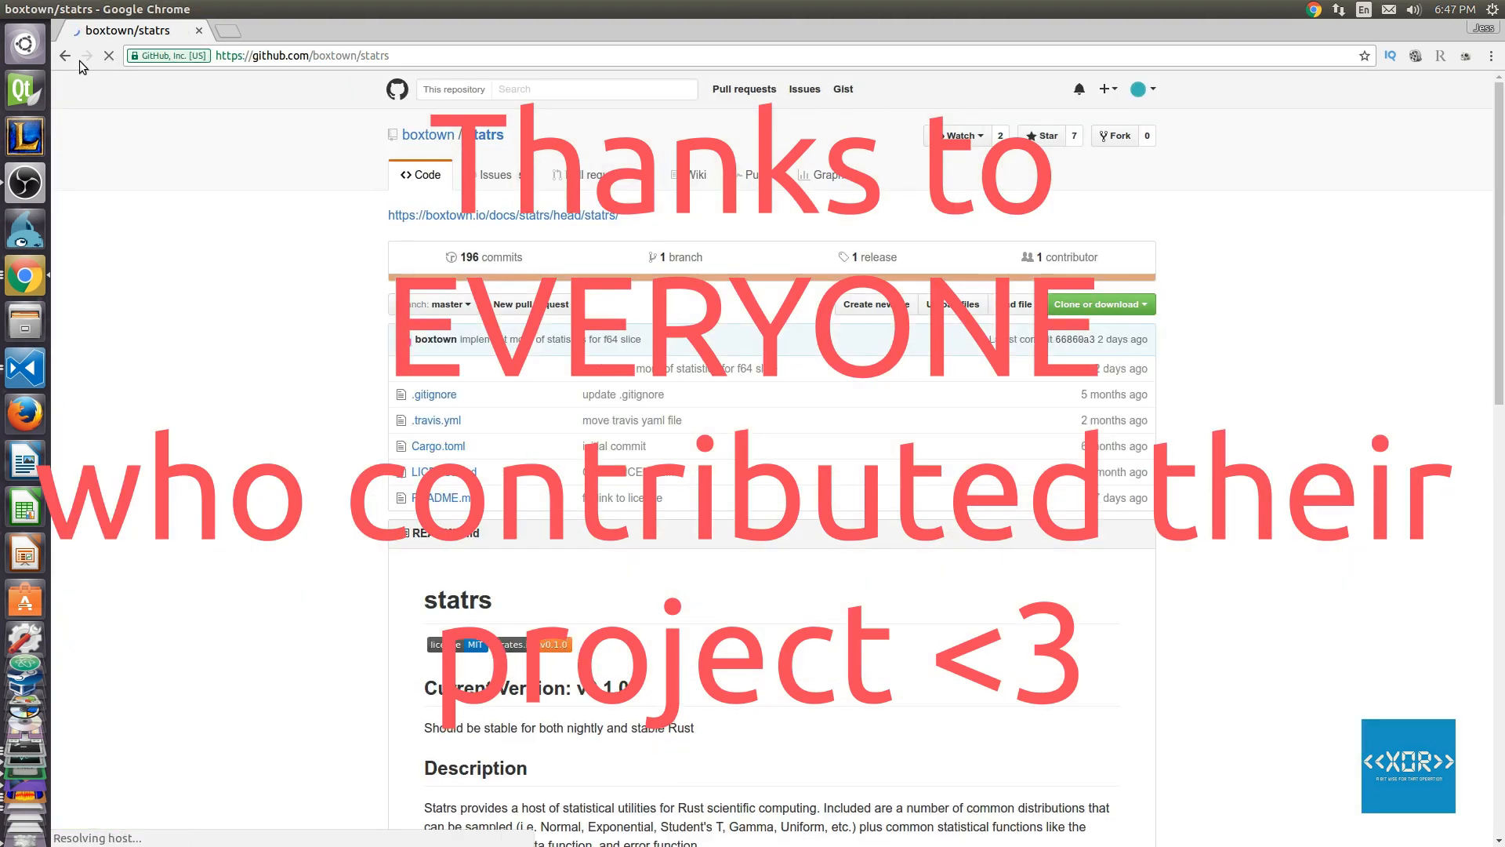
scroll(down, 3)
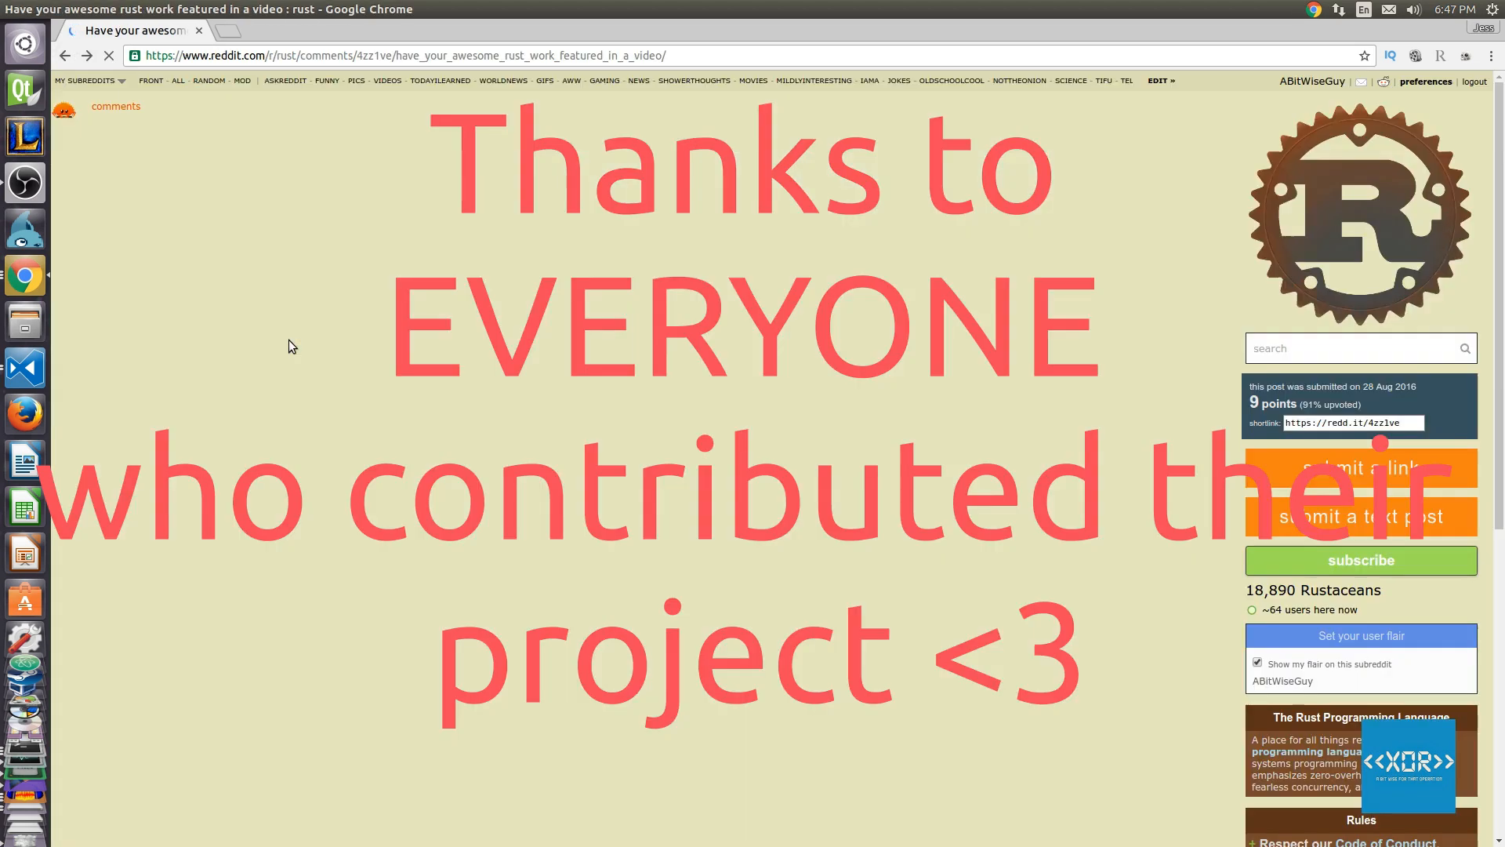
scroll(down, 3)
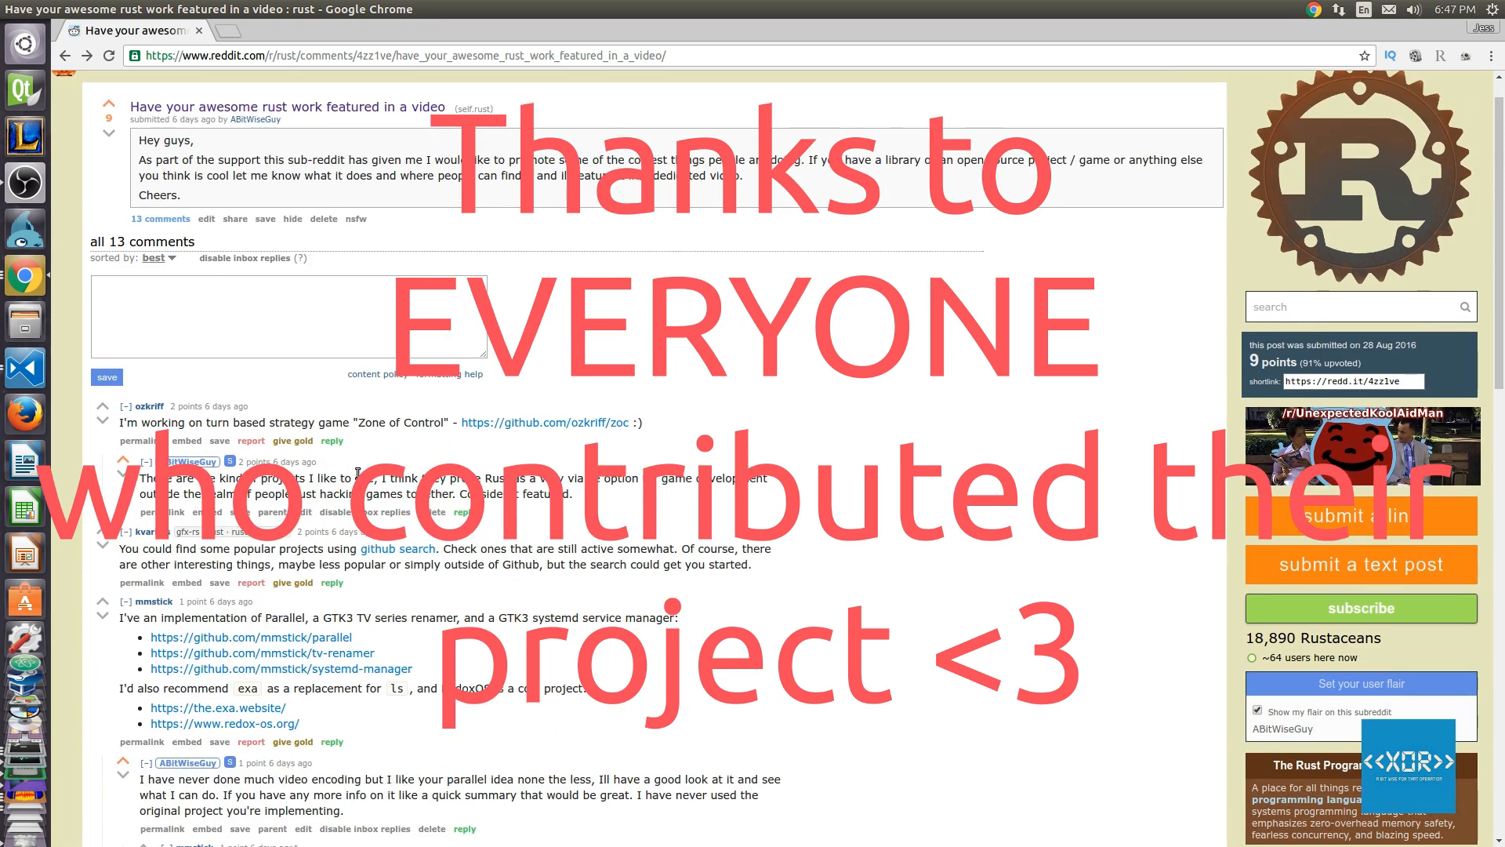
mouse_move(428, 462)
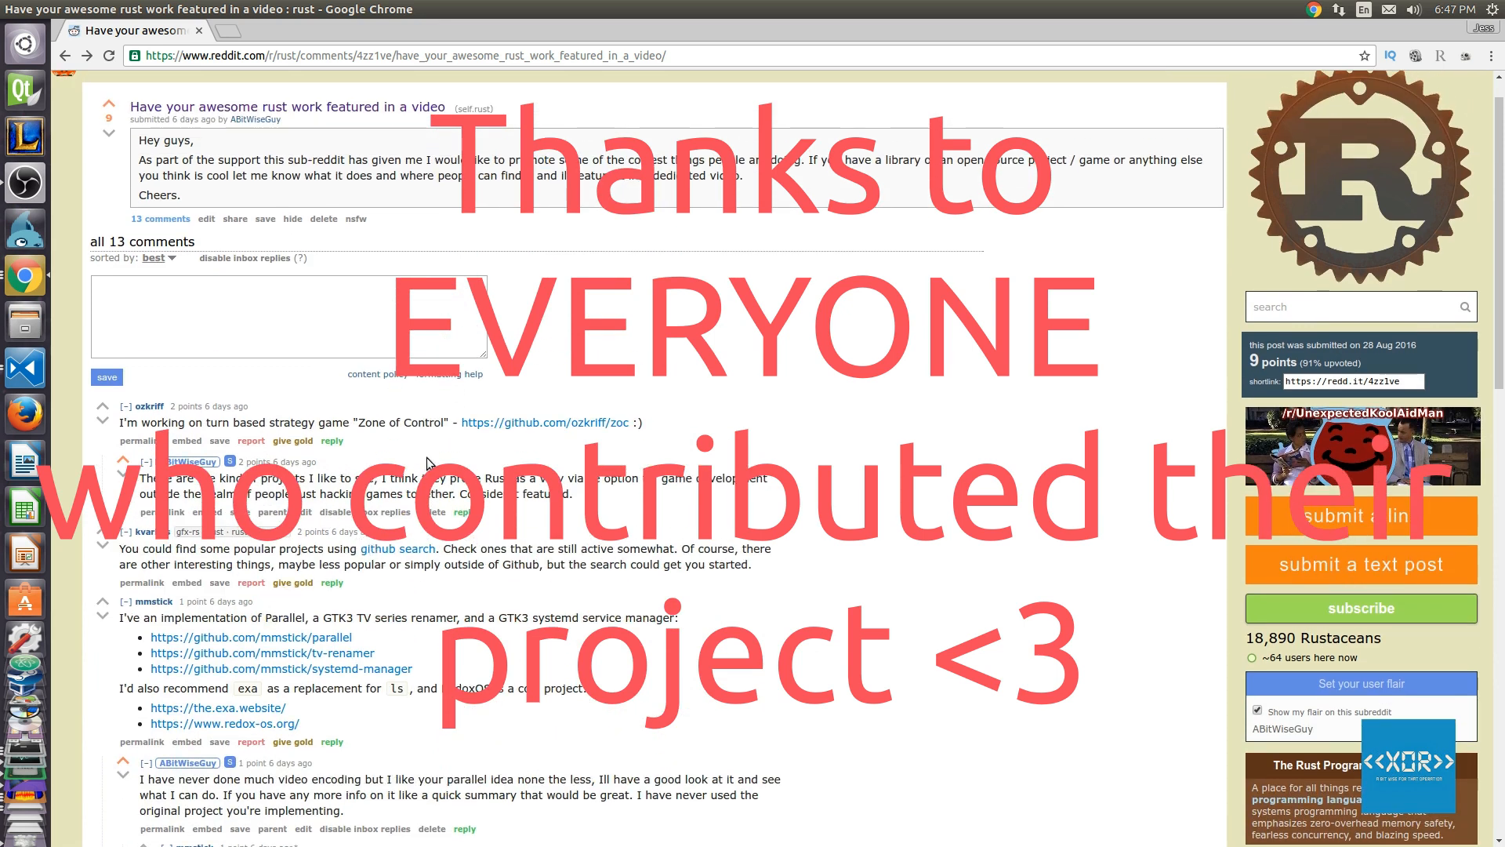
Visit the Zone of Control GitHub repository, then return to the Reddit thread.
click(546, 422)
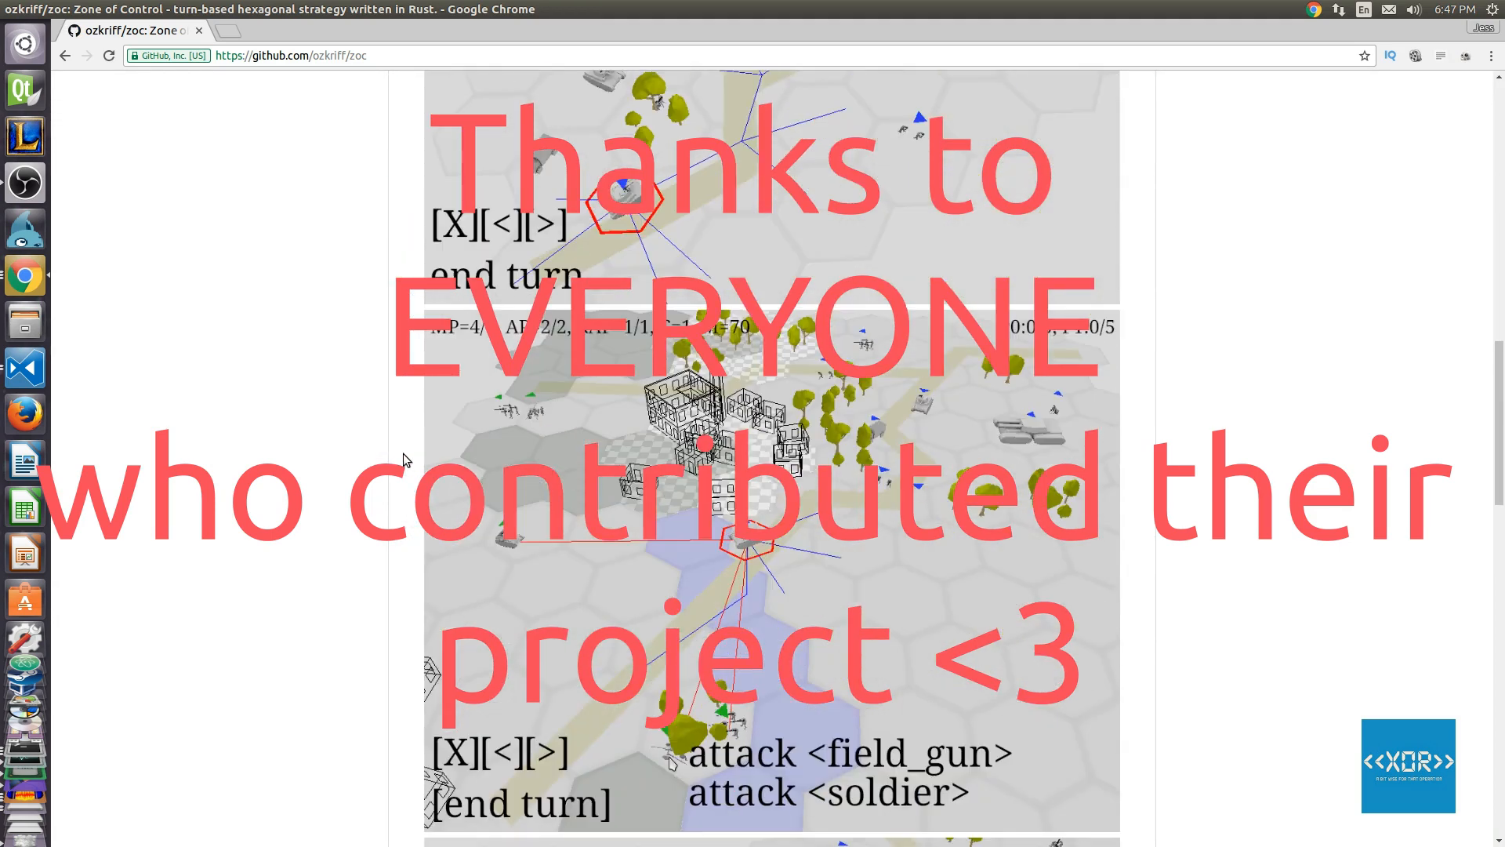
scroll(down, 3)
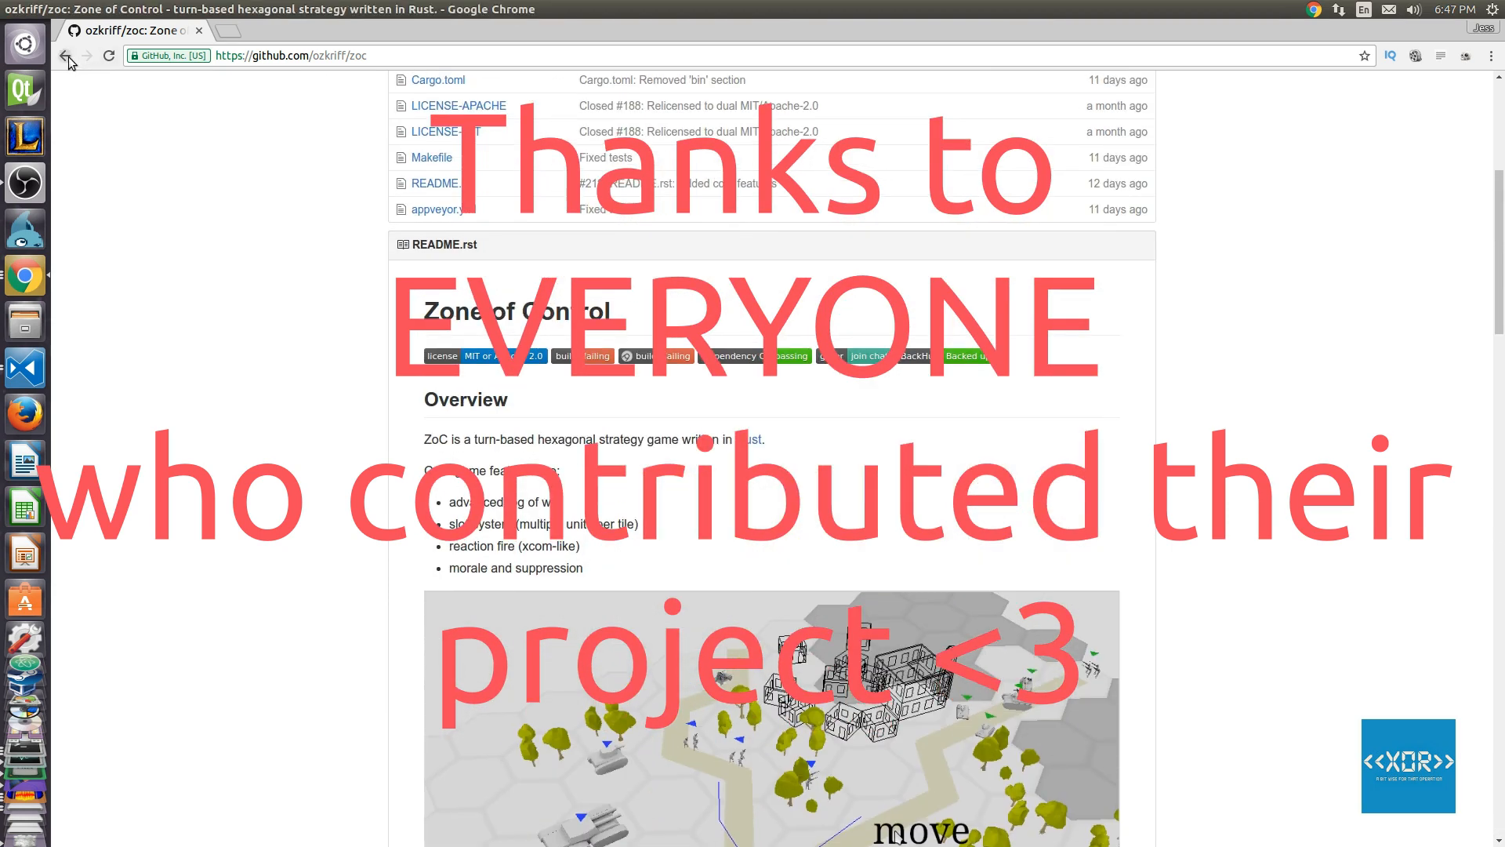
click(65, 55)
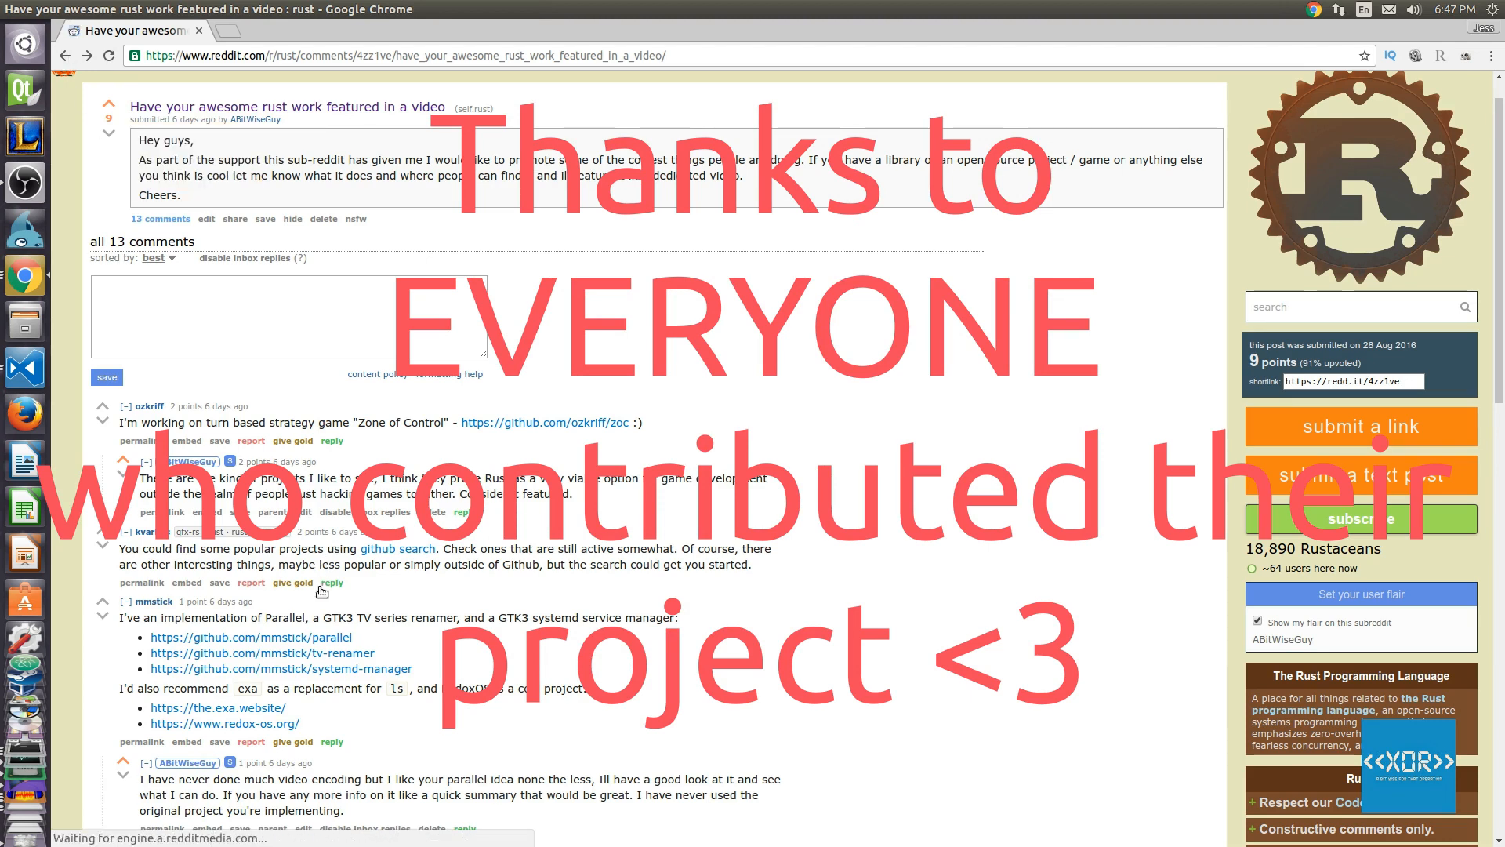
Find the curtain project in the thread and load its repository page.
scroll(down, 3)
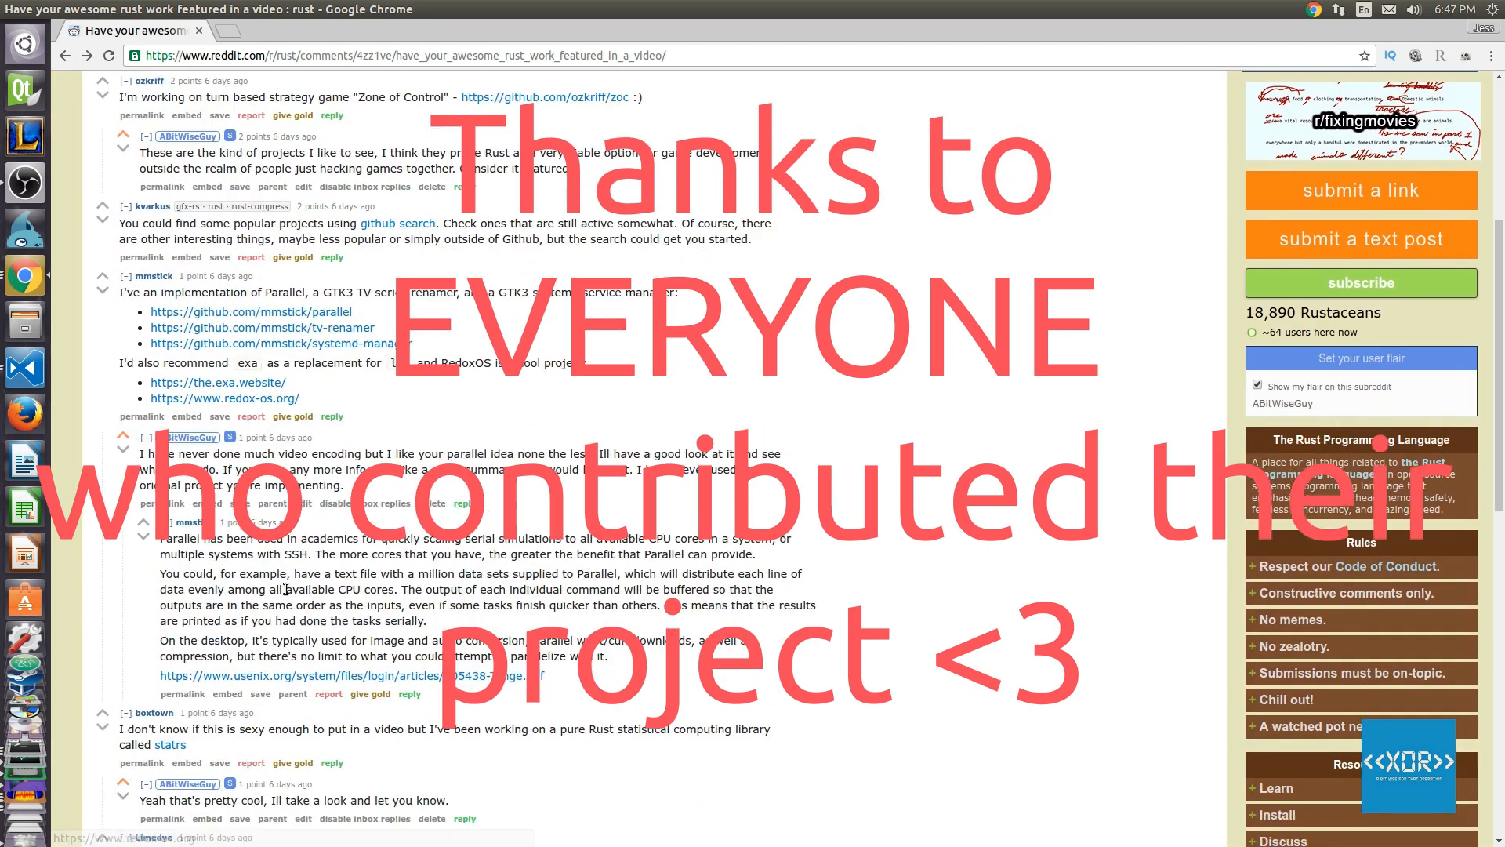
scroll(down, 3)
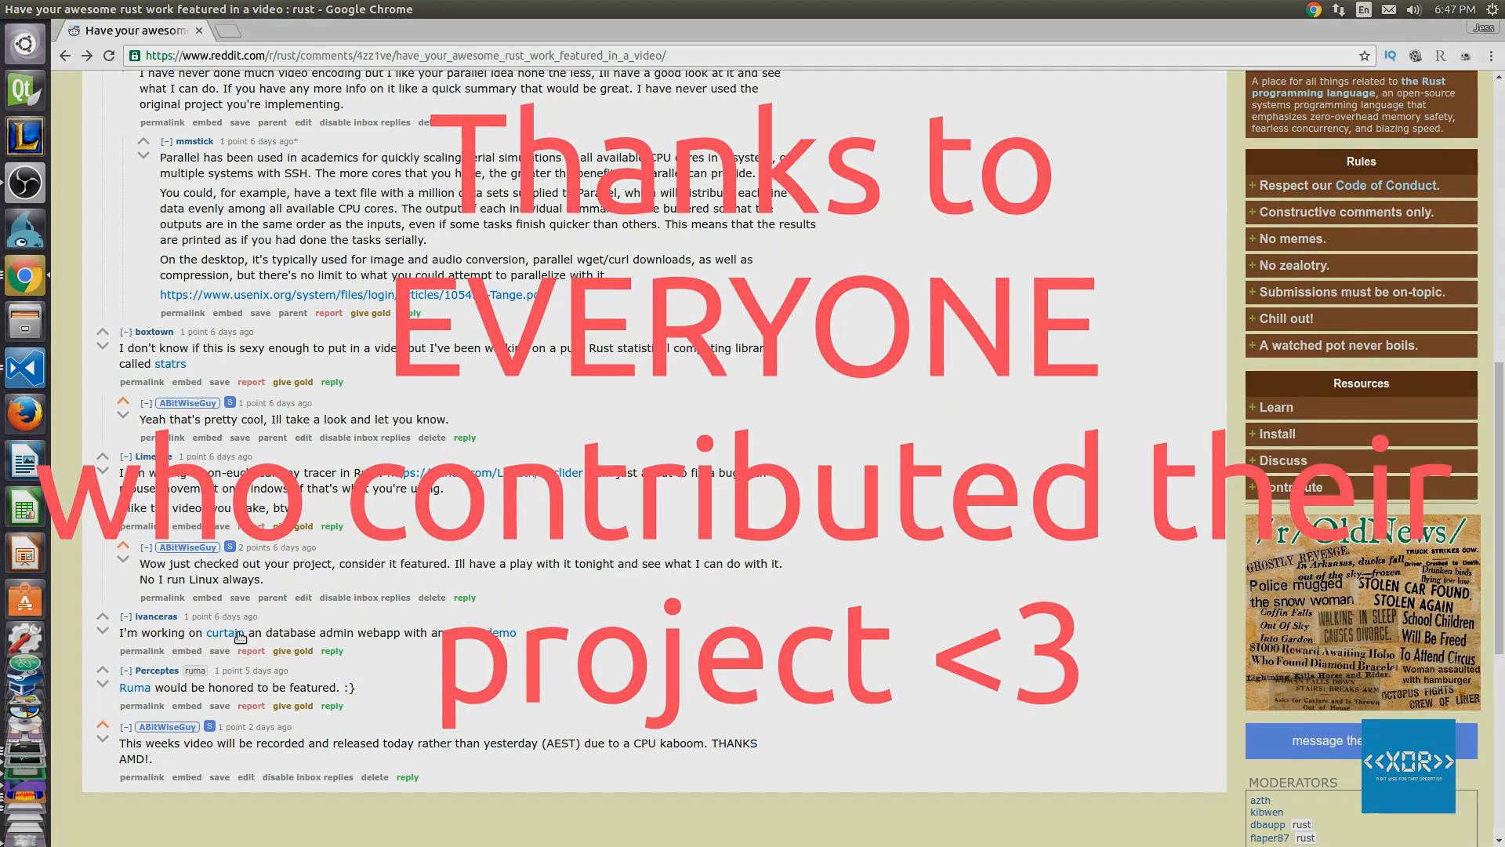
click(224, 632)
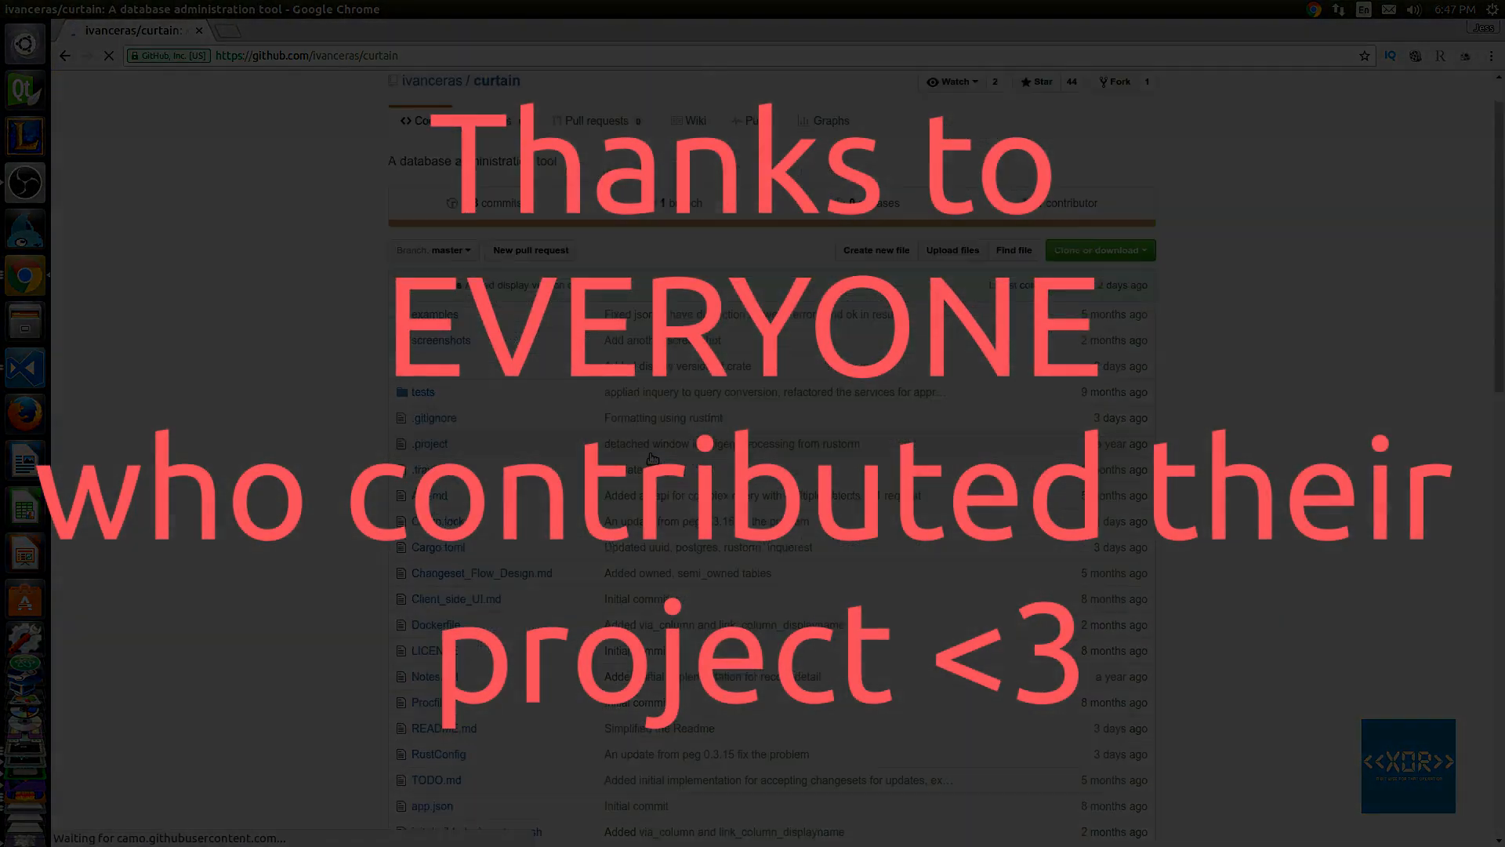